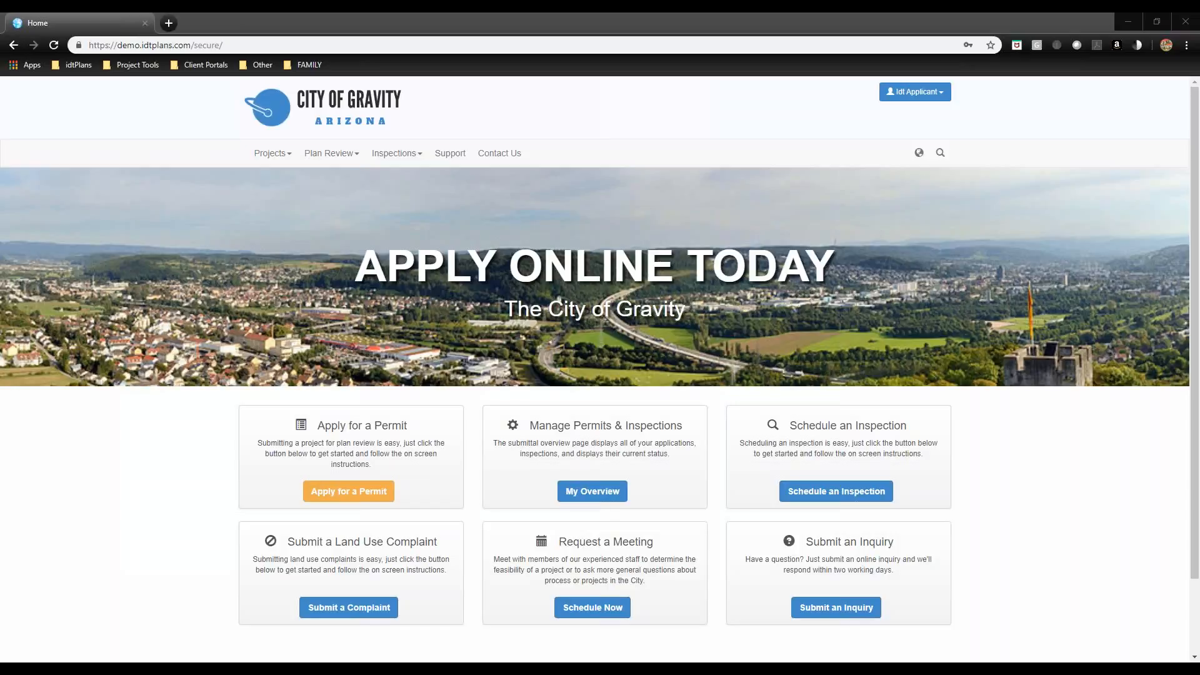
mouse_move(915, 91)
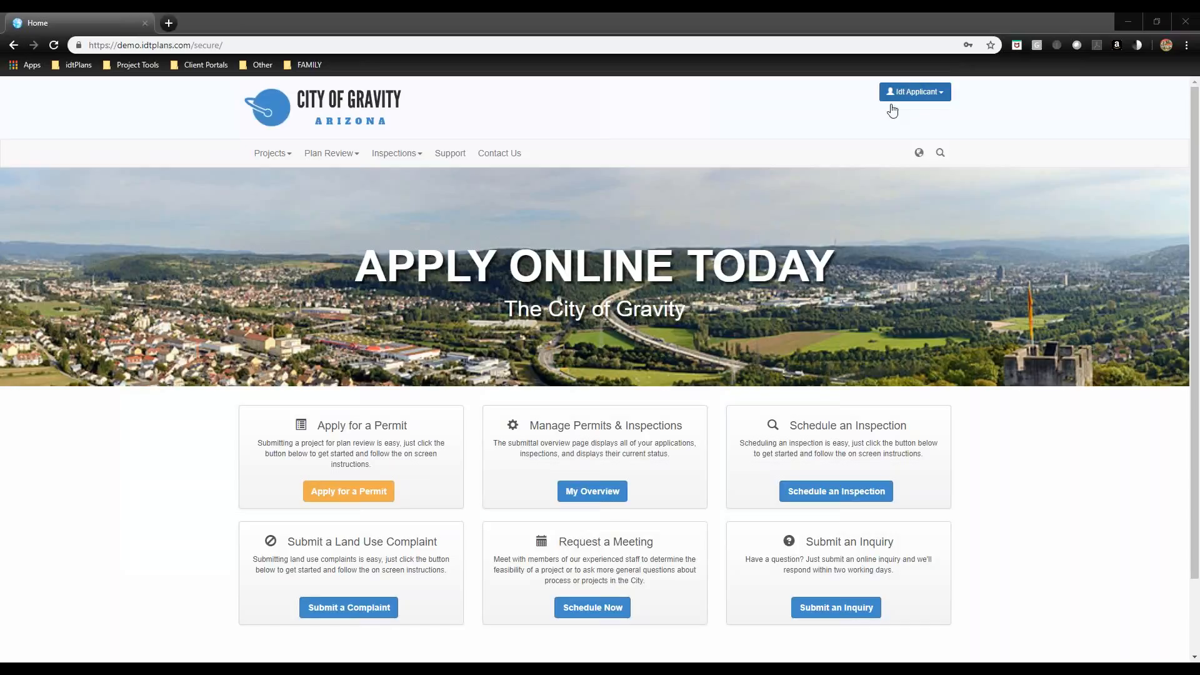
mouse_move(918, 91)
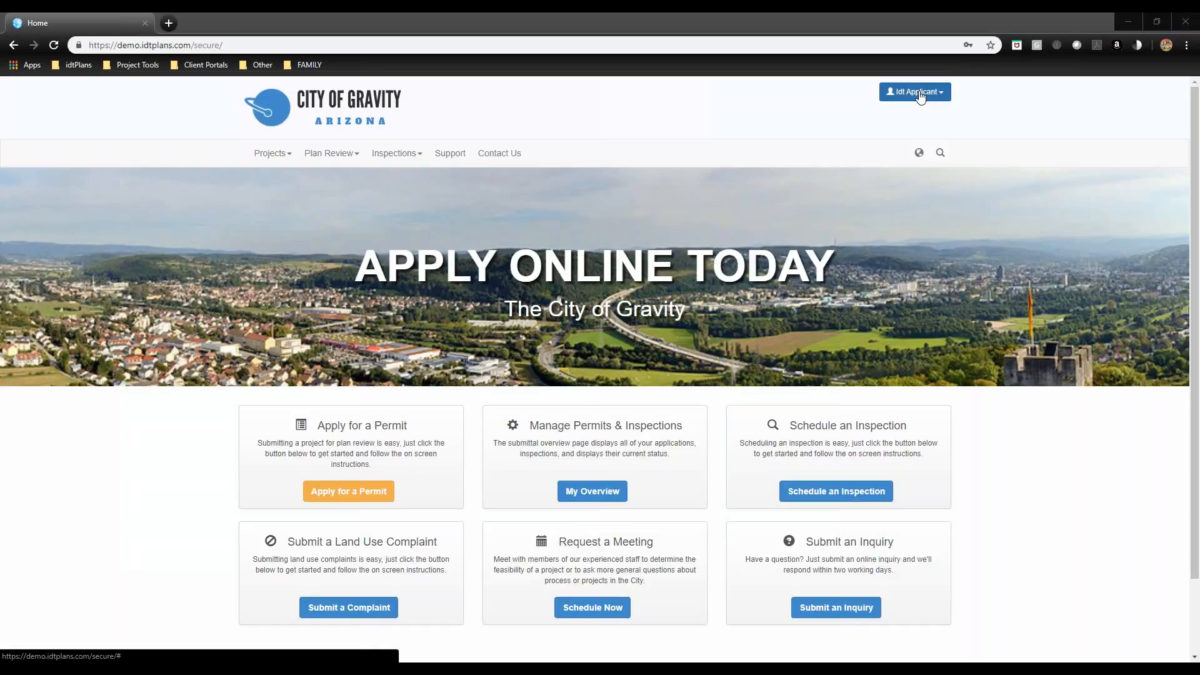
mouse_move(333, 410)
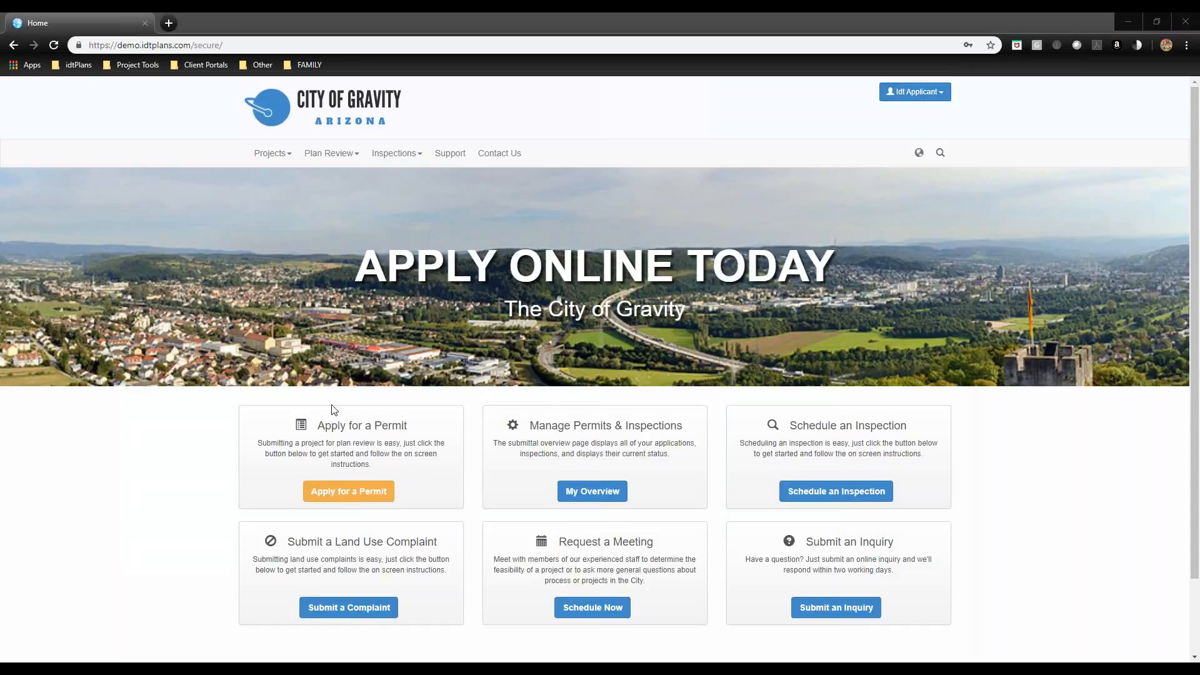
mouse_move(387, 394)
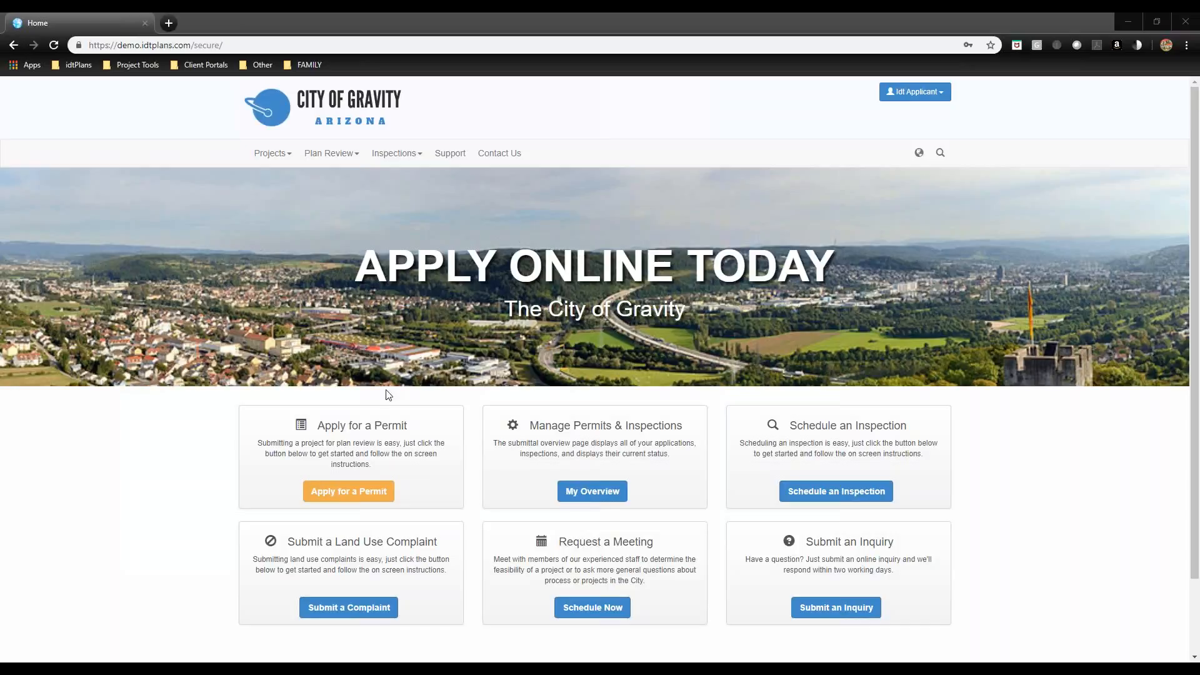
mouse_move(389, 467)
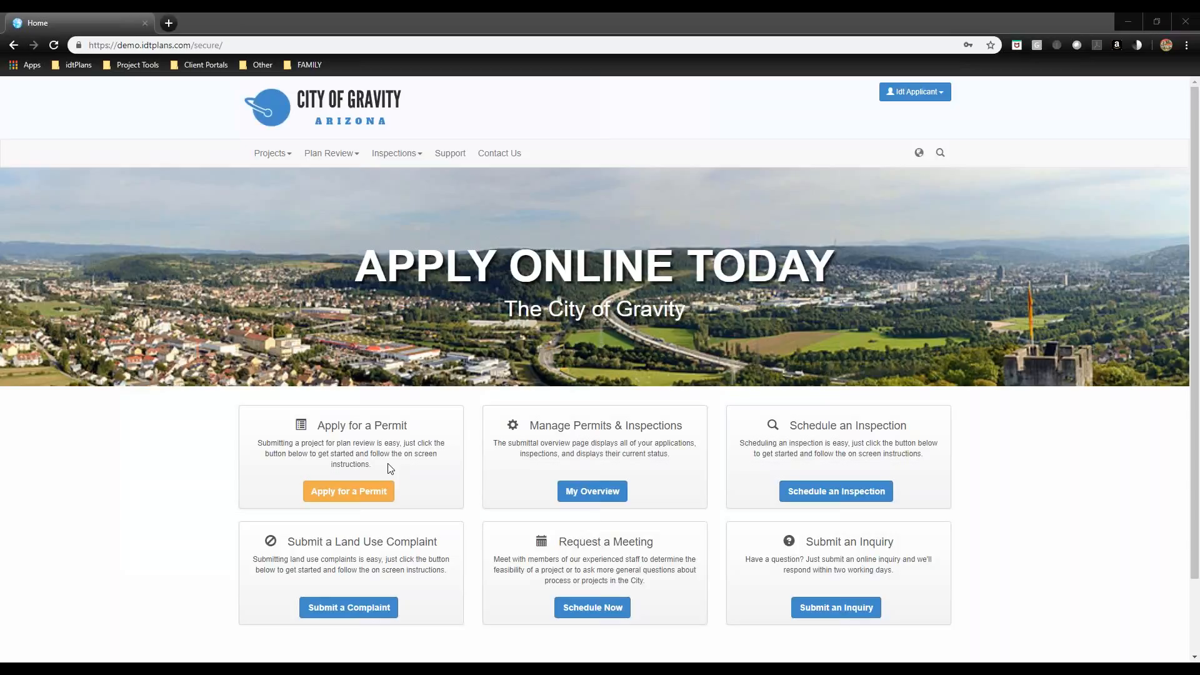
Step: Begin a new permit application with category Planning and Zoning Department and type Site Plan
left_click(348, 489)
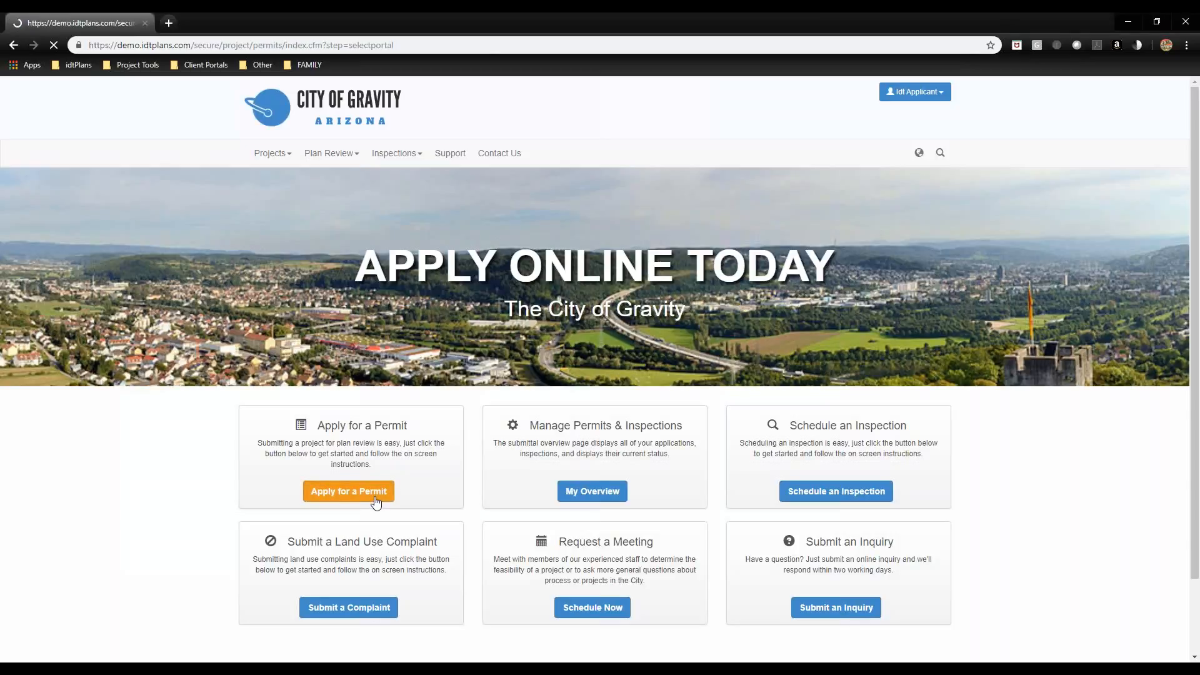
left_click(348, 490)
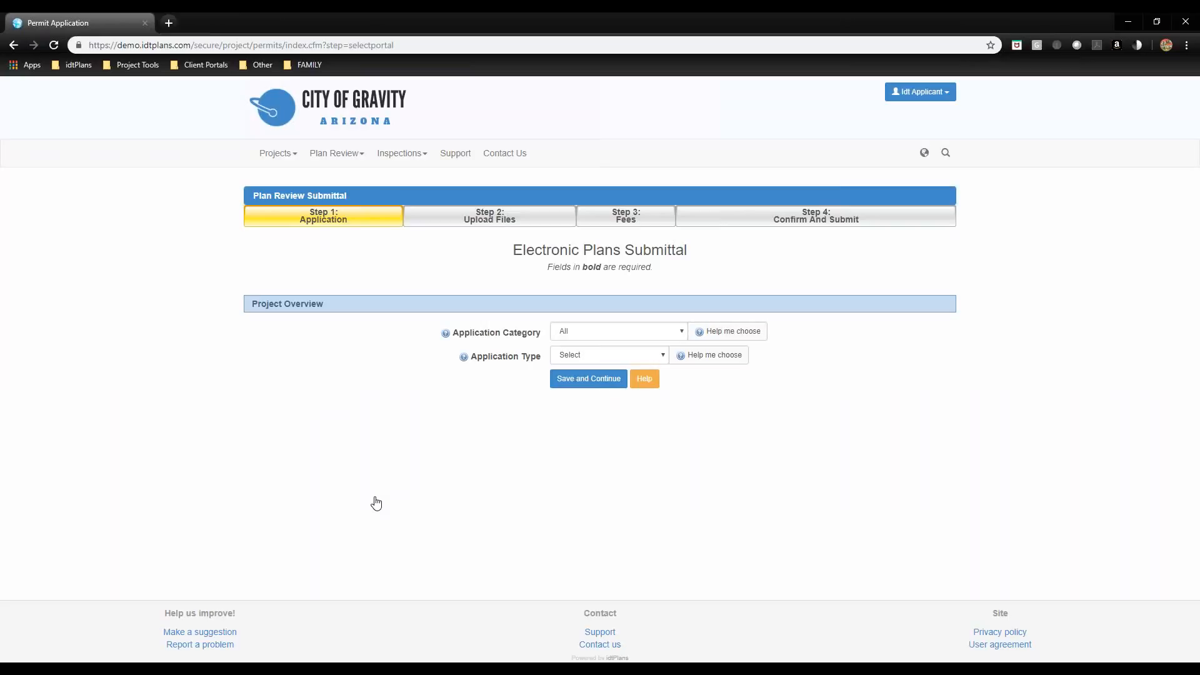
mouse_move(522, 375)
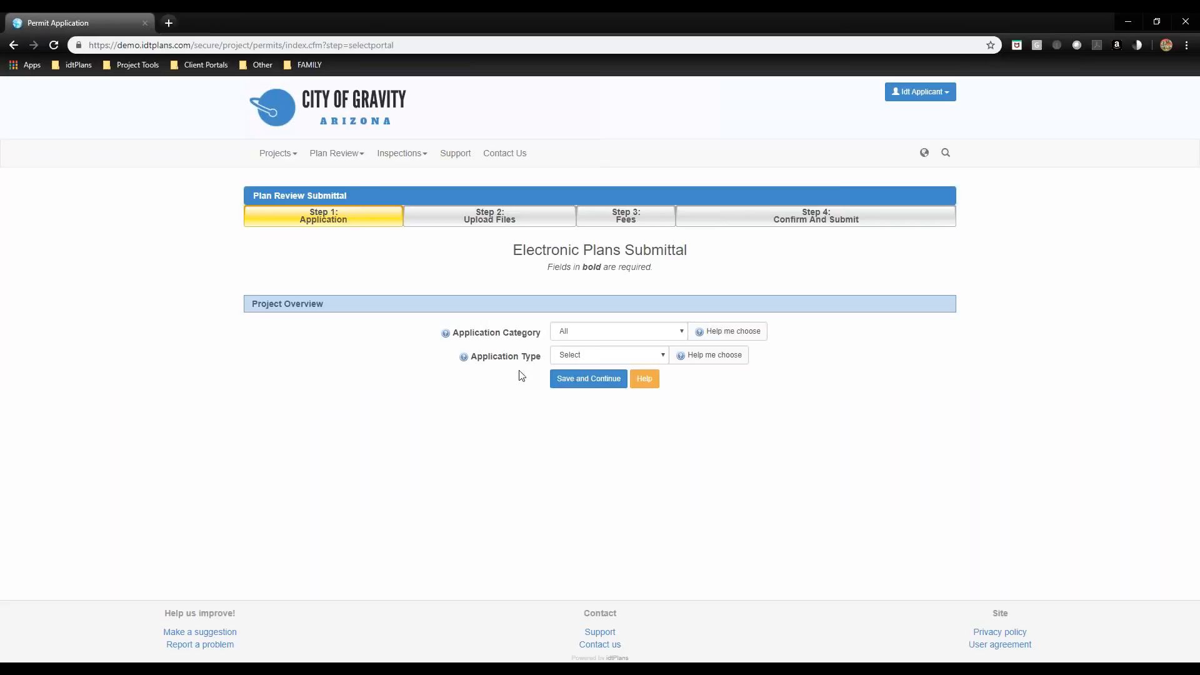
left_click(616, 330)
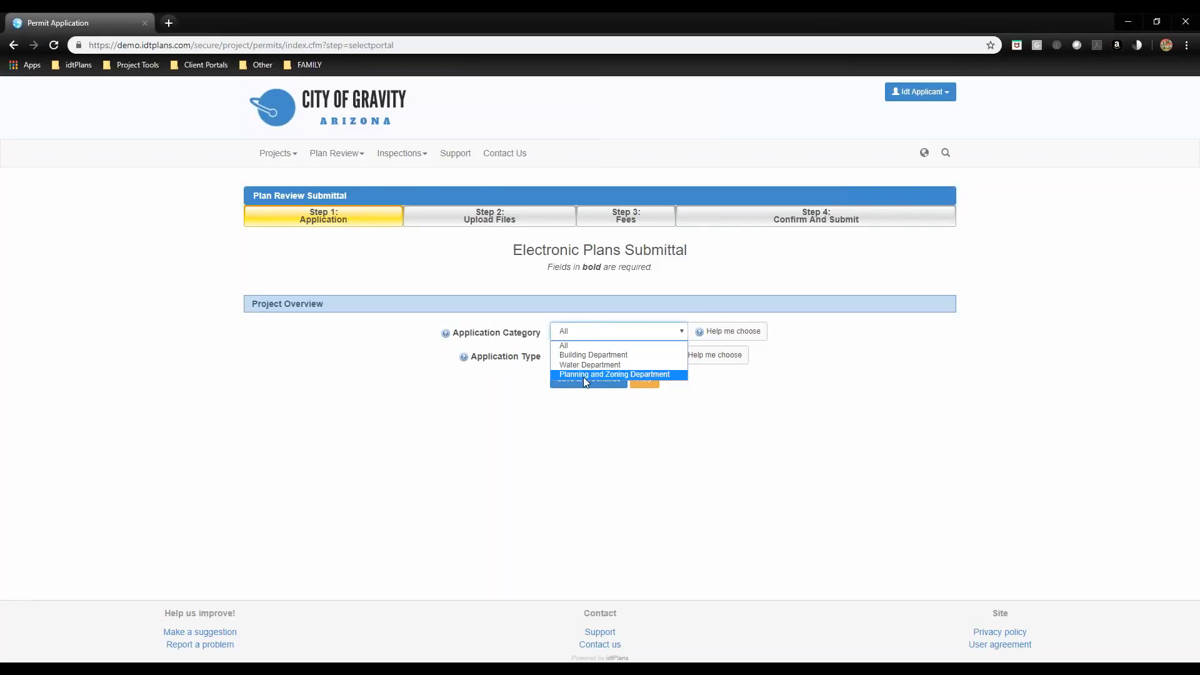
left_click(614, 373)
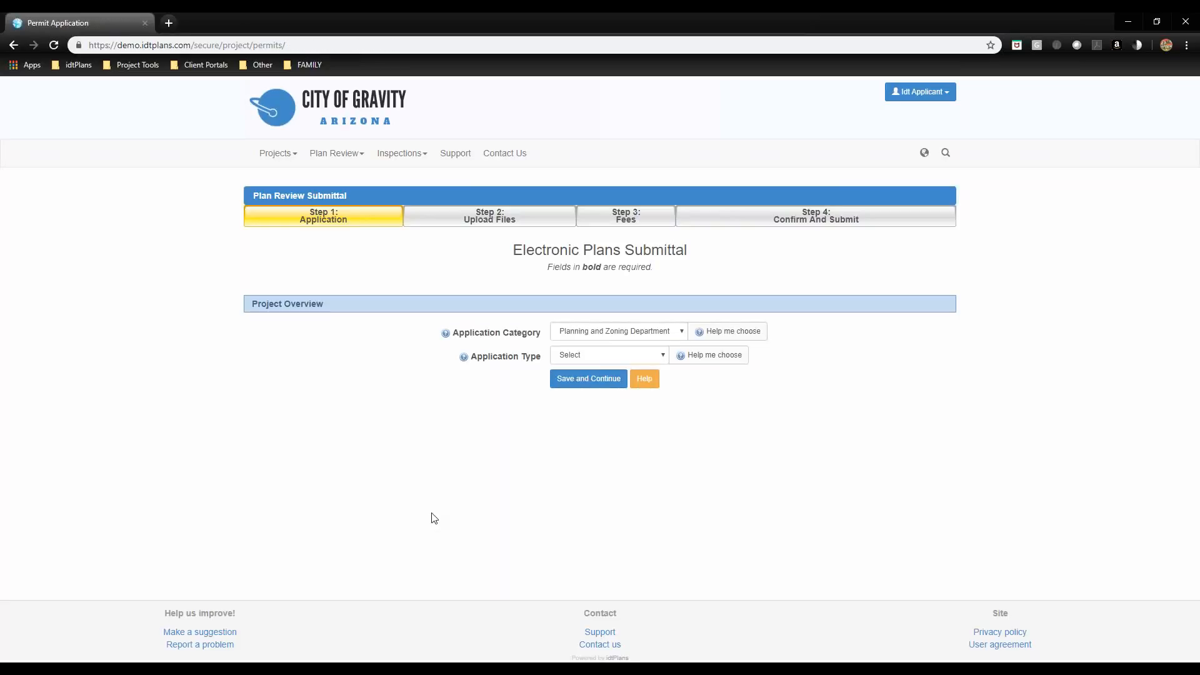
left_click(608, 353)
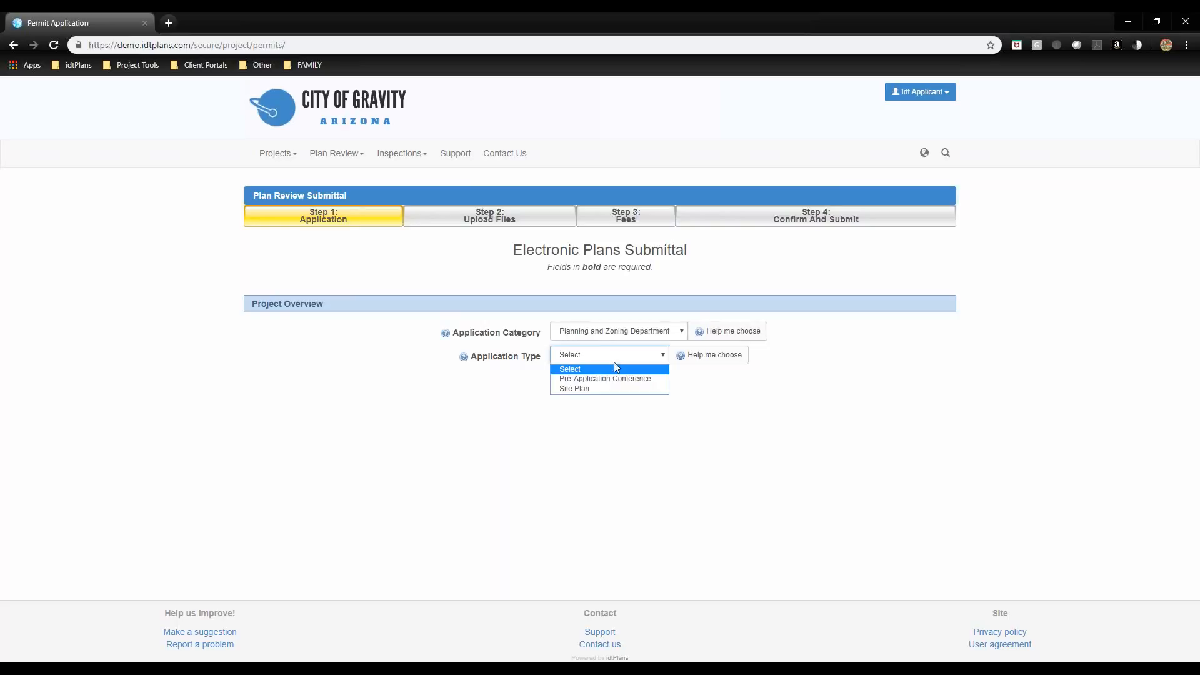
left_click(574, 387)
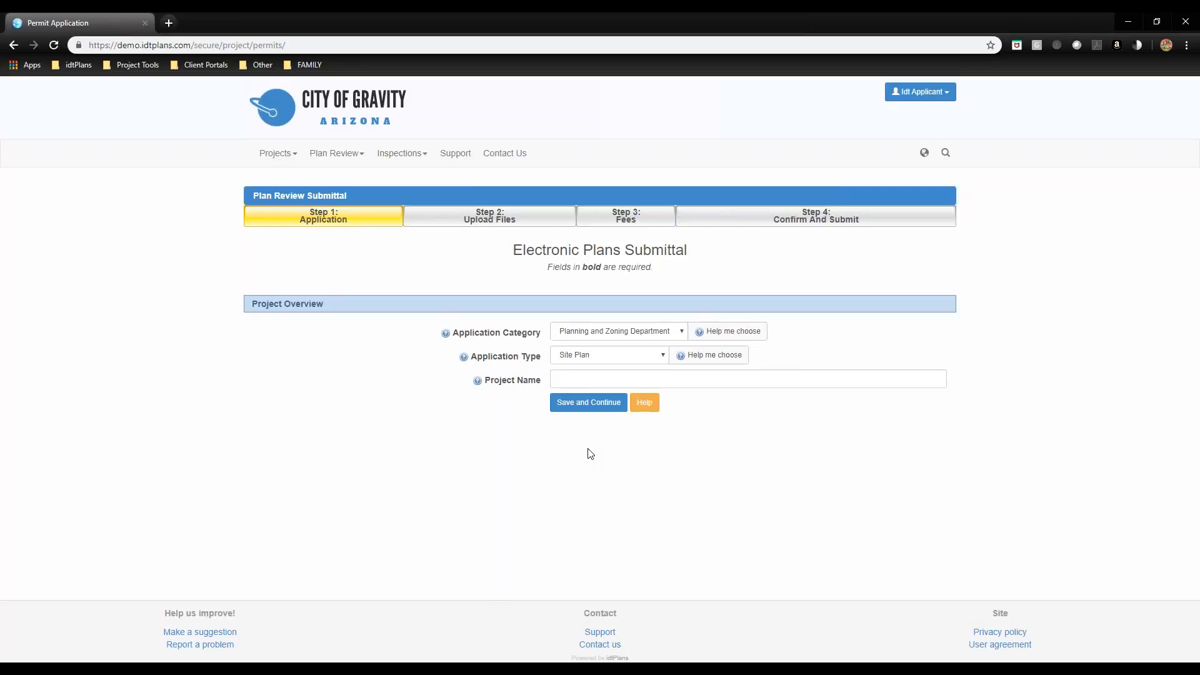
mouse_move(708, 353)
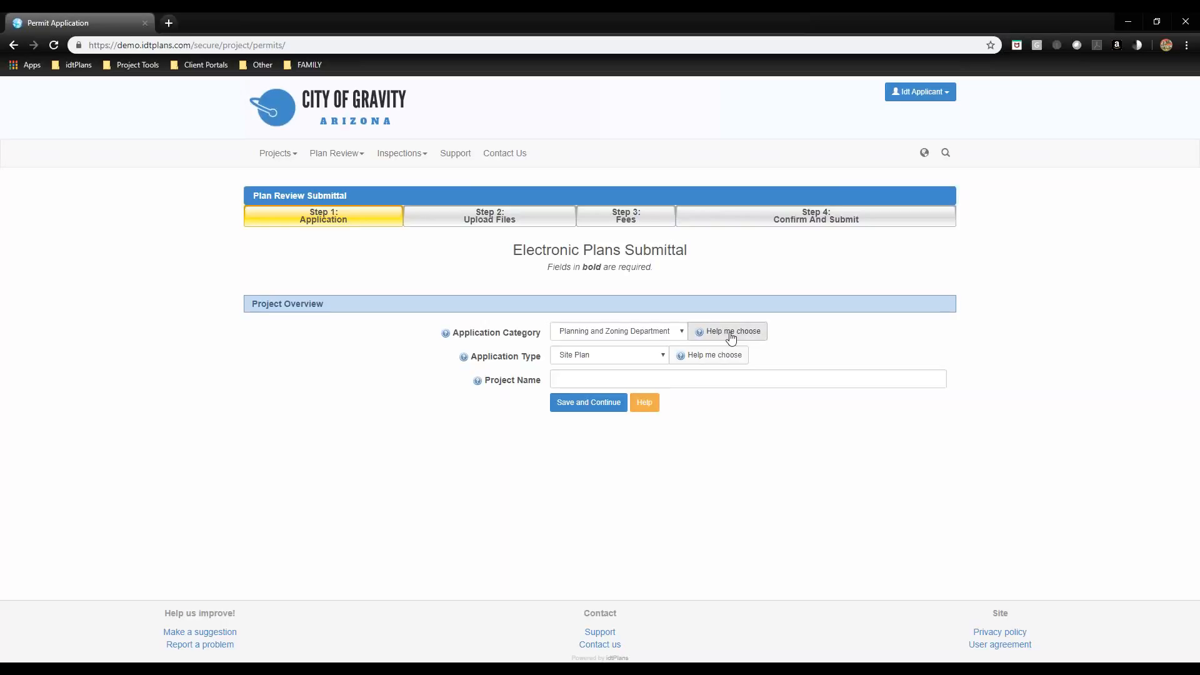
left_click(731, 330)
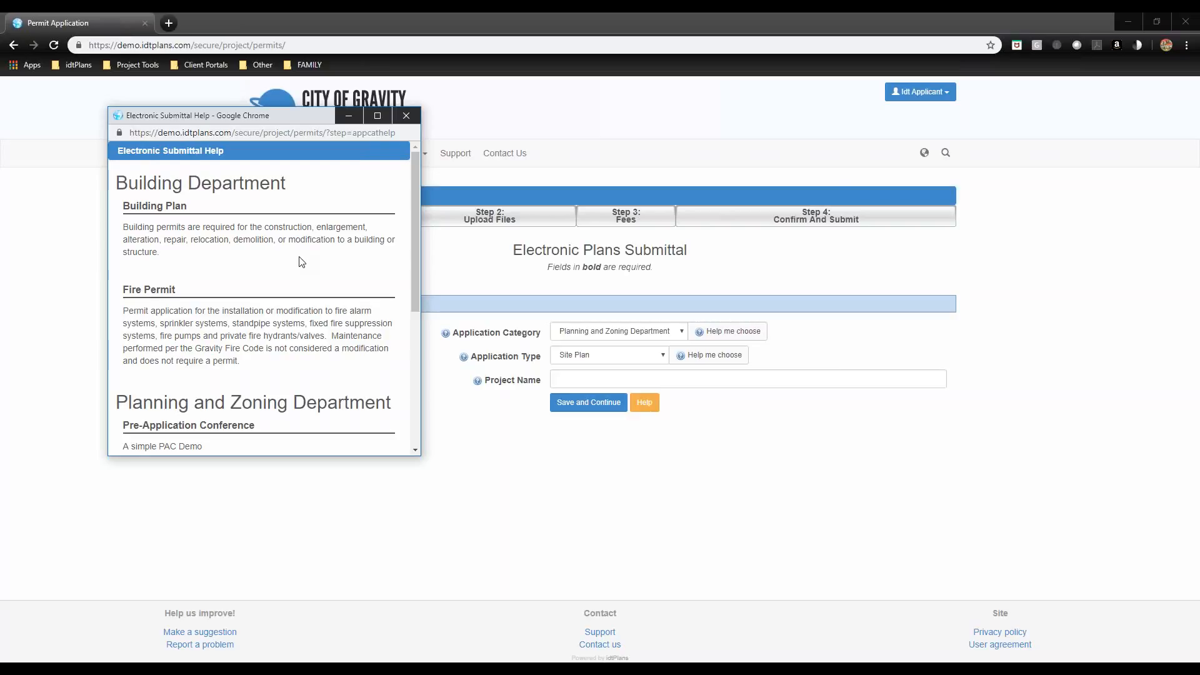
left_click(405, 115)
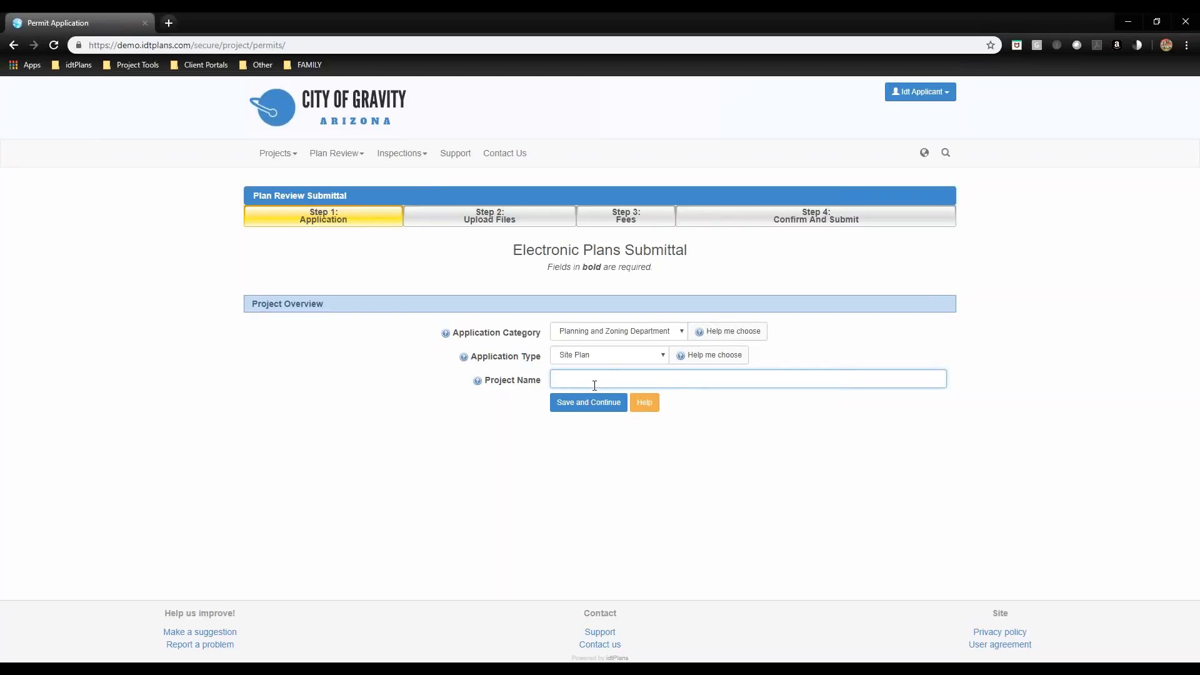
Step: Enter the project name 'Test Project #732' and save and continue
type("T")
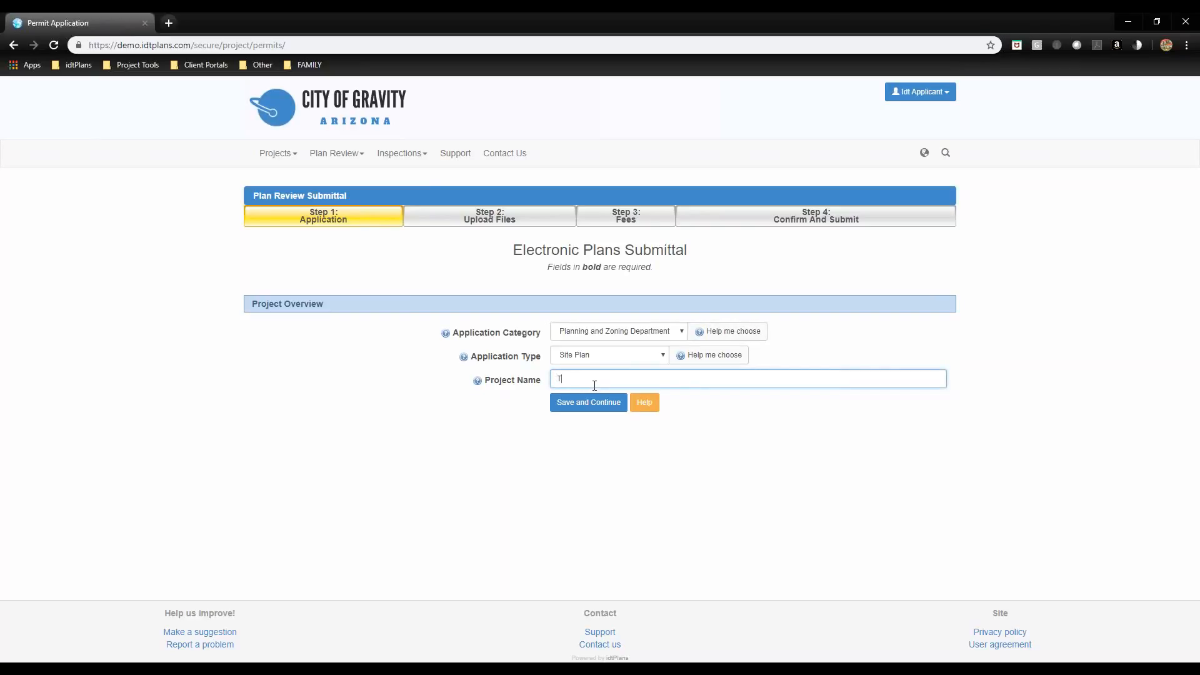
type("est Project")
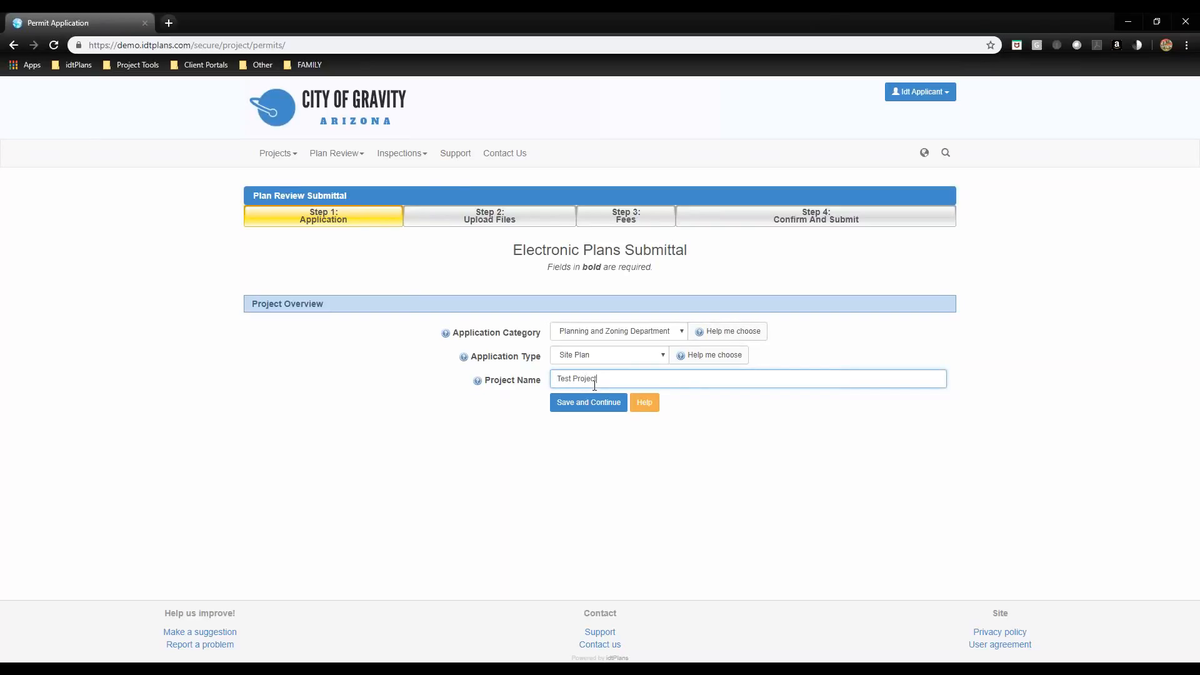
type("#")
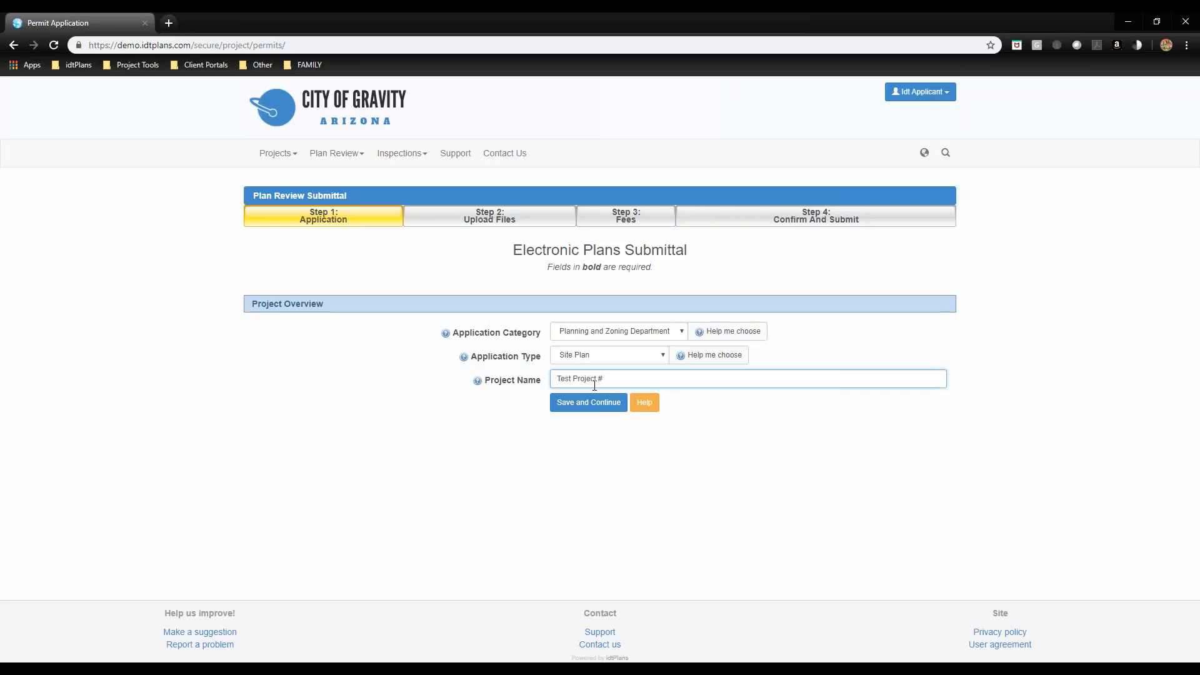
type("732")
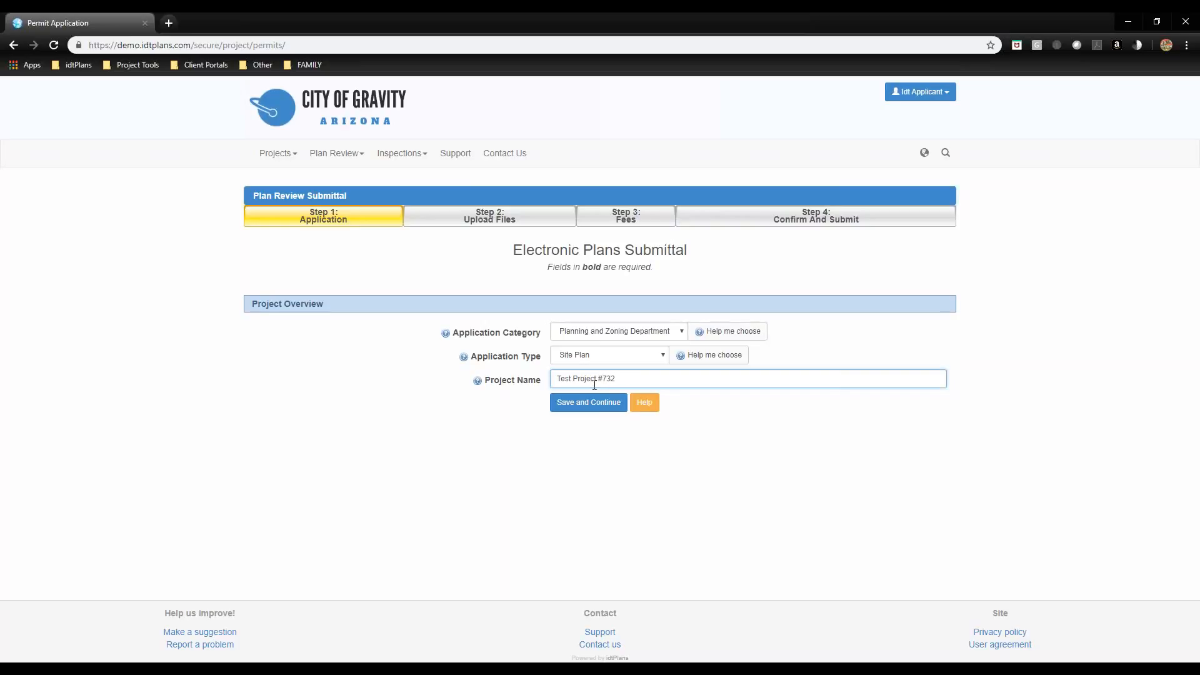
mouse_move(588, 402)
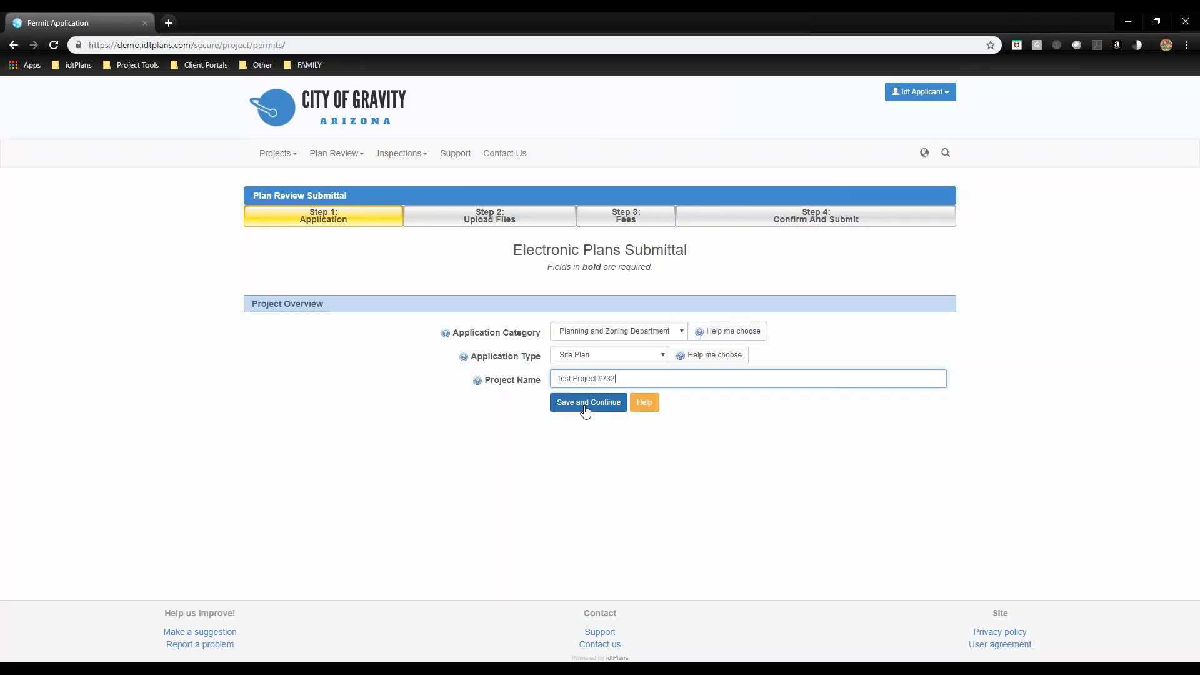
left_click(588, 402)
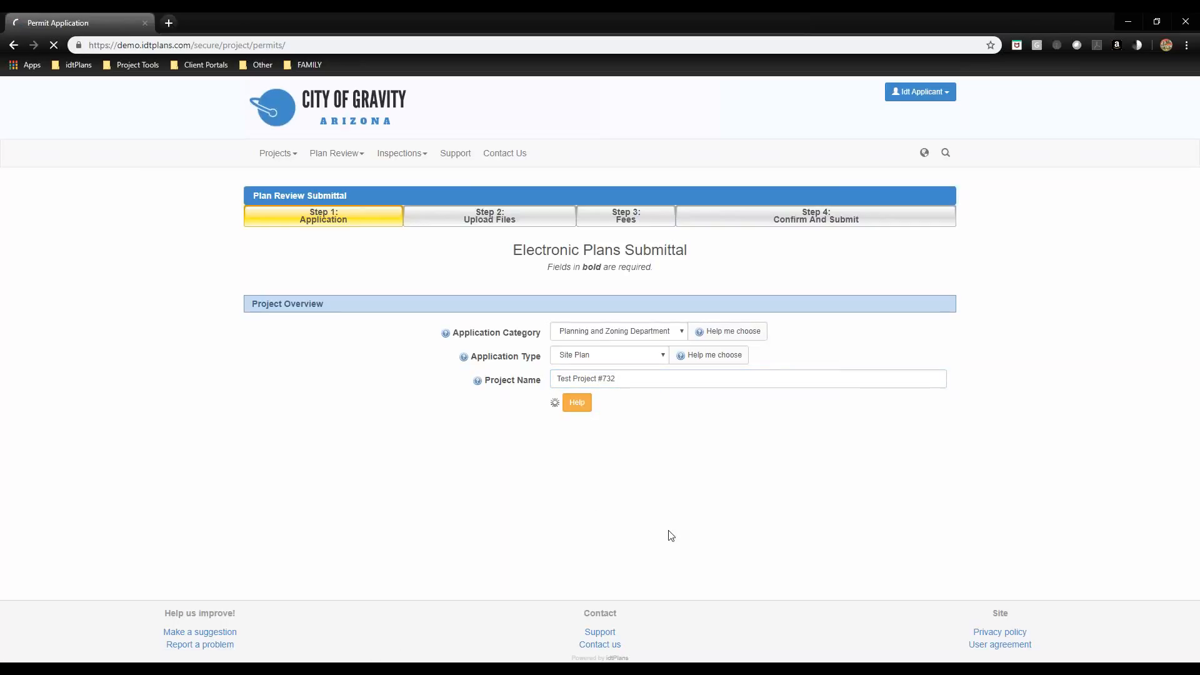
Step: Mark every Site Plan checklist requirement as acknowledged using Check All and review the sections
left_click(575, 401)
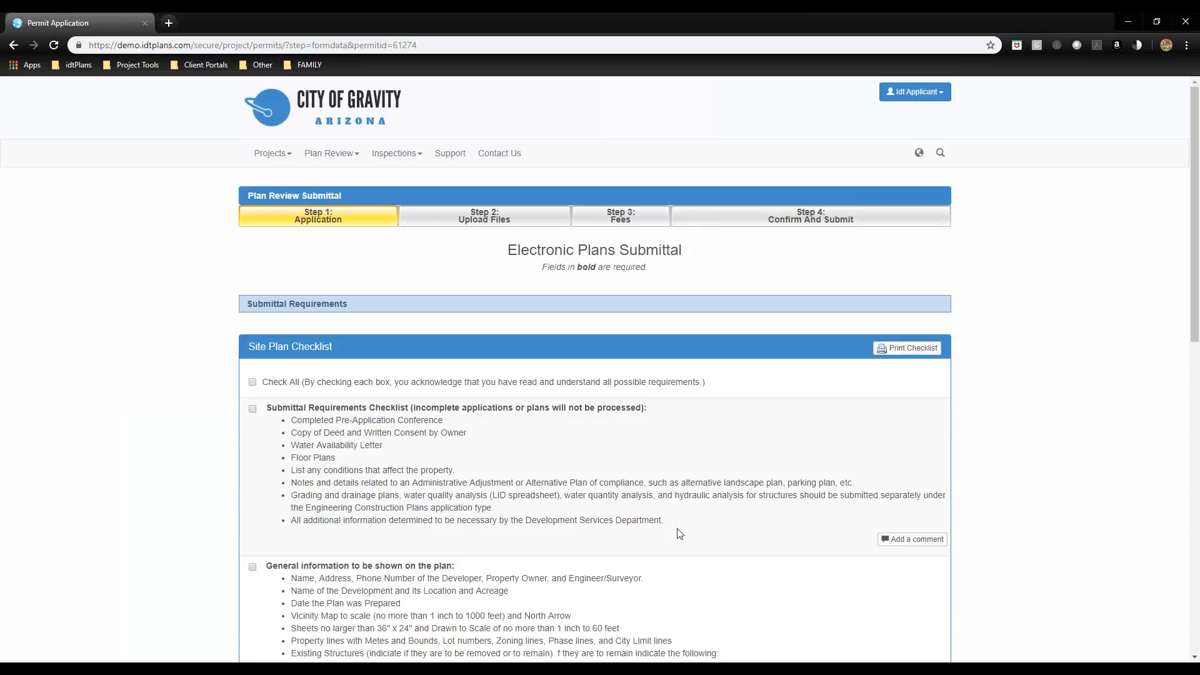
mouse_move(242, 420)
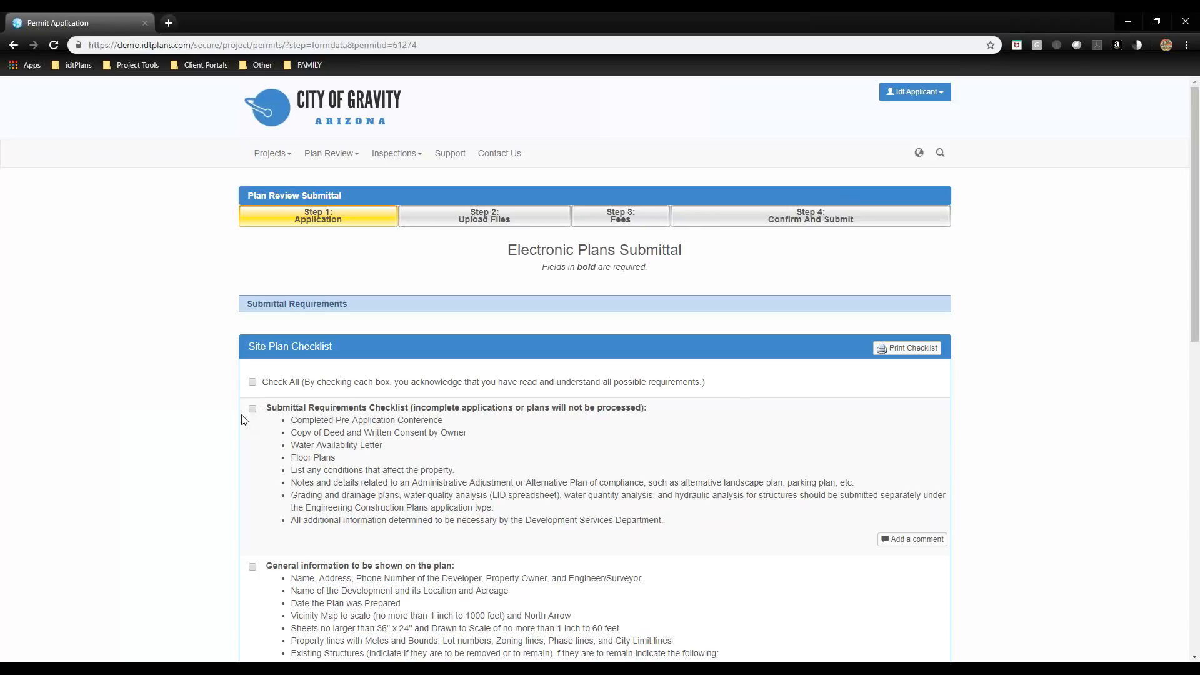
left_click(252, 407)
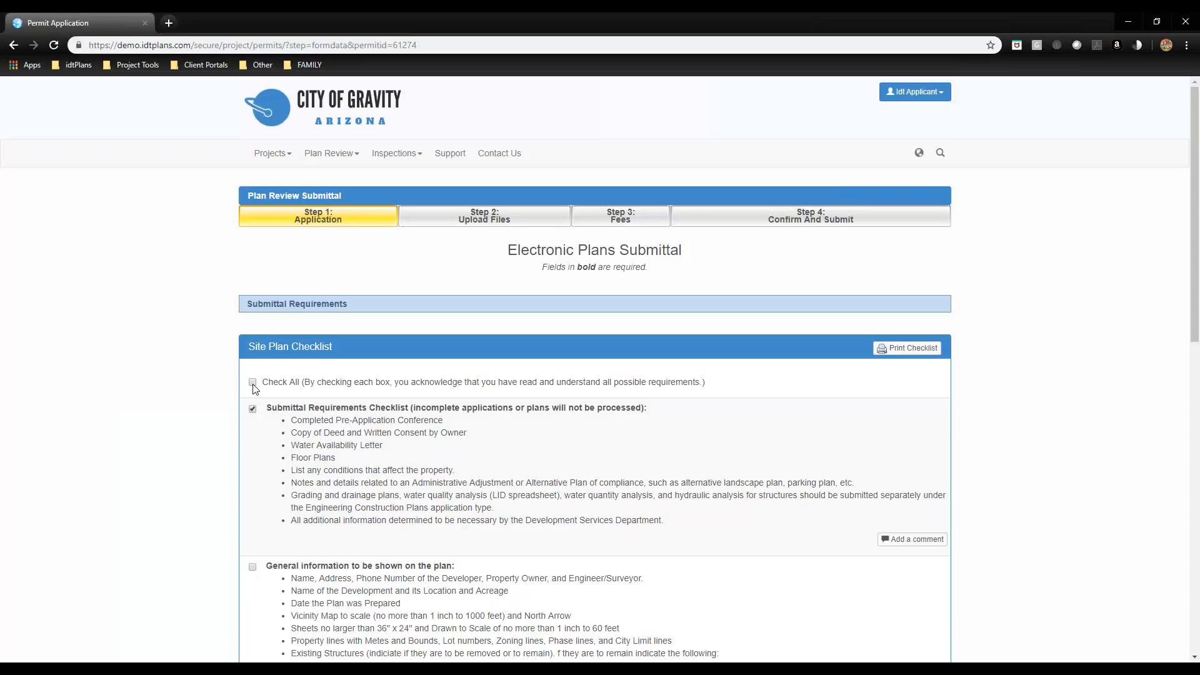
scroll("down", 3)
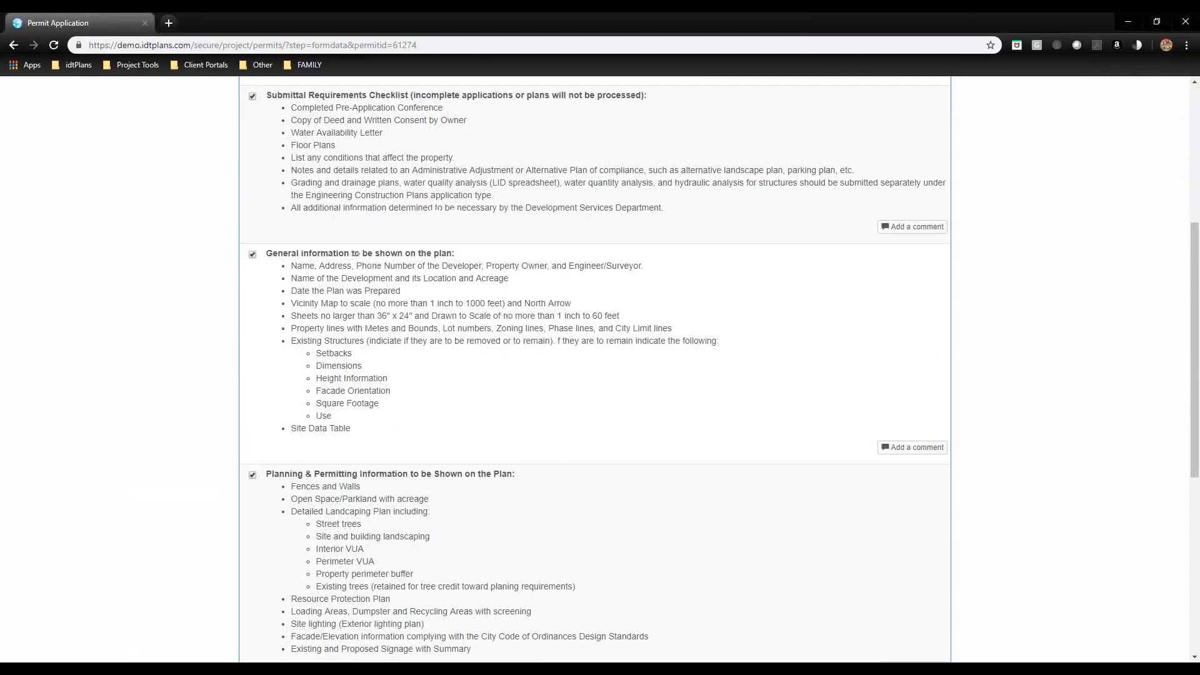
scroll("up", 3)
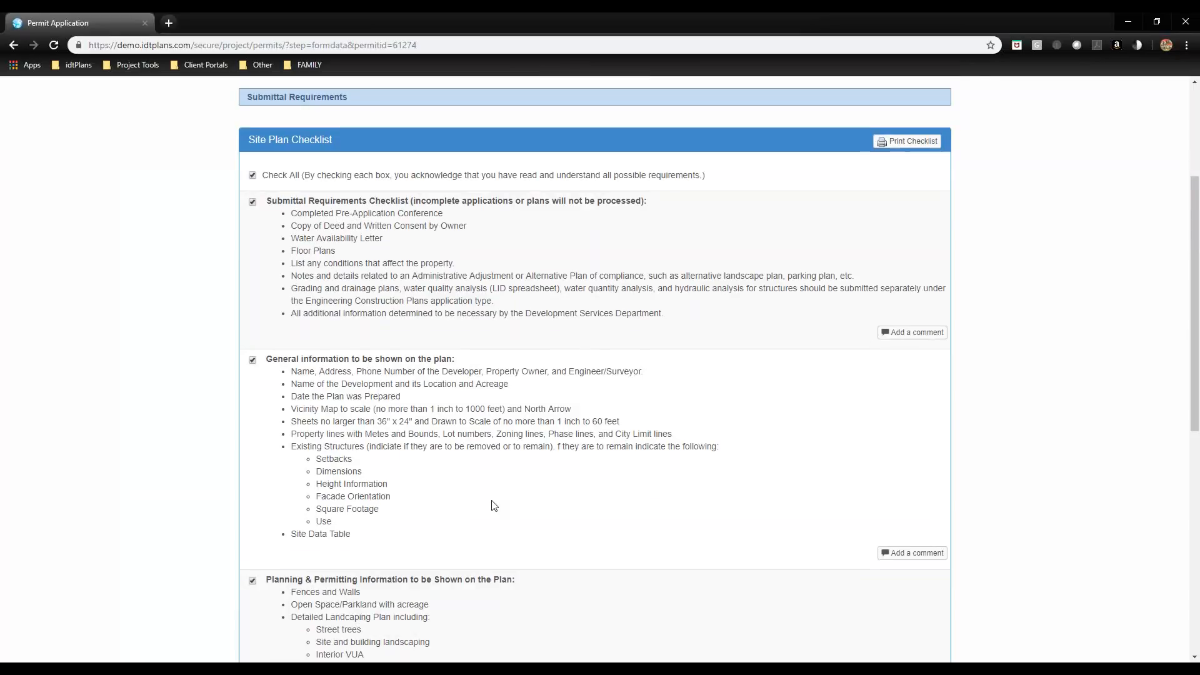
scroll("down", 3)
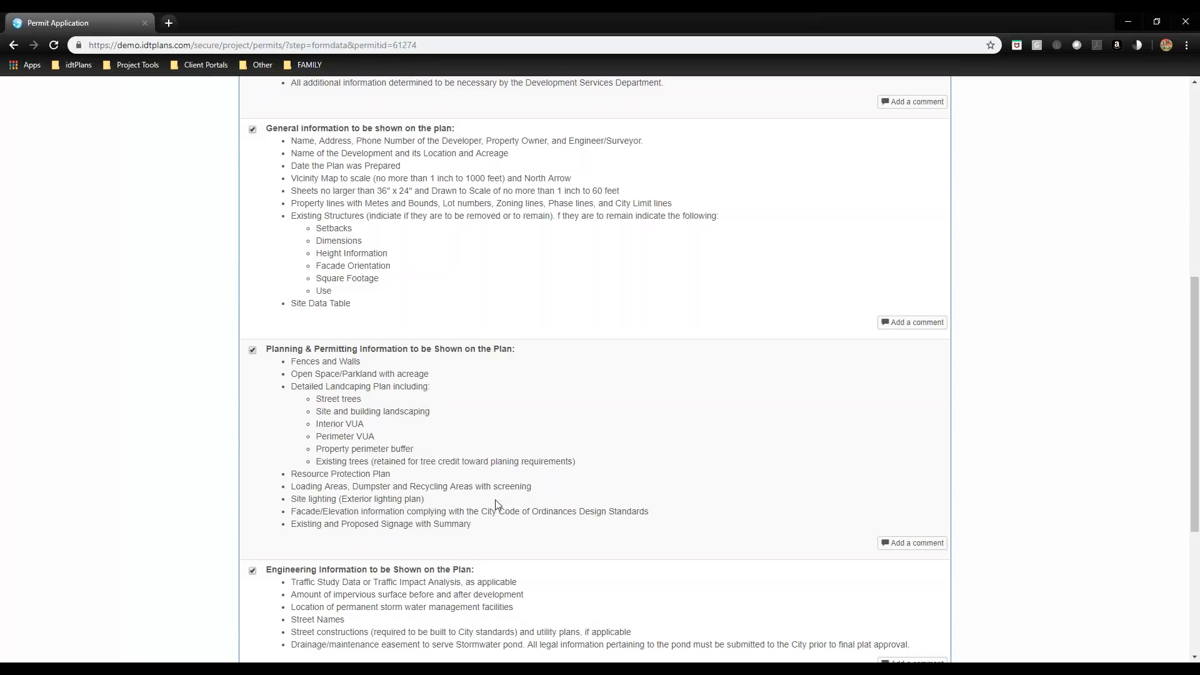
scroll("up", 3)
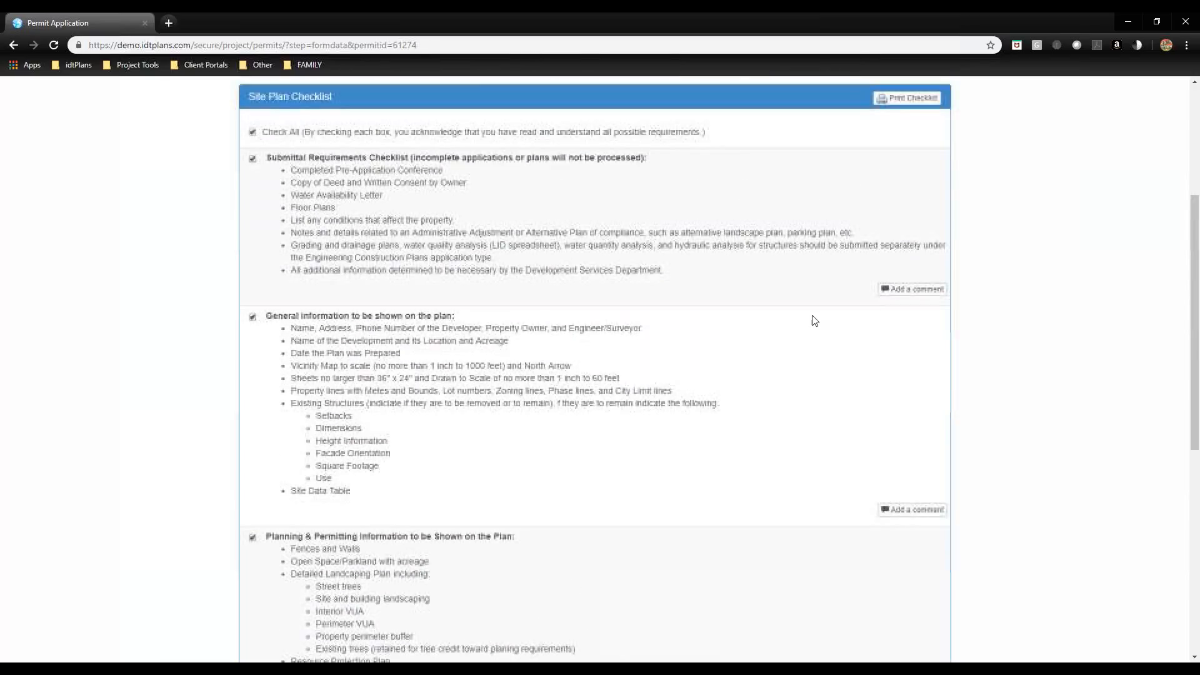
Step: Post a submittal-requirements comment stating 'regarding Traffic Study requirement - I was told I was exempt.'
left_click(911, 288)
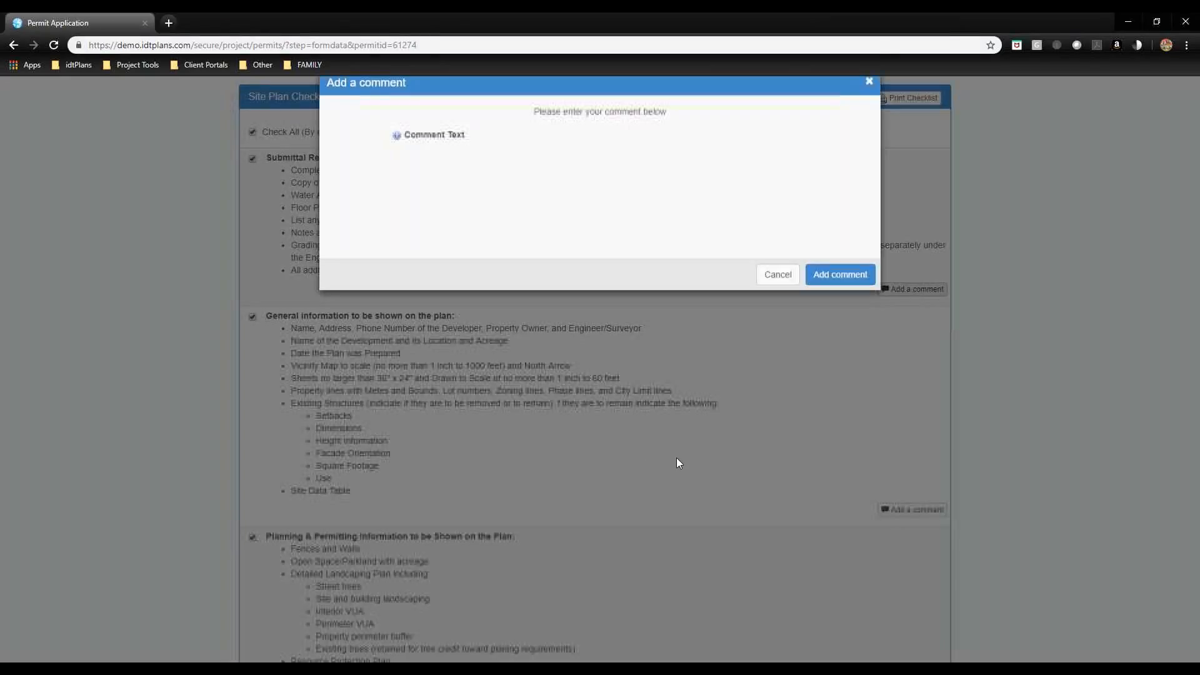
type("Spoke with Flo")
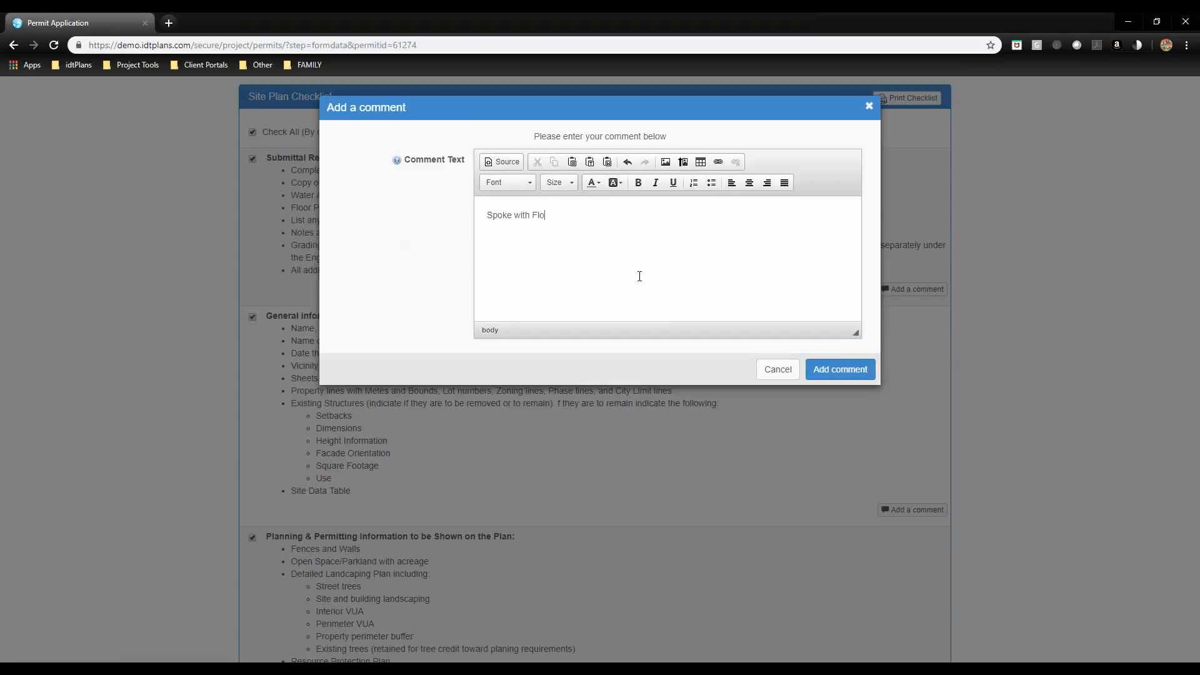
type("yd regarding")
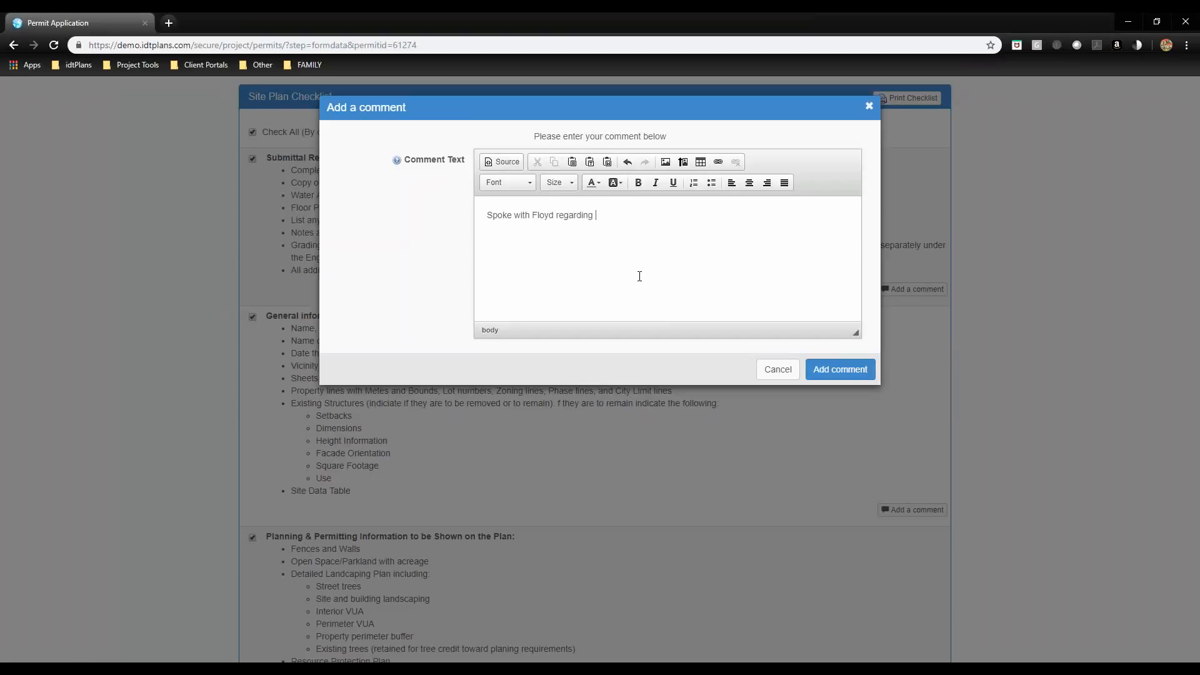
type("Traffic Study")
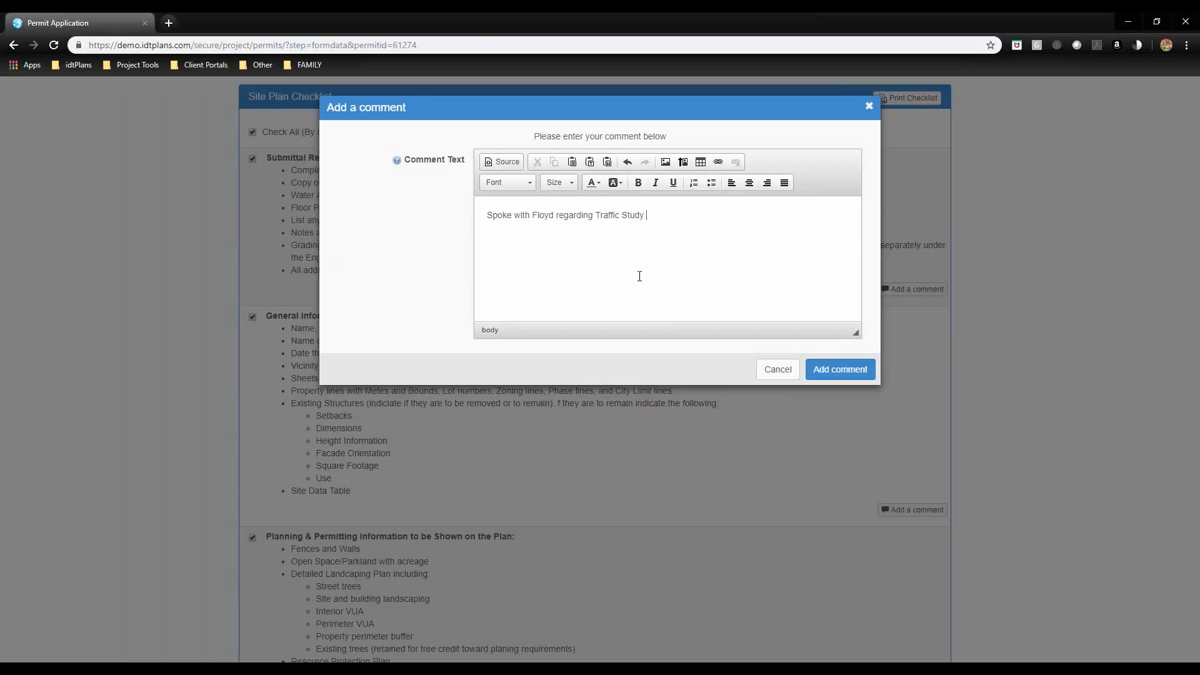
type("requirement -")
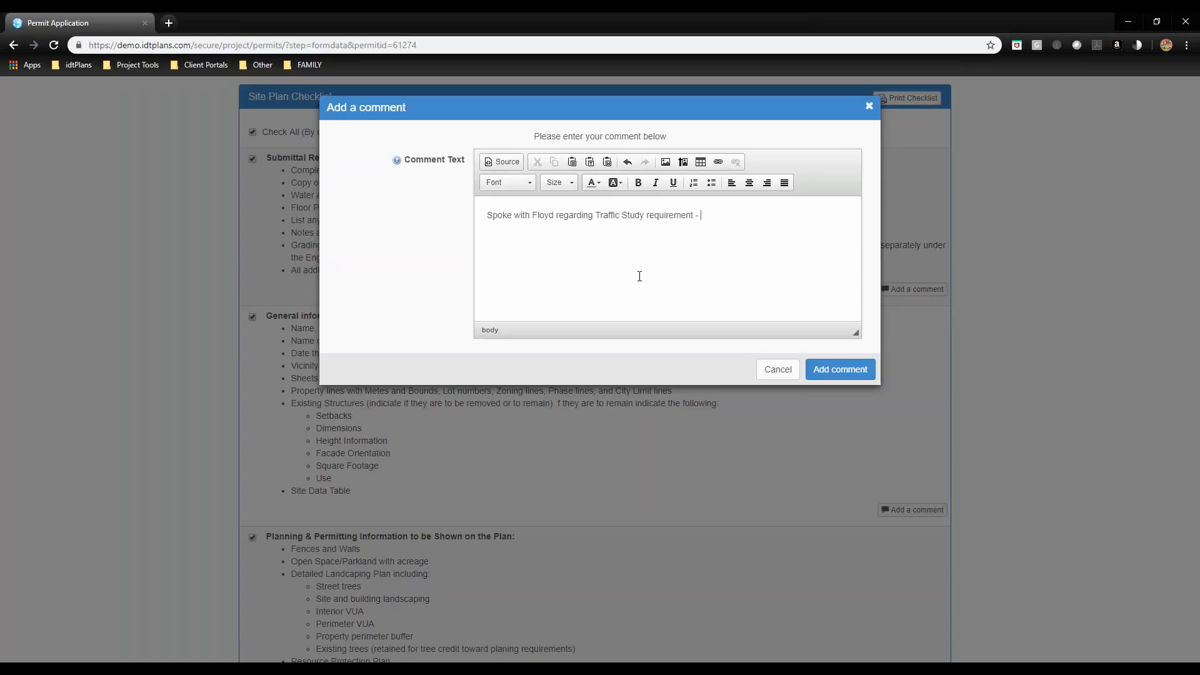
type("I was told I was")
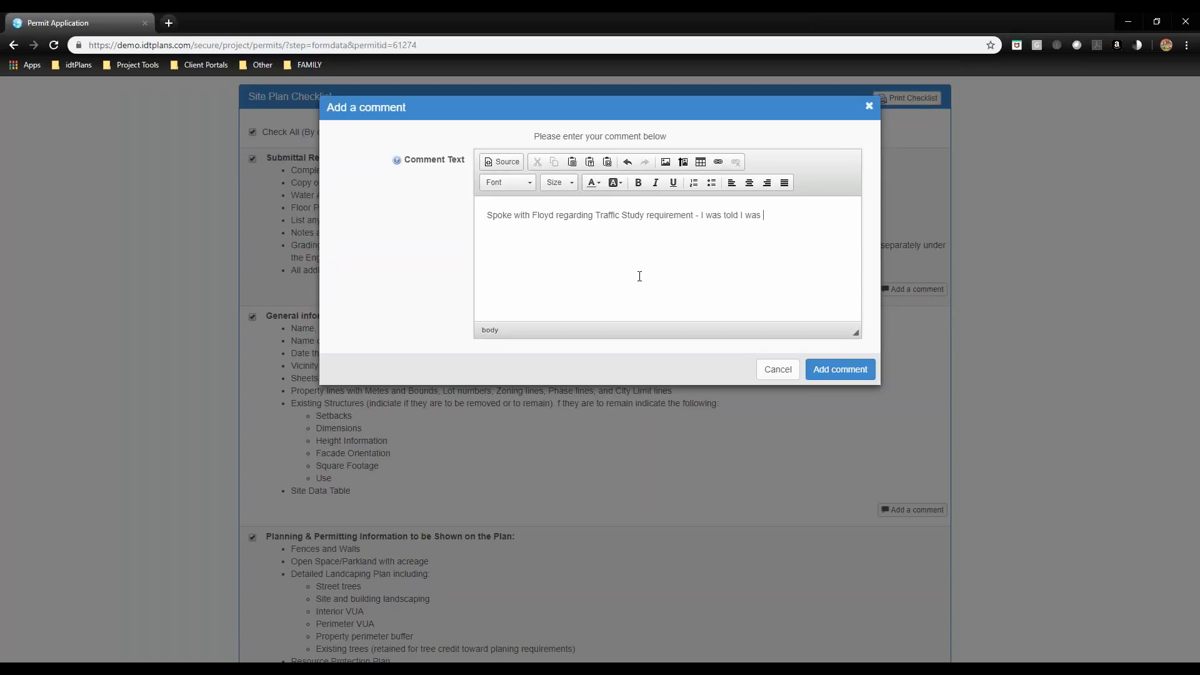
type("exempt.")
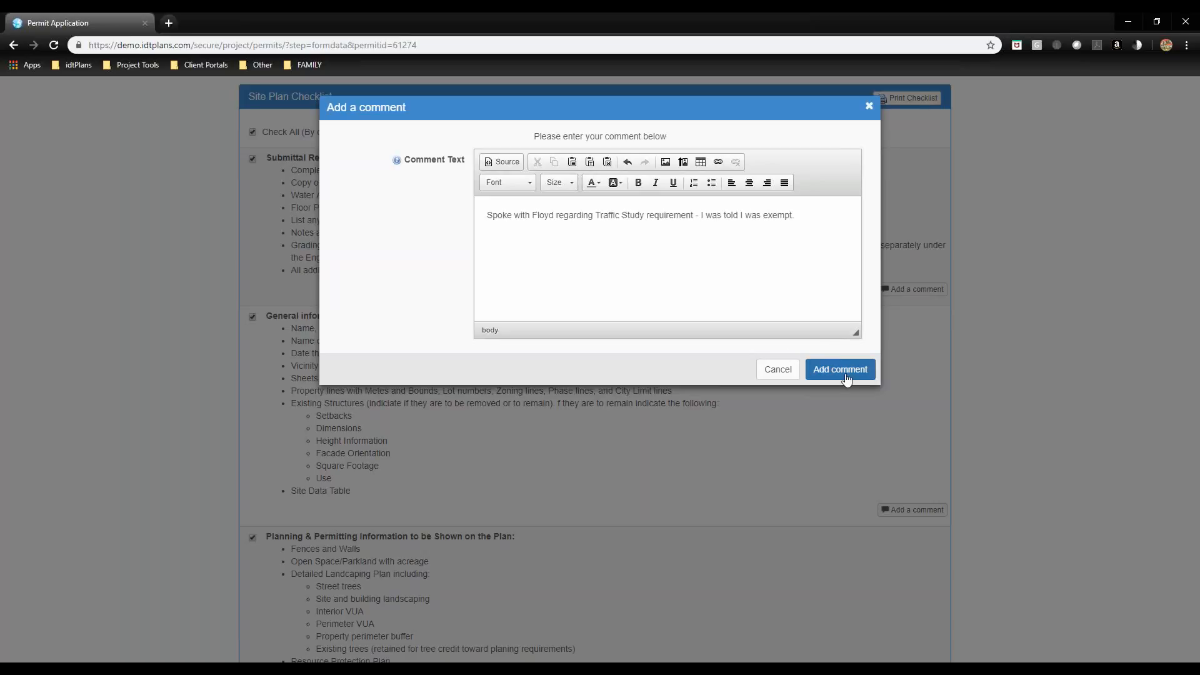
left_click(838, 369)
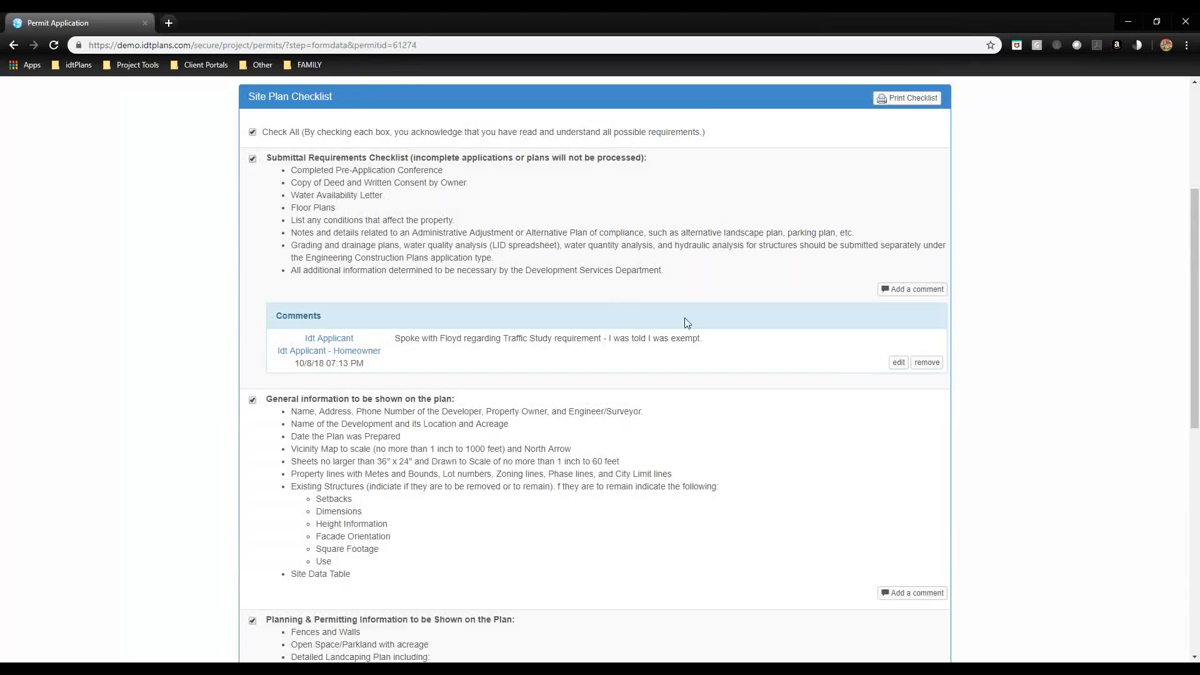
mouse_move(610, 337)
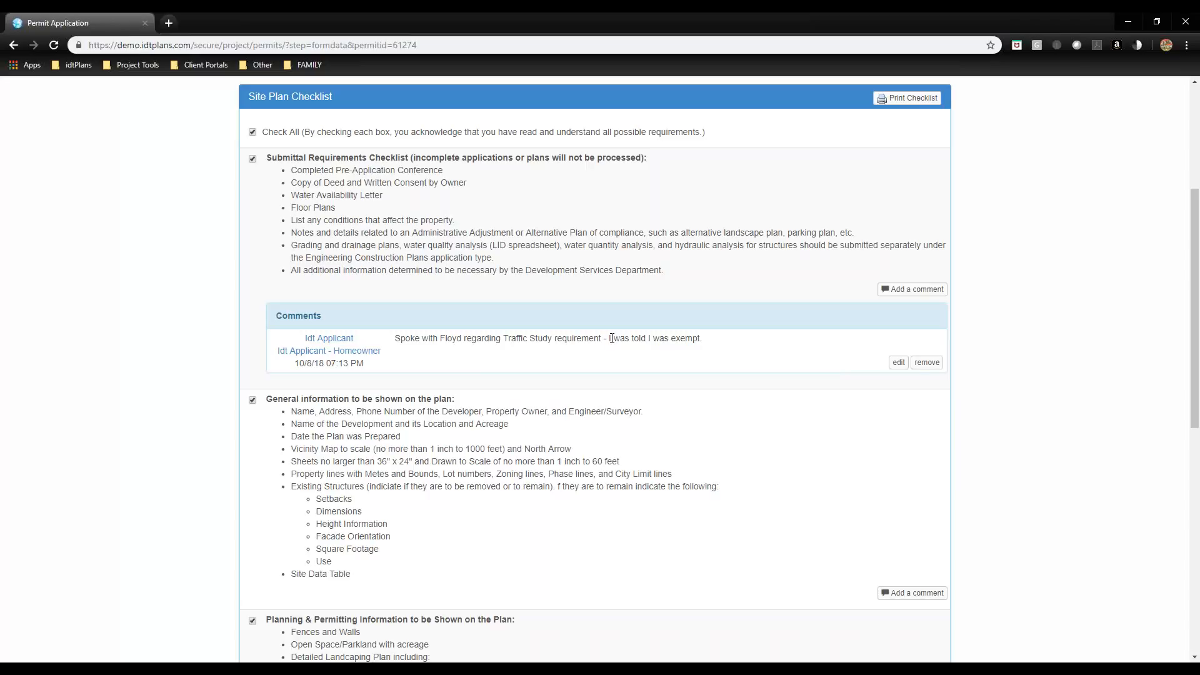
mouse_move(790, 421)
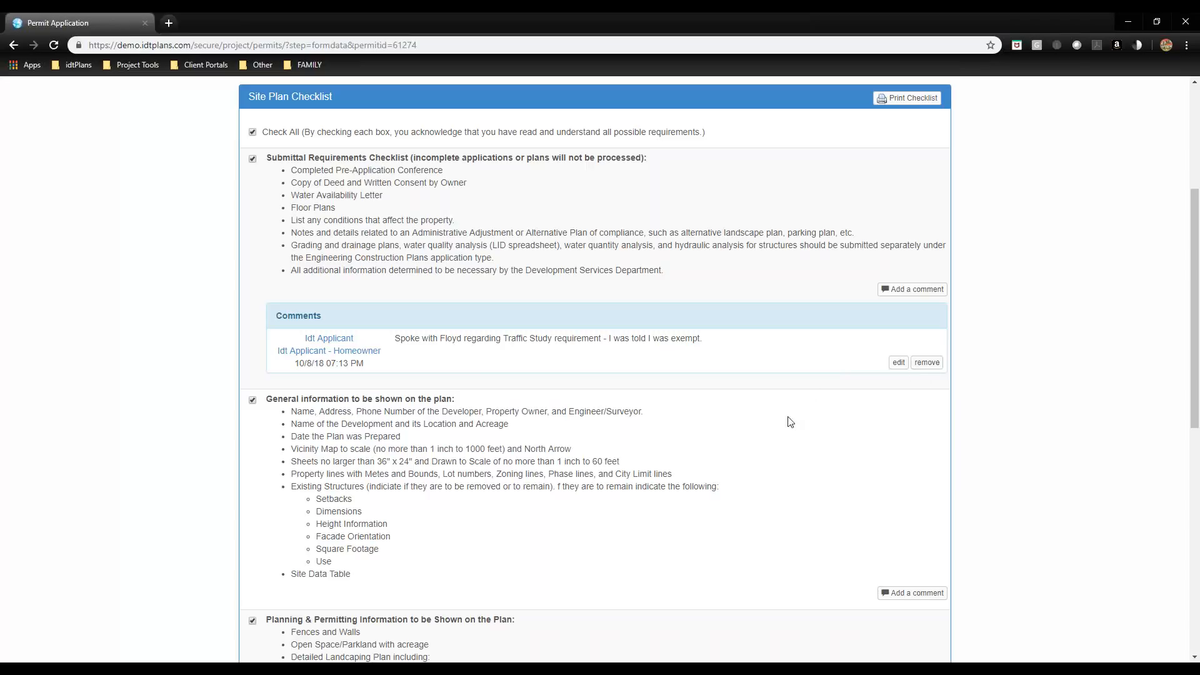
mouse_move(739, 371)
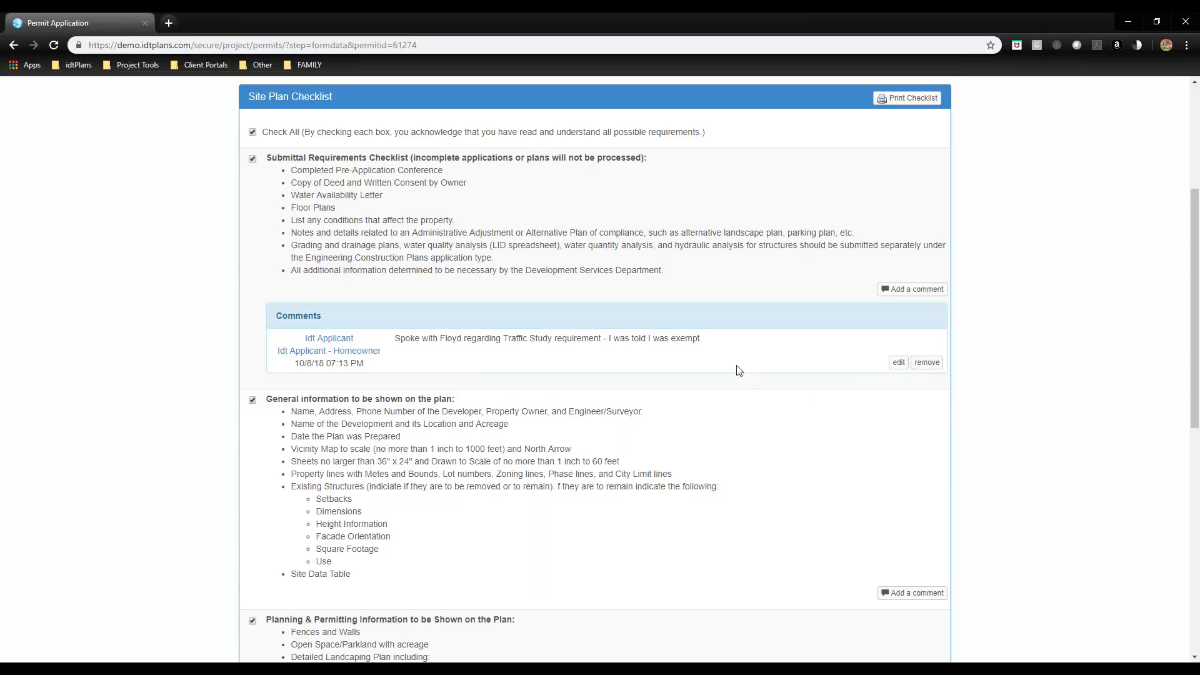
Step: Save the completed Site Plan checklist and continue to the Project Location step
scroll("down", 3)
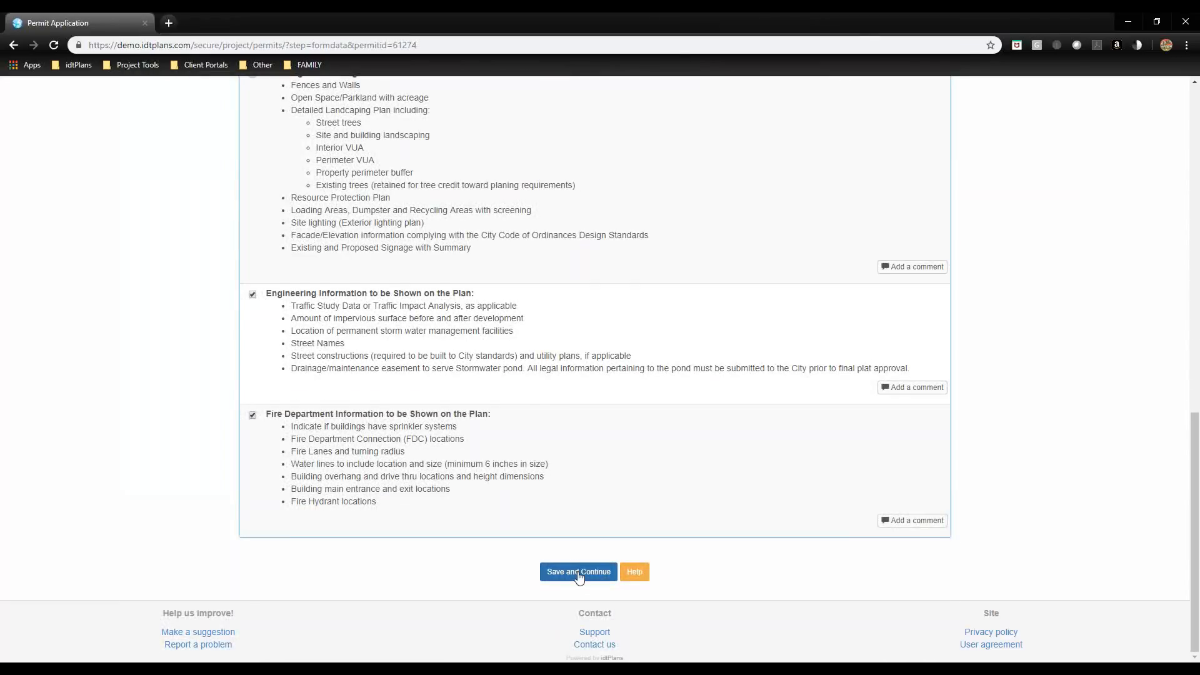
left_click(577, 571)
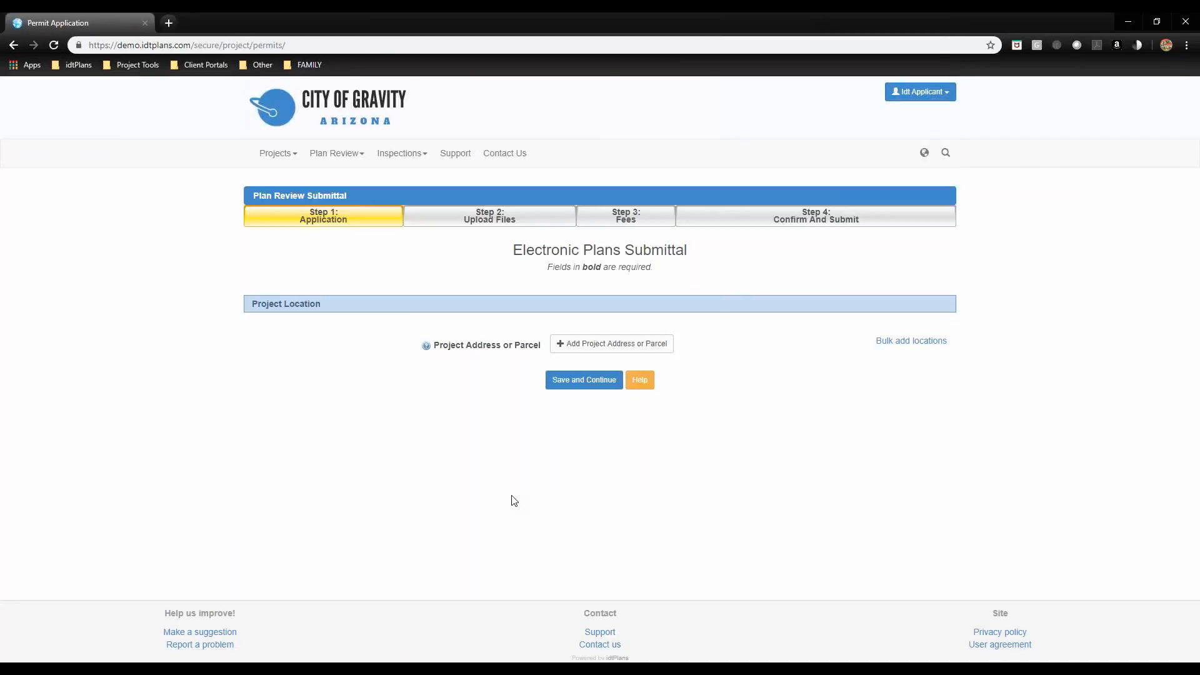
mouse_move(603, 350)
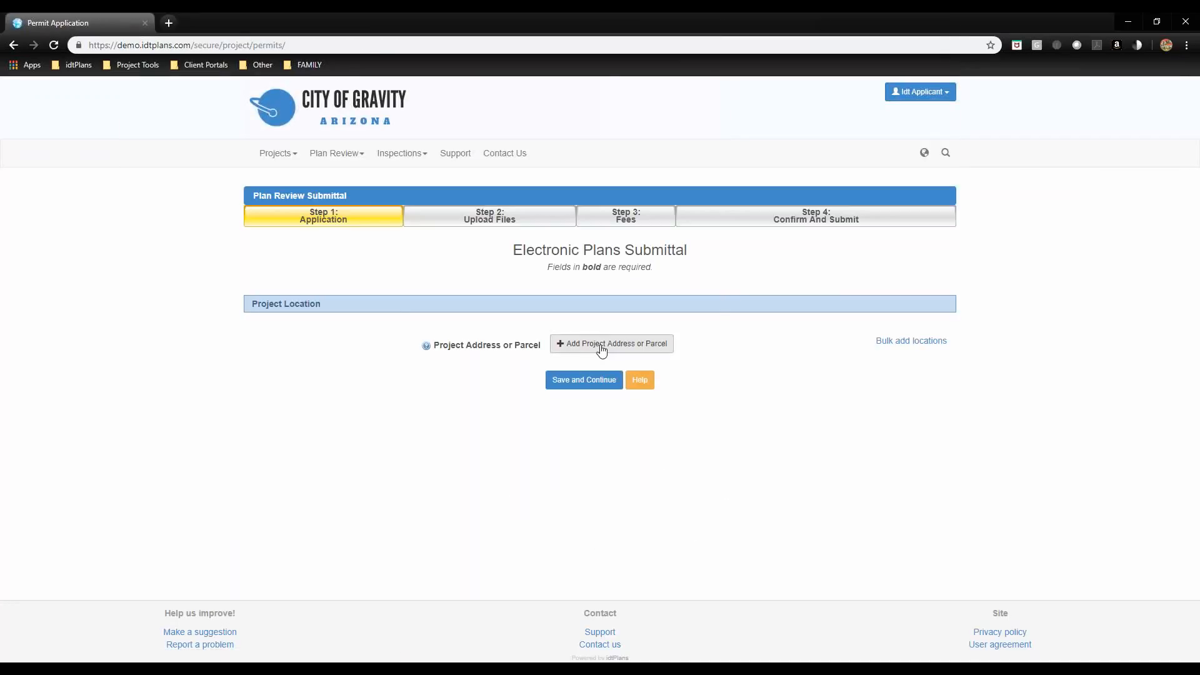
left_click(609, 343)
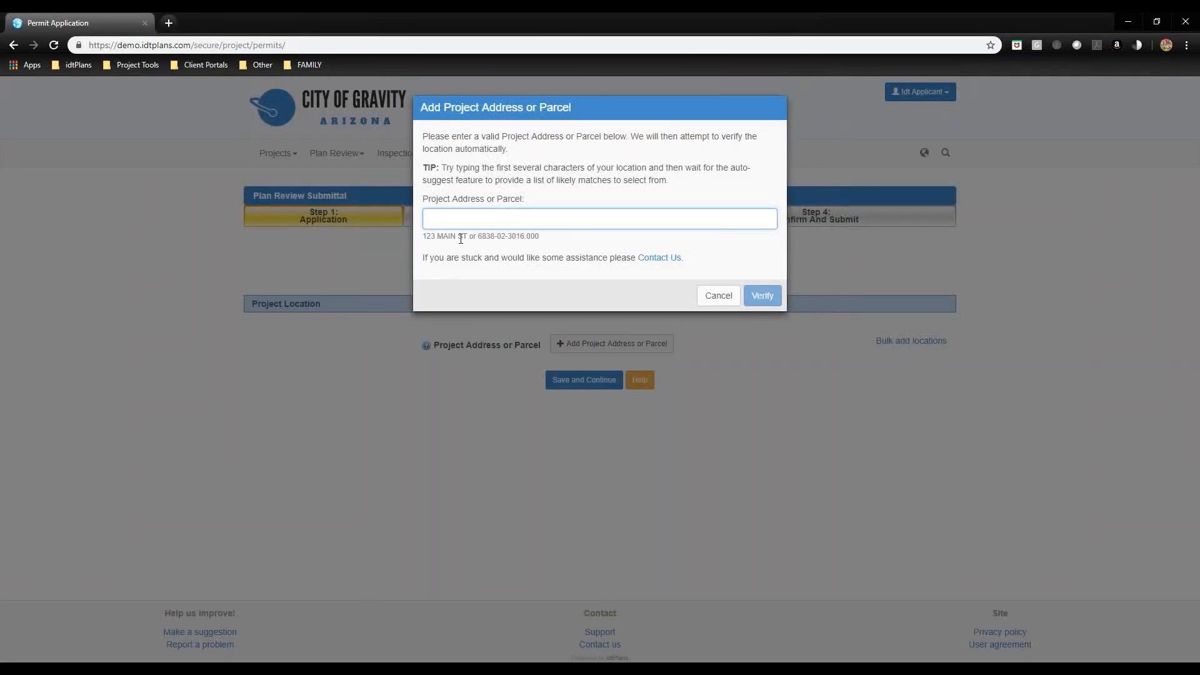
type("10")
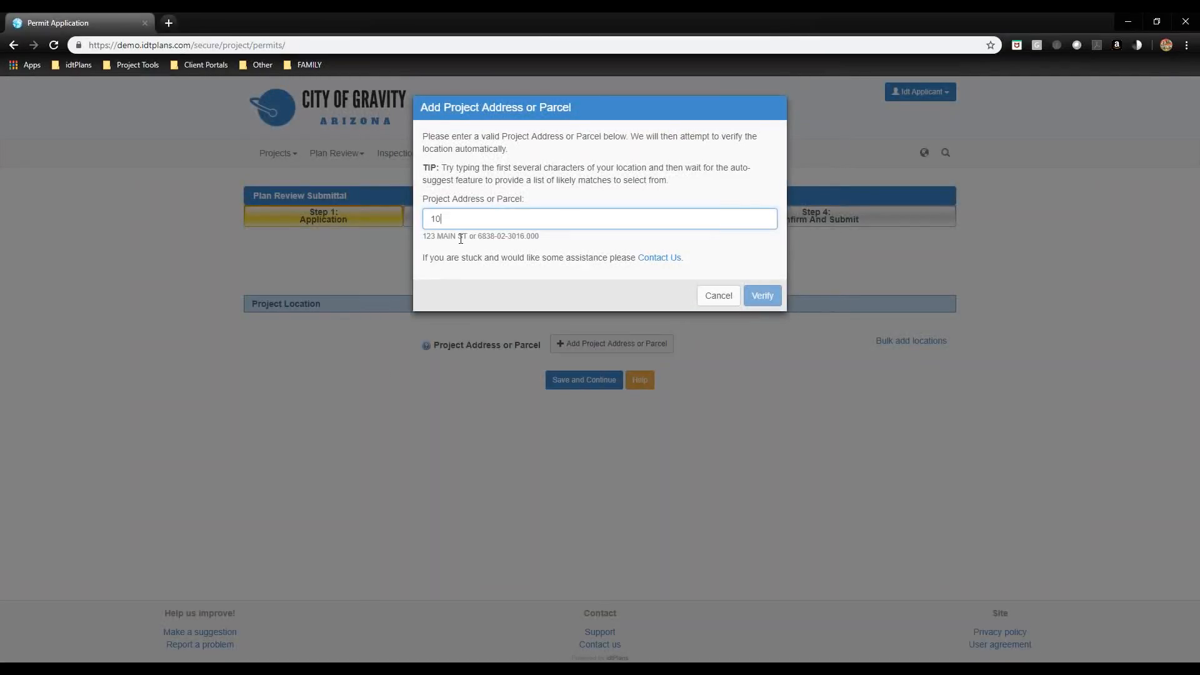
type("0")
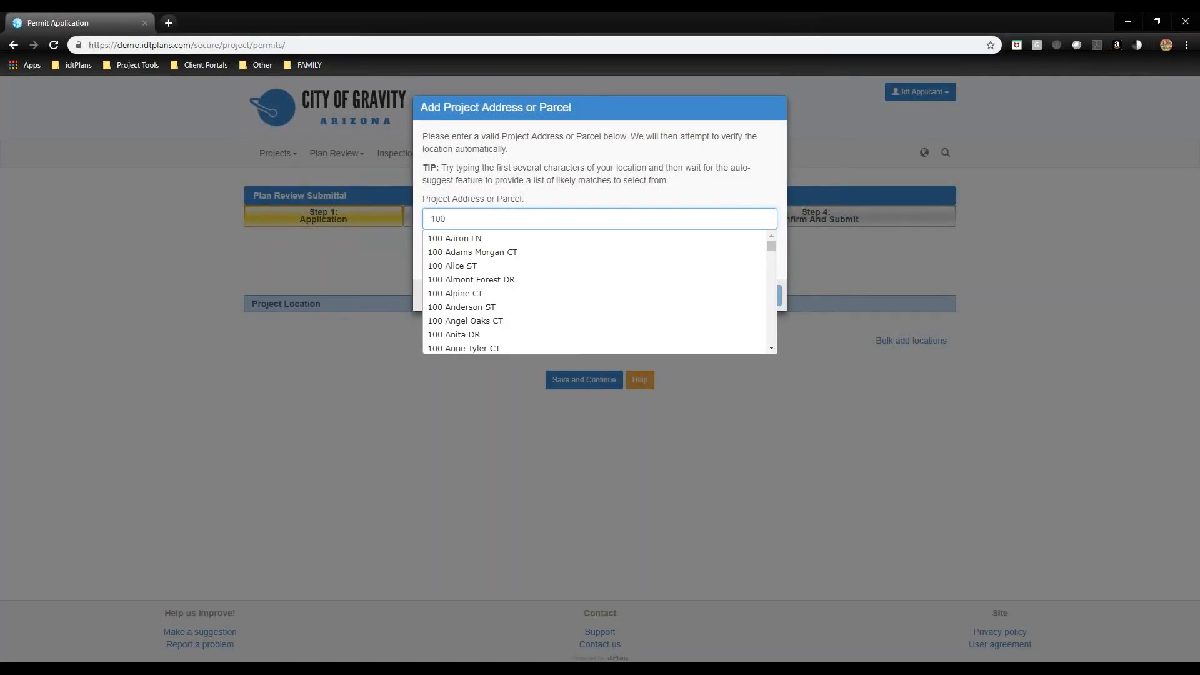
mouse_move(471, 237)
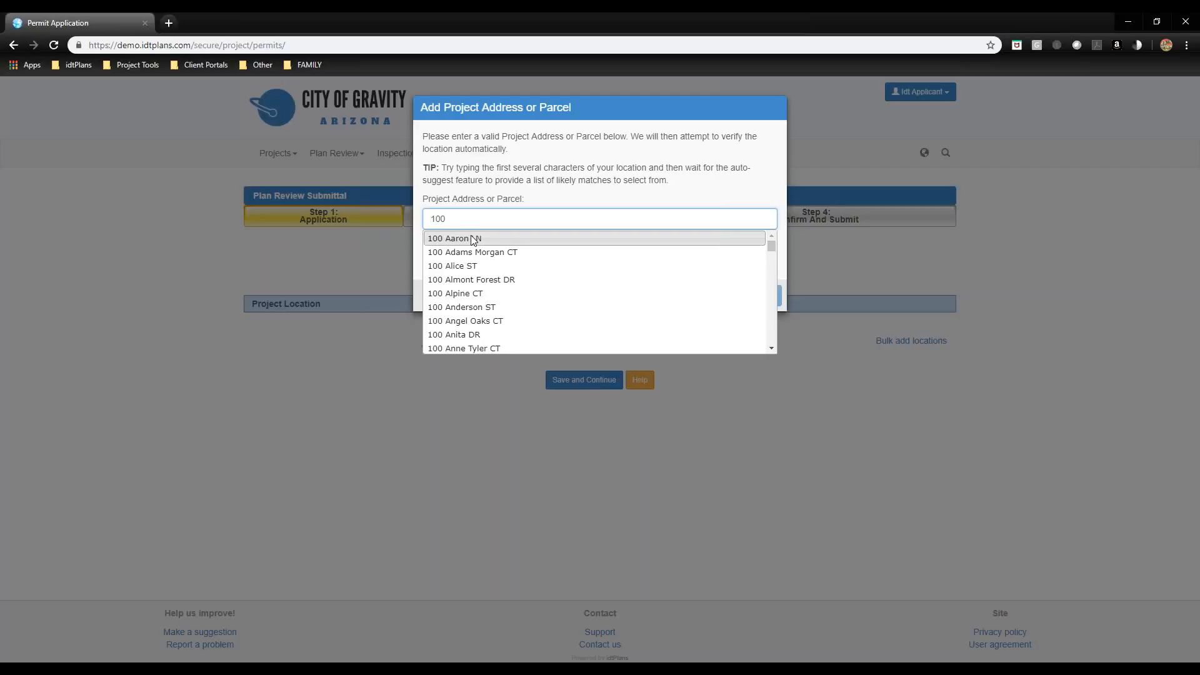
left_click(455, 237)
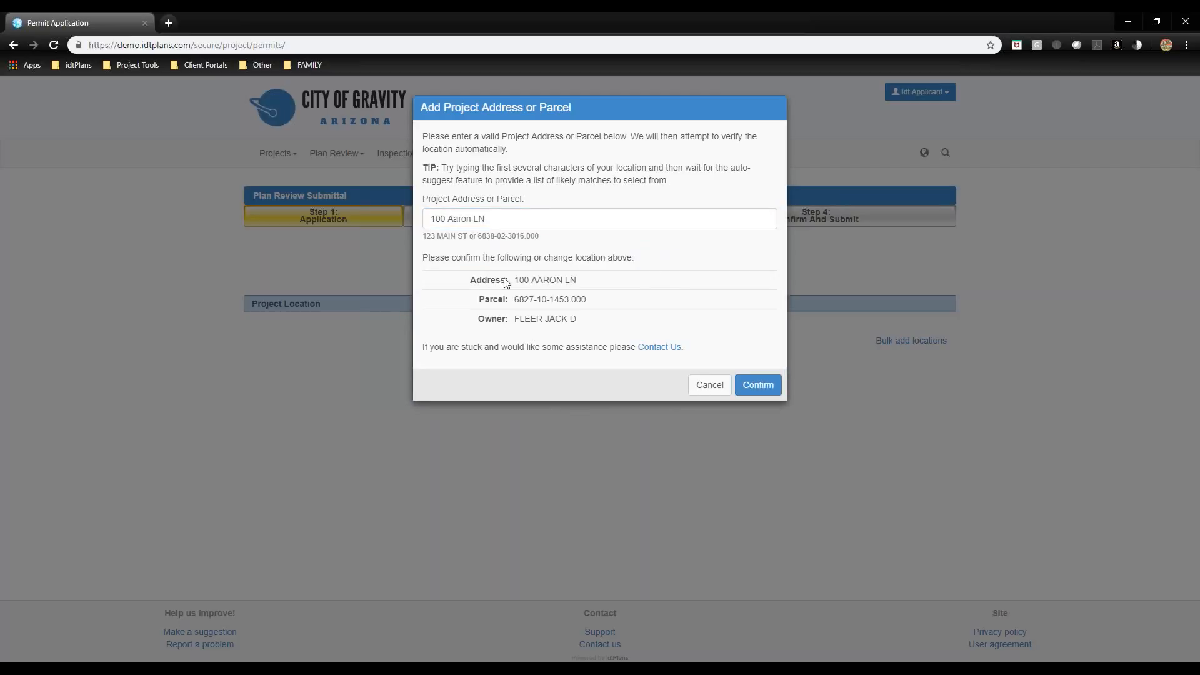
mouse_move(541, 311)
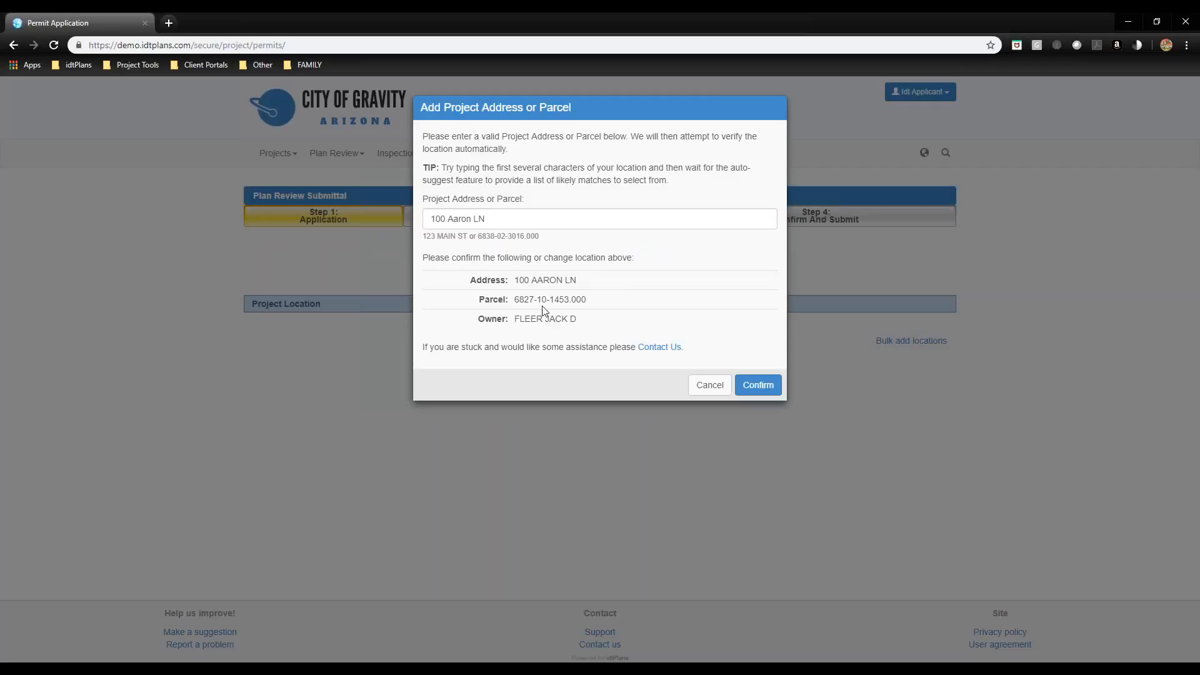
left_click(757, 385)
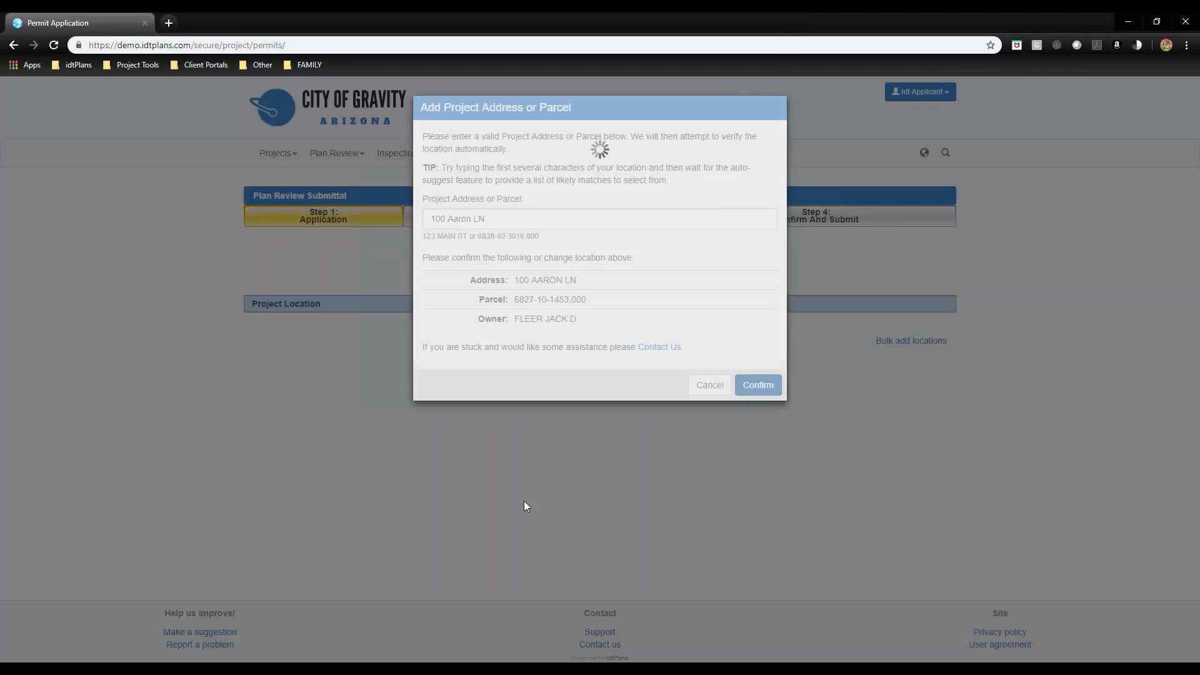
left_click(756, 385)
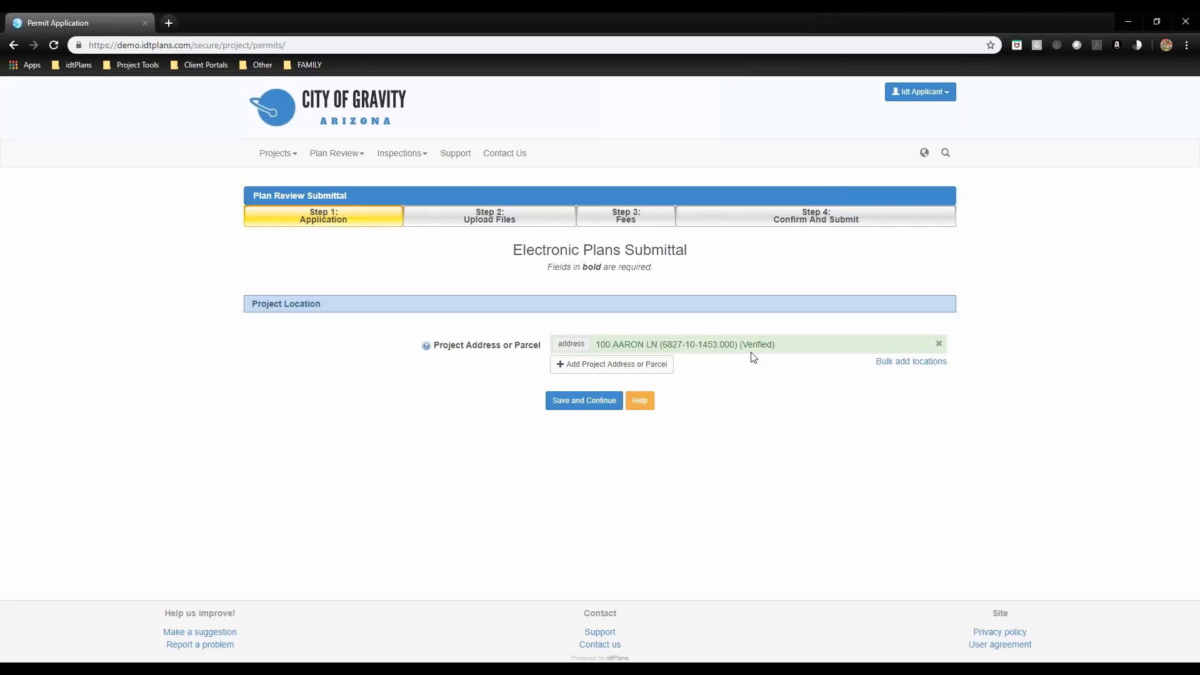
mouse_move(584, 400)
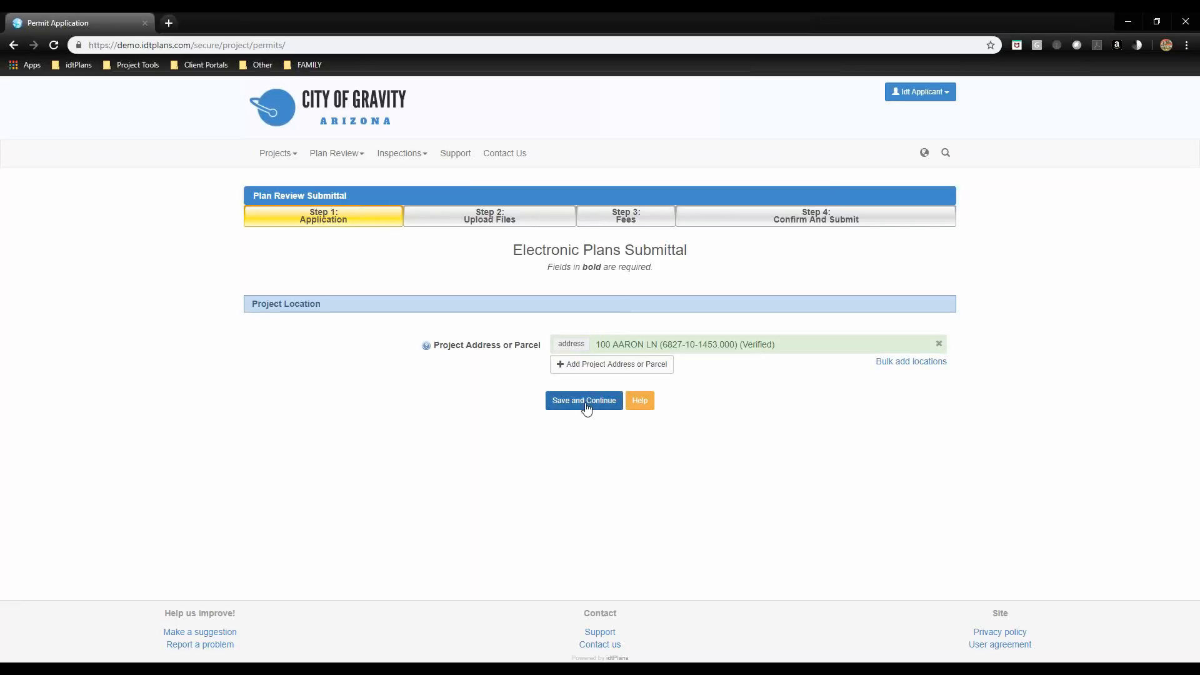
Step: Save the location and enter the description 'This is a test project for testing and training purposes only.'
left_click(584, 400)
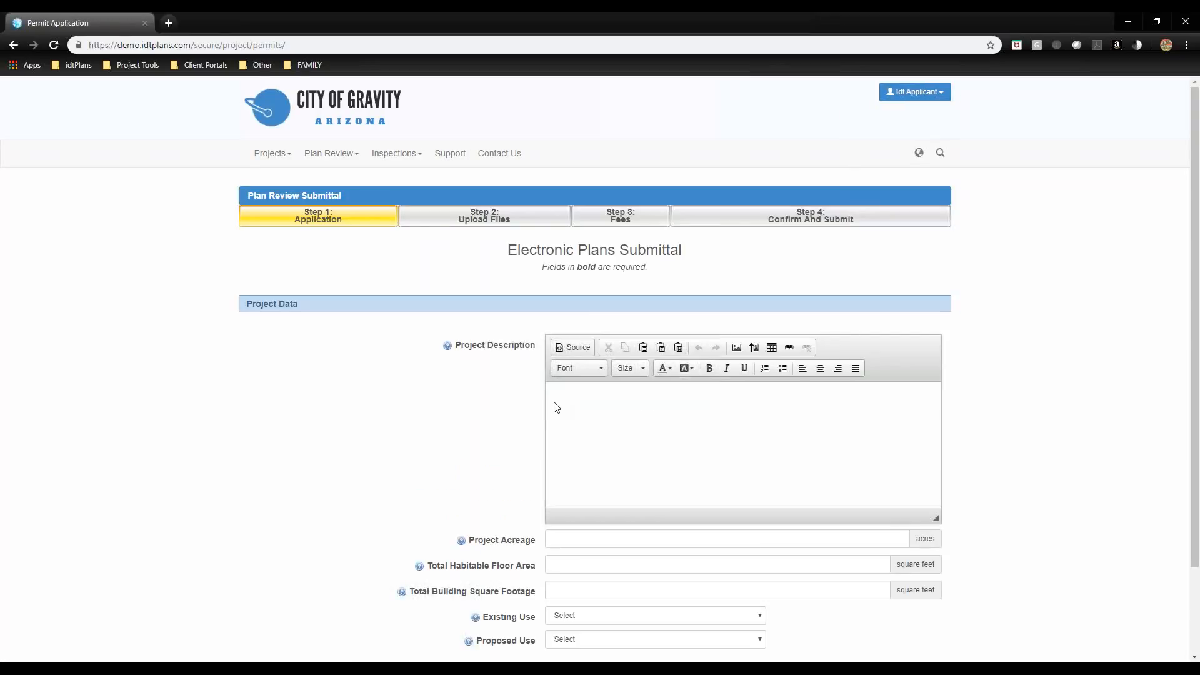
mouse_move(548, 425)
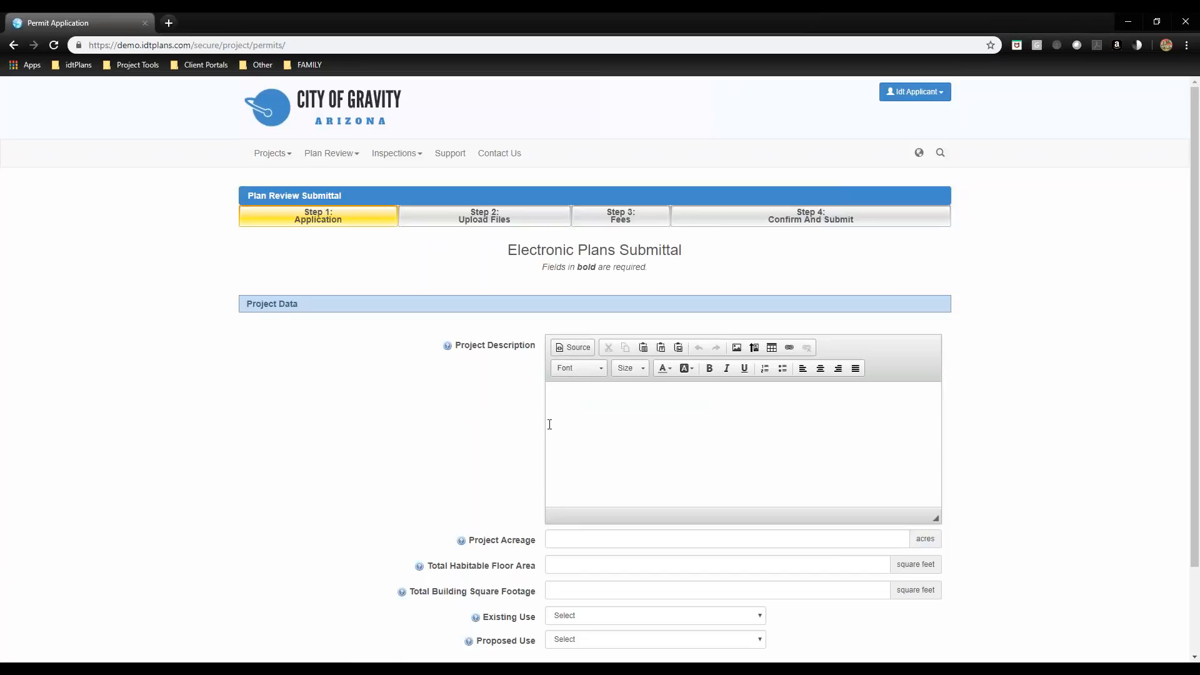
left_click(623, 427)
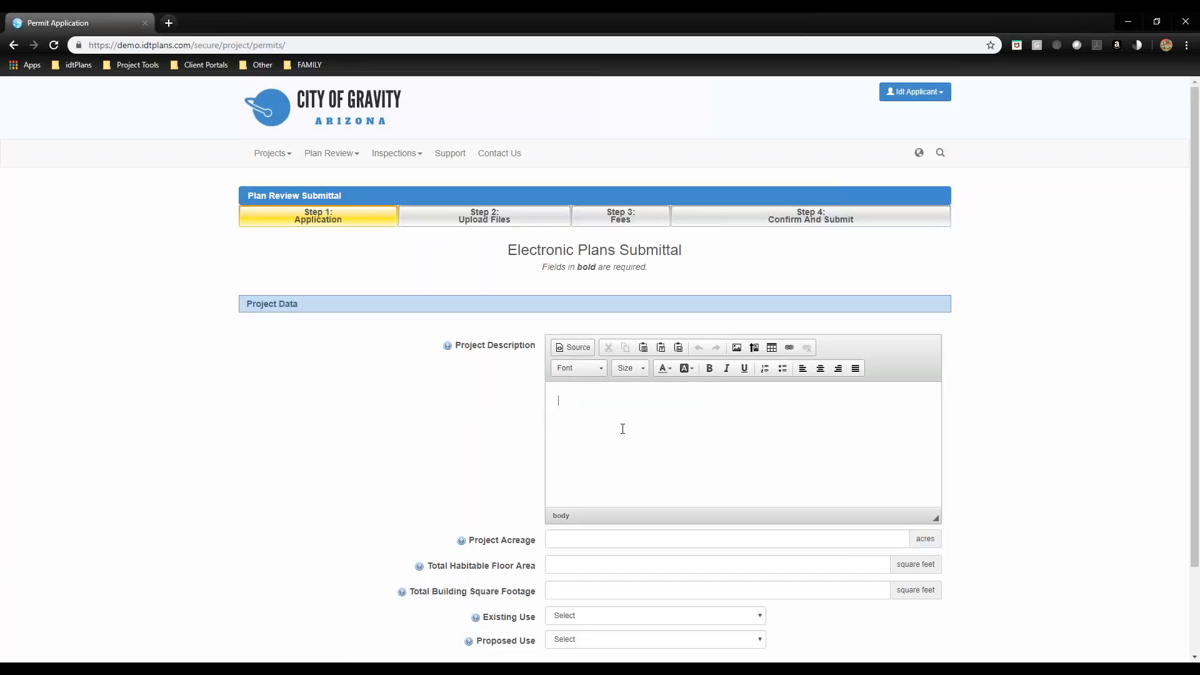
type("This is a test")
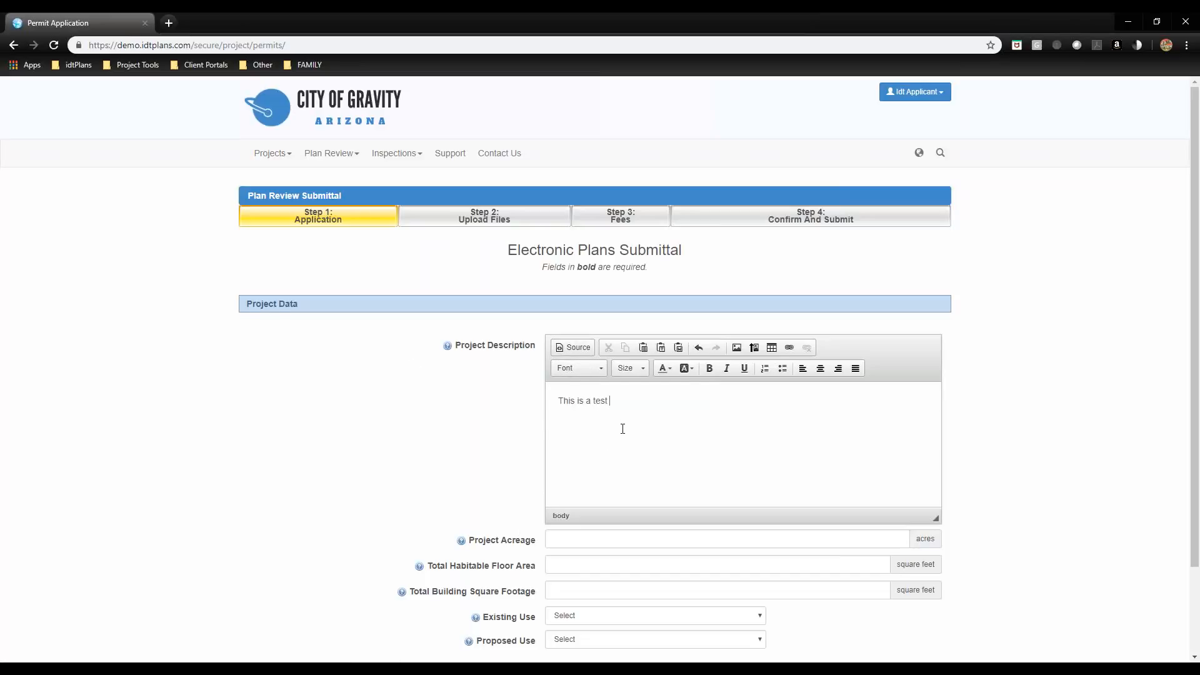
type("project for testing a")
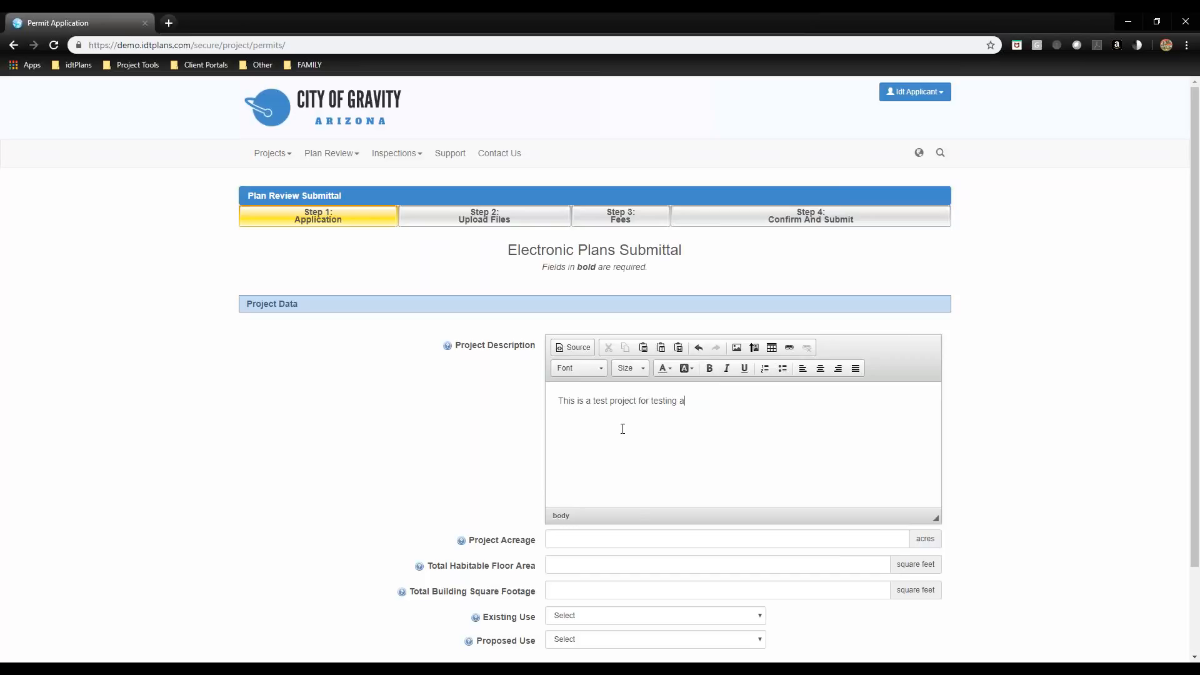
type("nd training purpose")
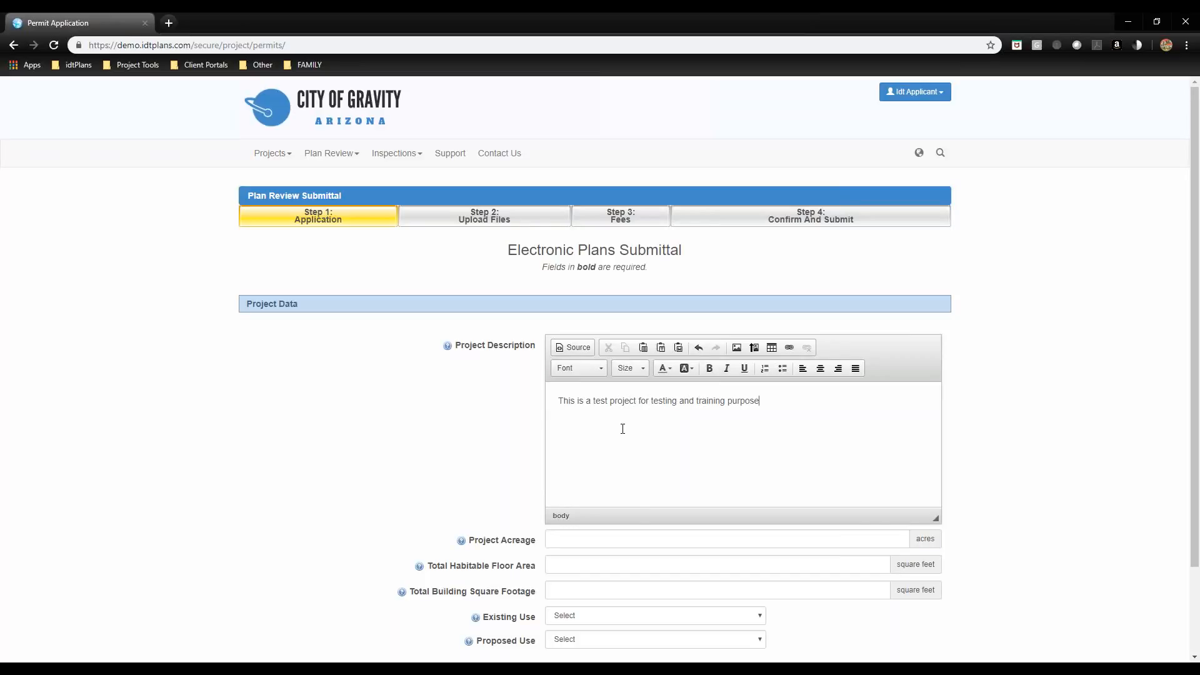
type("s only.")
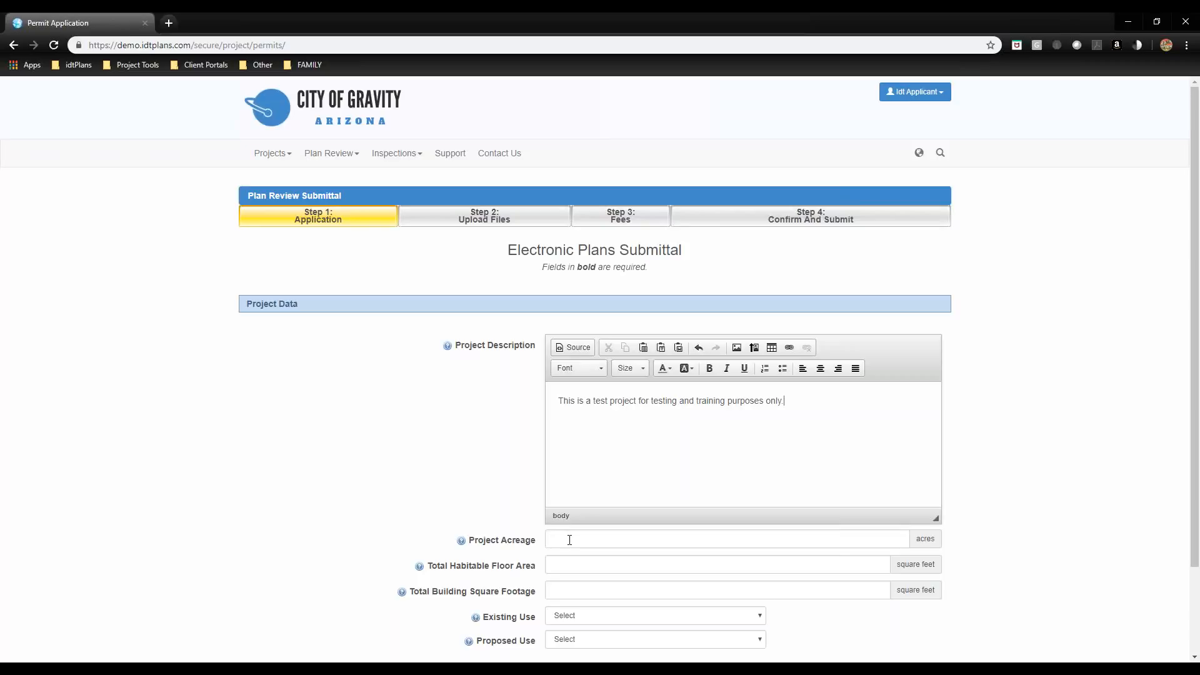
Step: Enter 25 acres, 7500 and 9800 square feet, existing use Agricultural and proposed use Commercial Use
left_click(725, 538)
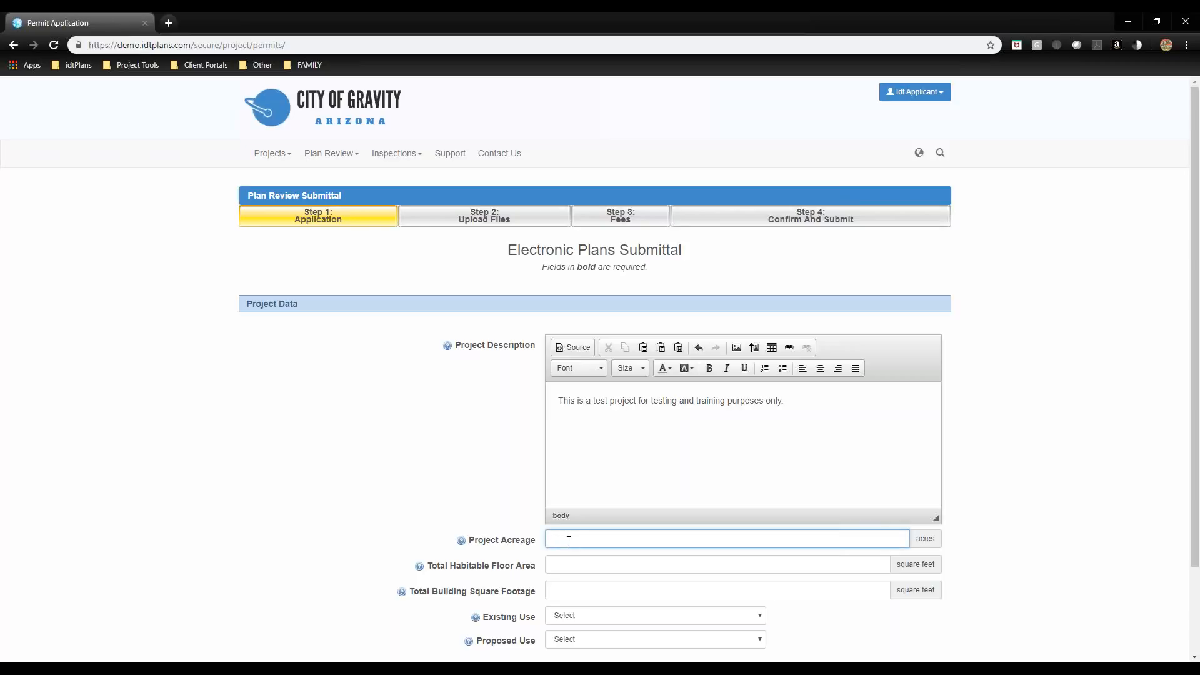
type("25")
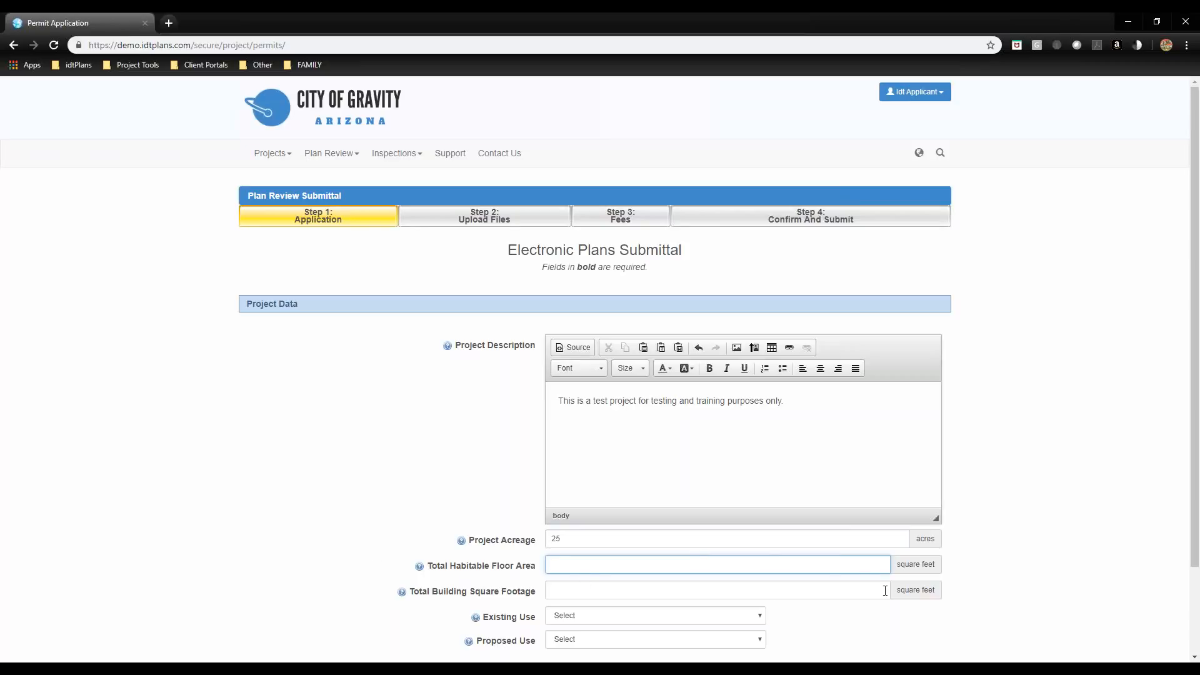
mouse_move(1159, 535)
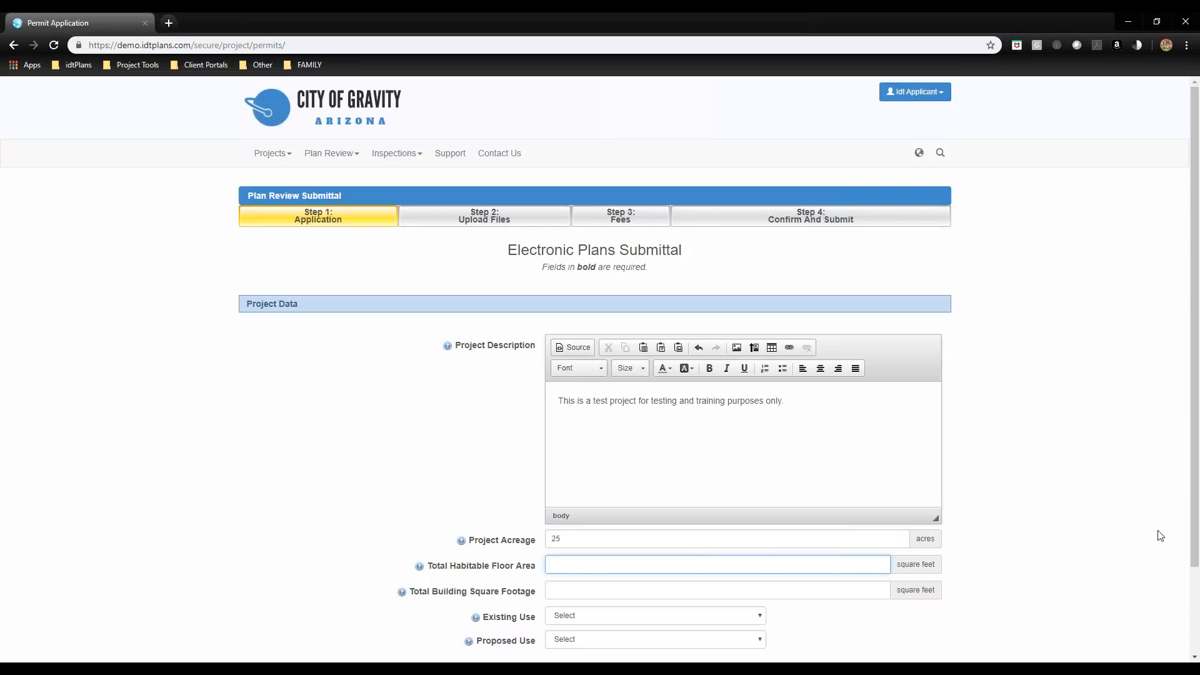
type("7500")
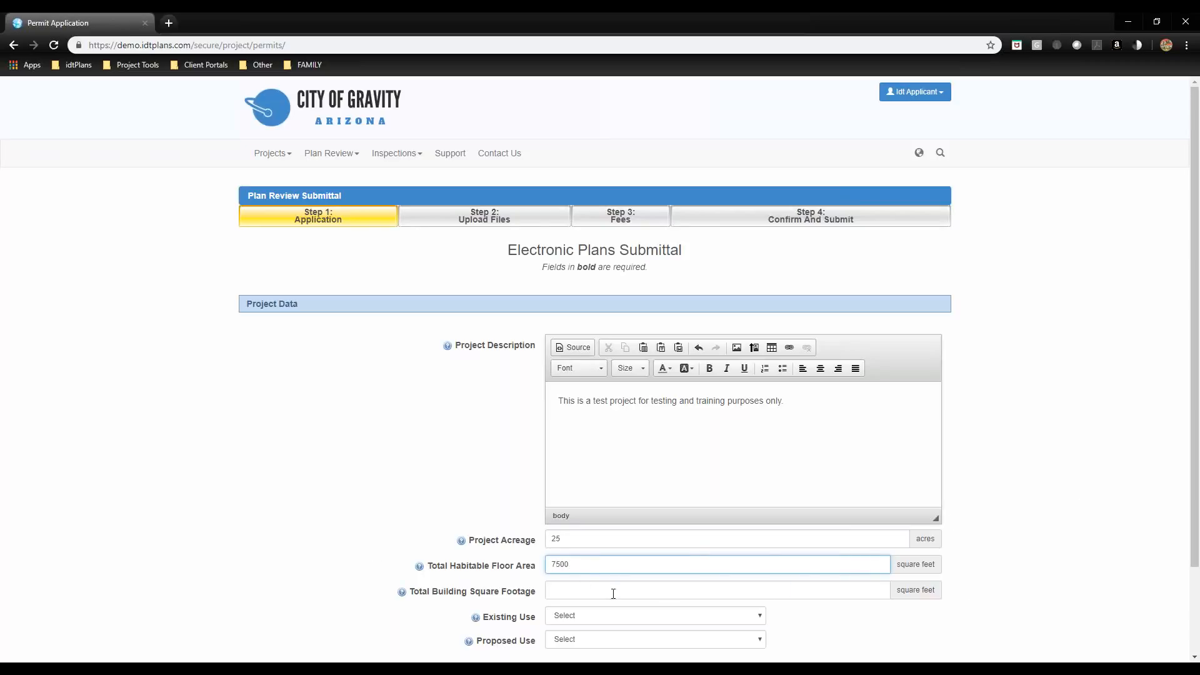
left_click(714, 590)
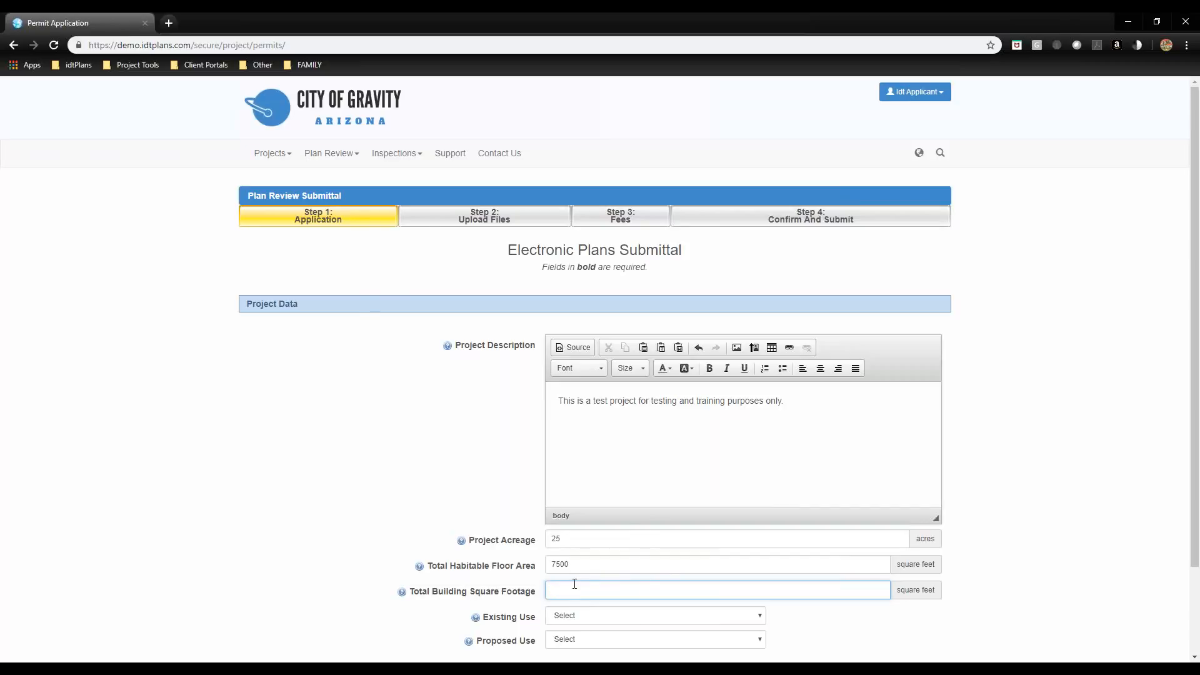
type("9800")
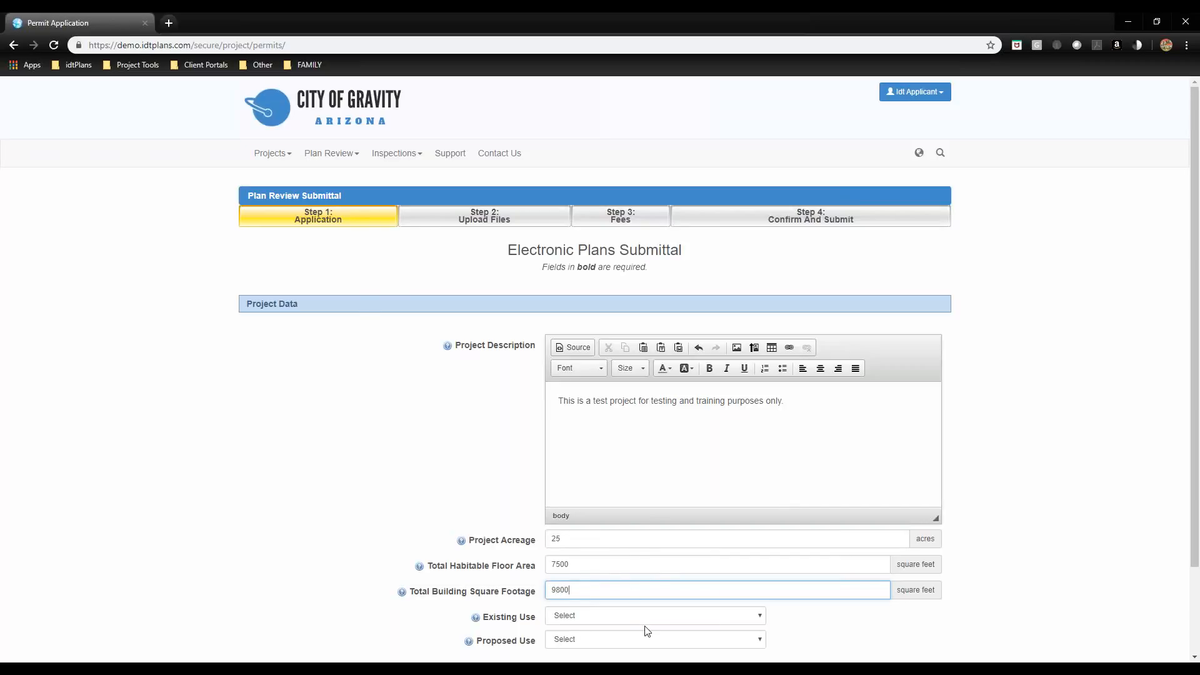
left_click(654, 615)
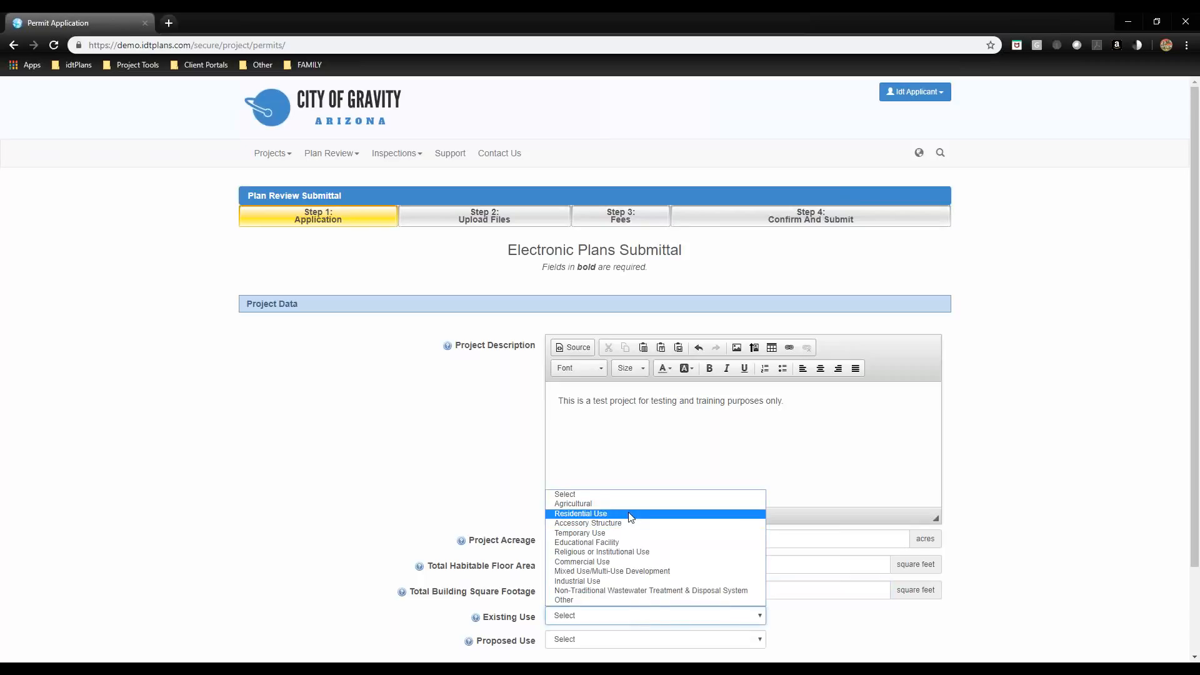
left_click(572, 503)
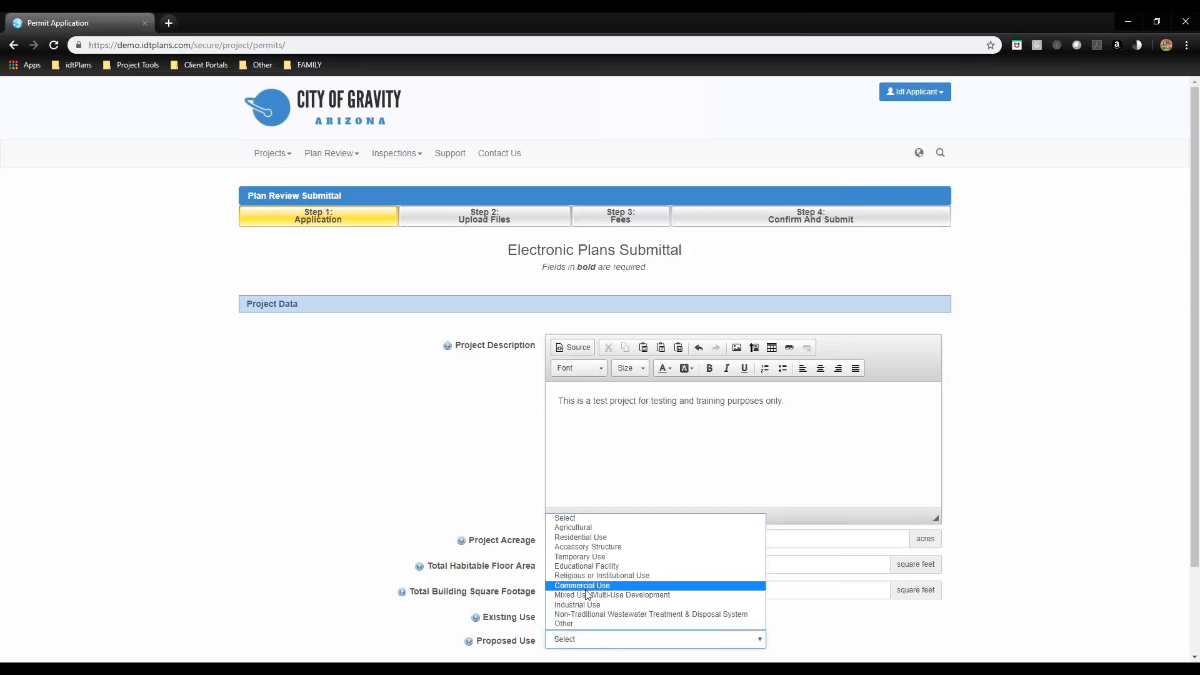
left_click(581, 585)
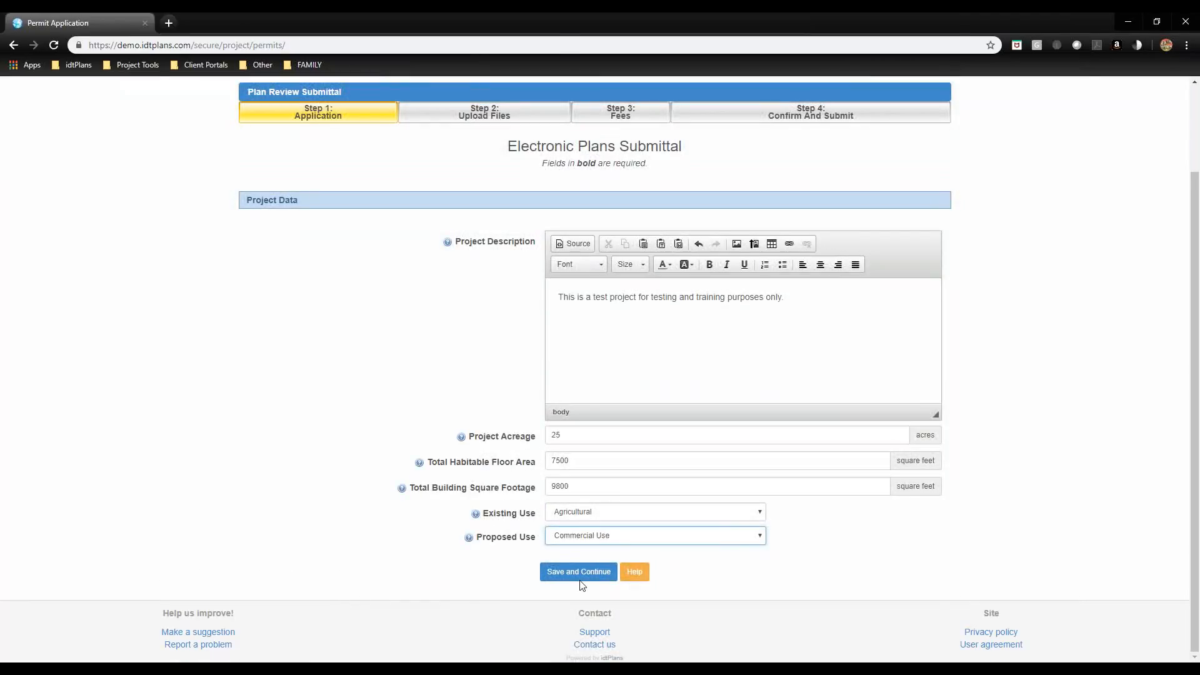
Step: Save project data, set the existing idtPlans Applicant contact as Property Owner, and begin a new Applicant contact
left_click(577, 571)
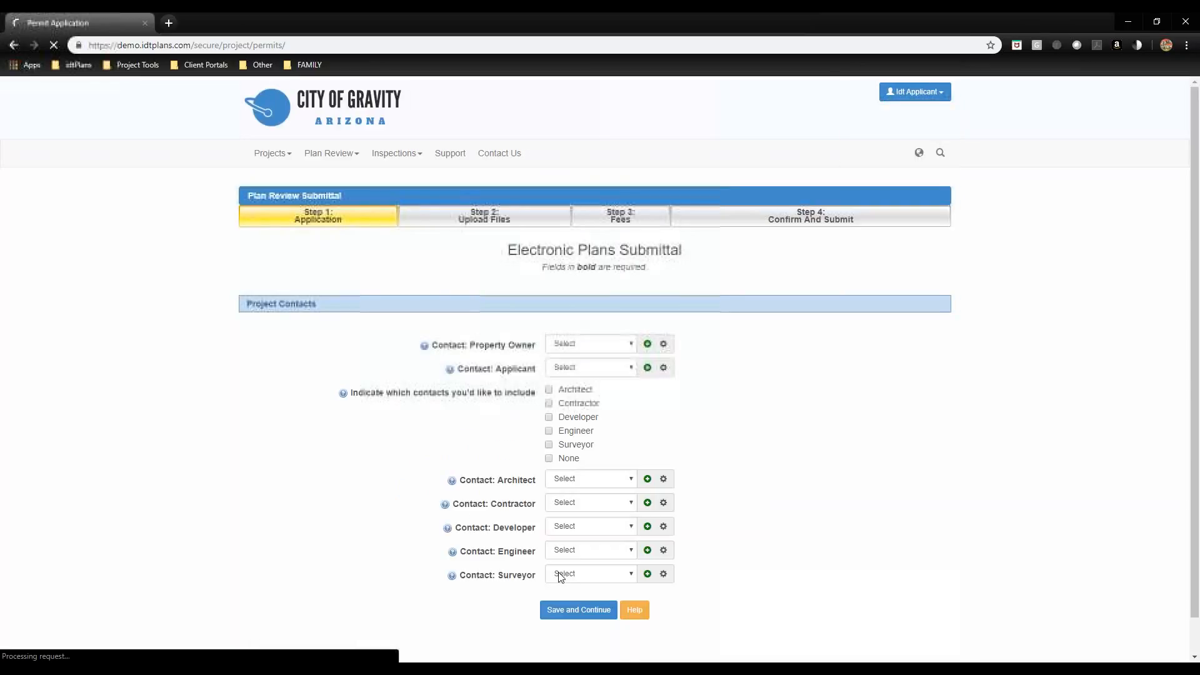
left_click(592, 342)
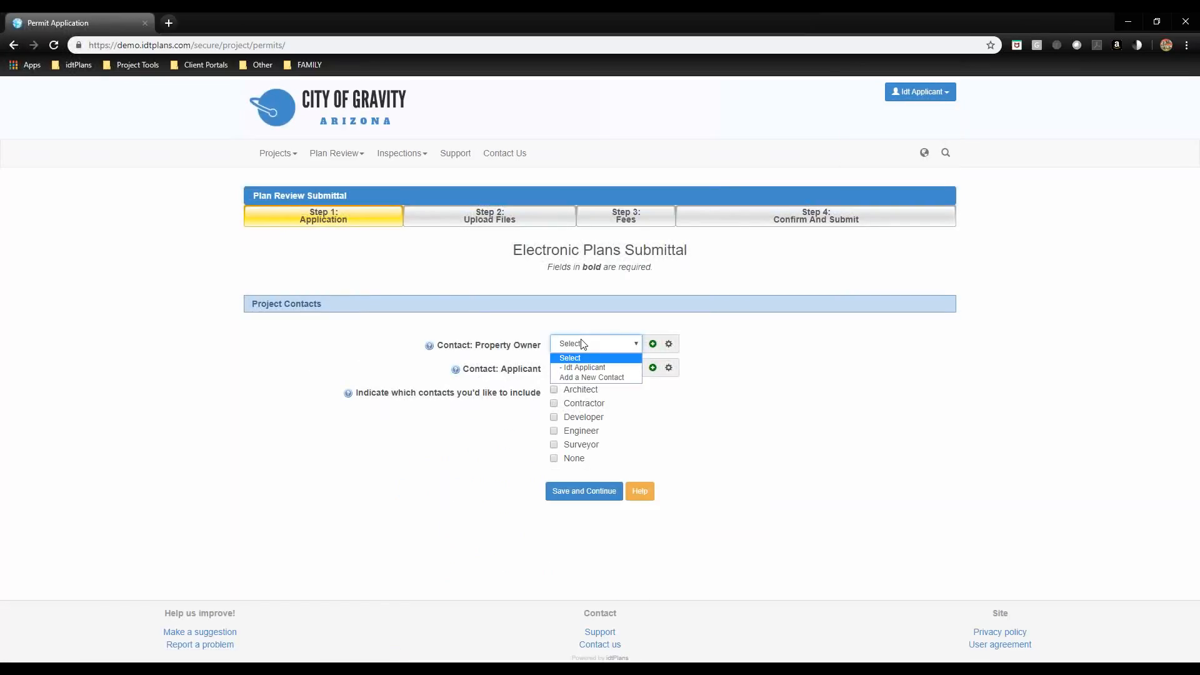
left_click(584, 368)
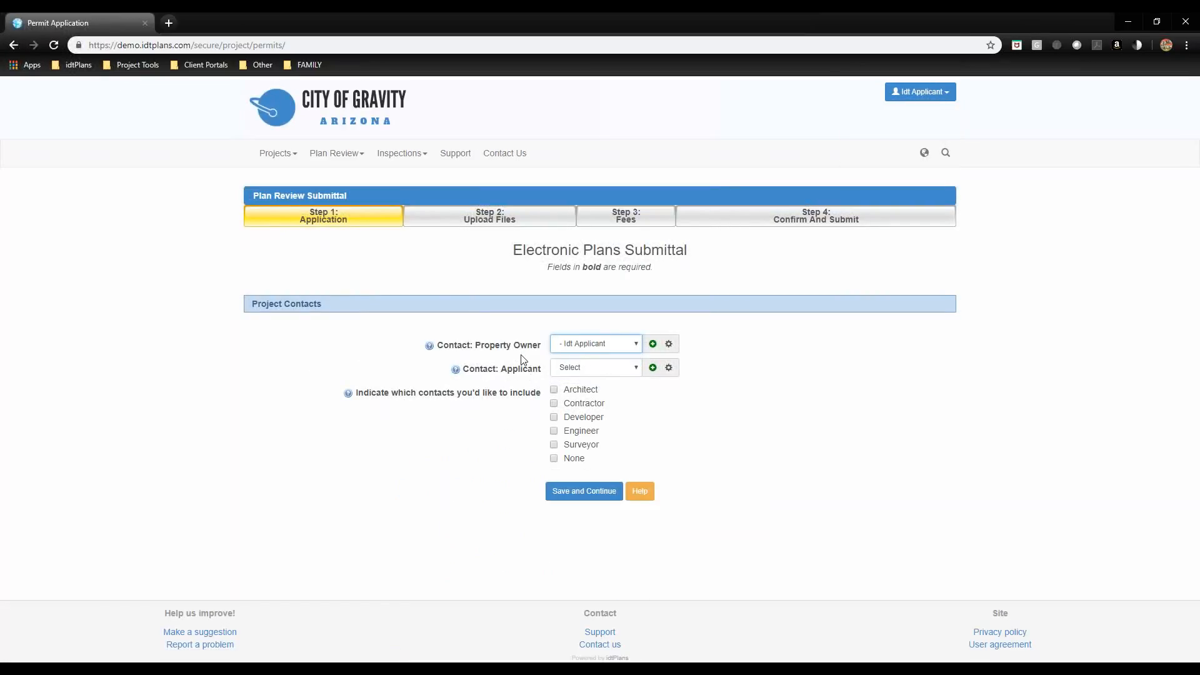
left_click(595, 367)
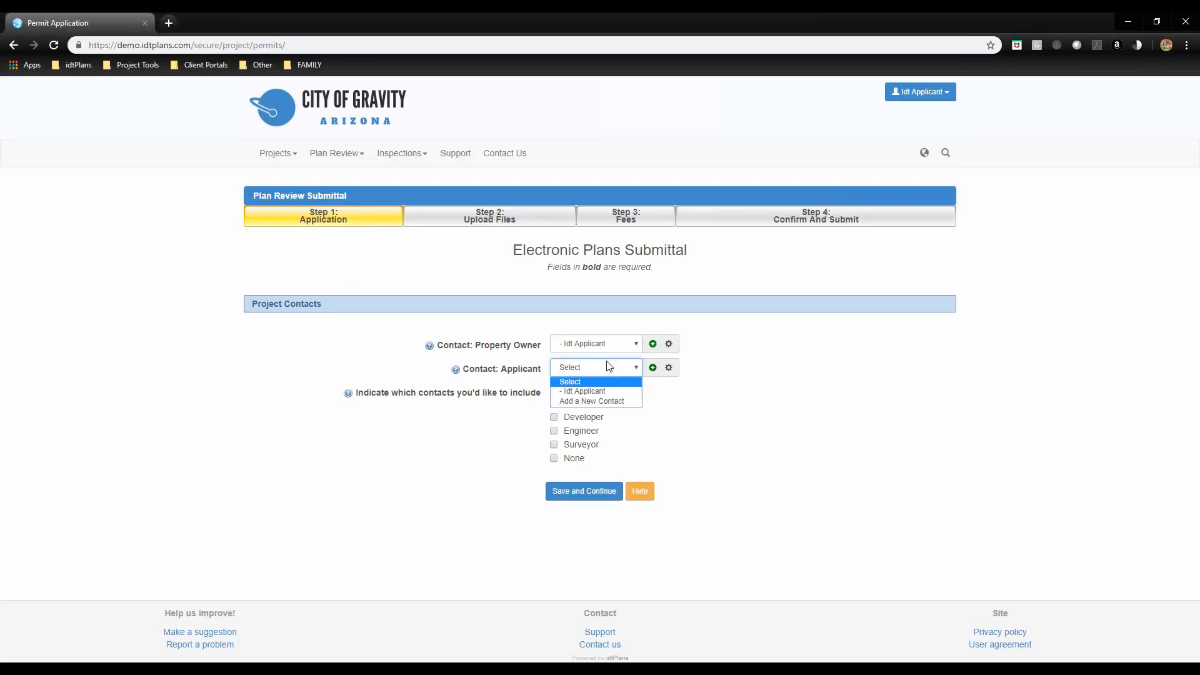
left_click(584, 391)
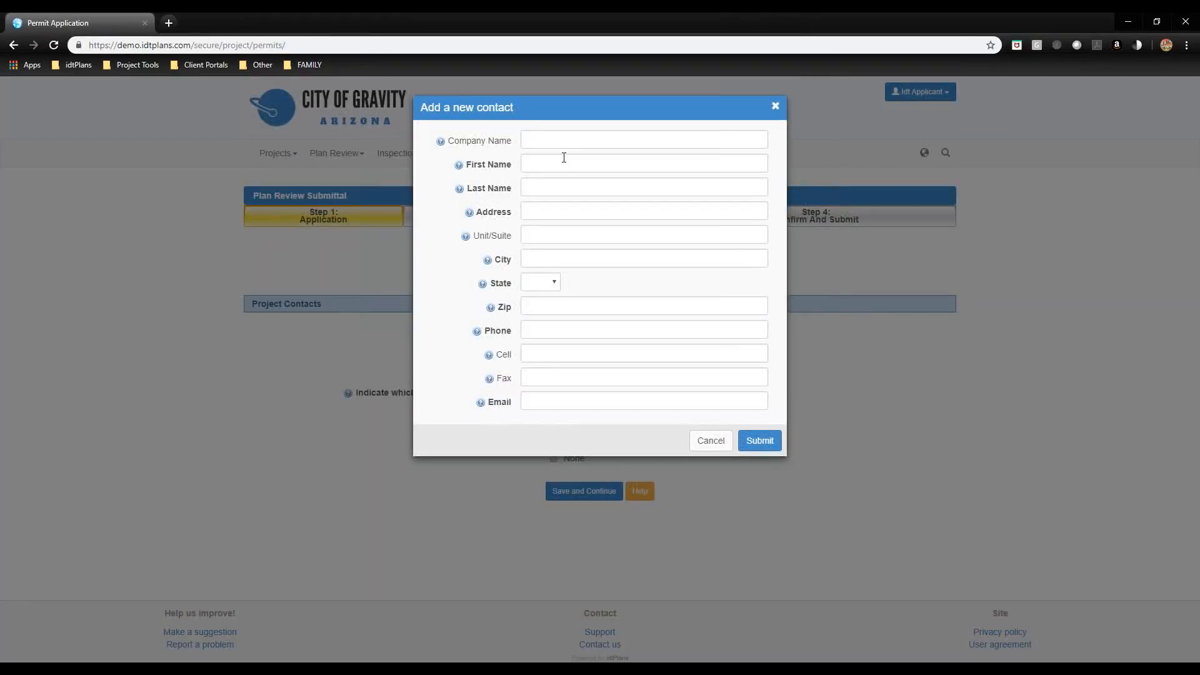
left_click(642, 162)
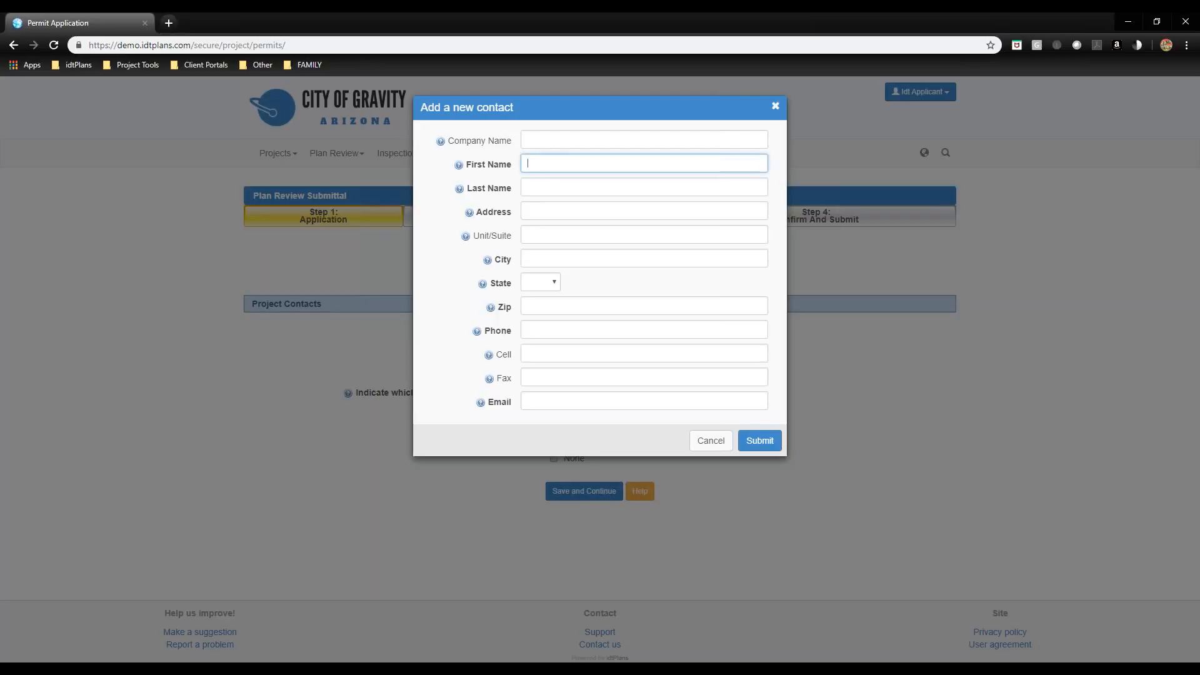
type("Property")
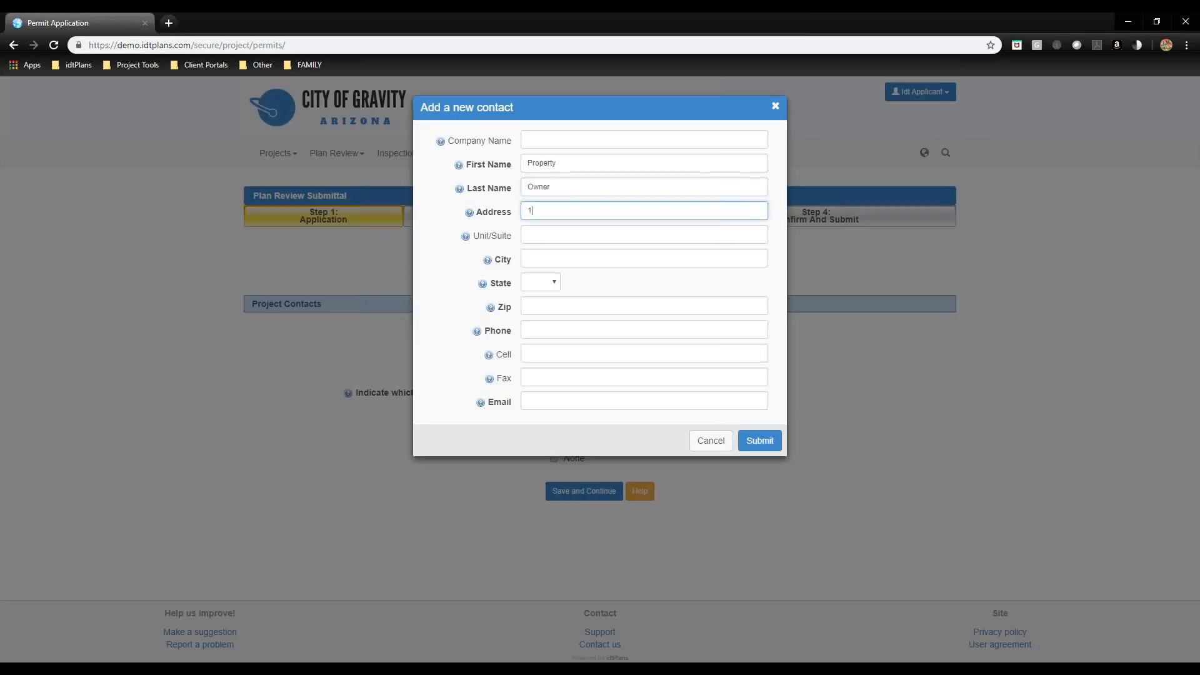
type("2345 Address Rd")
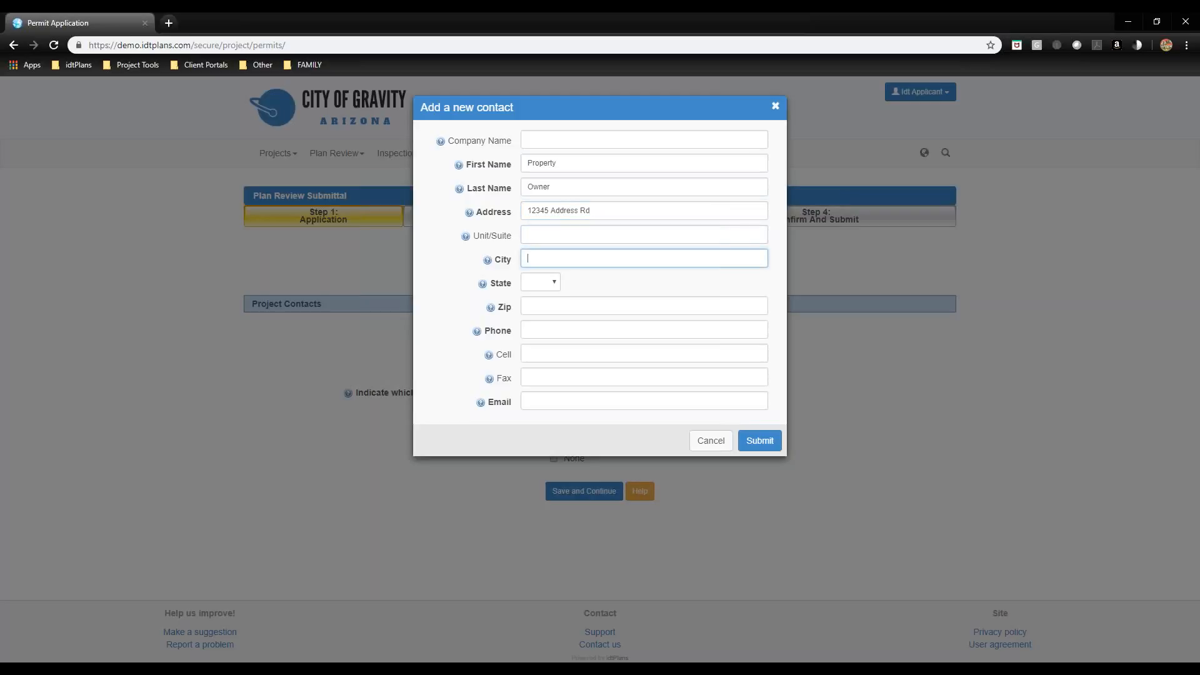
type("Gravity")
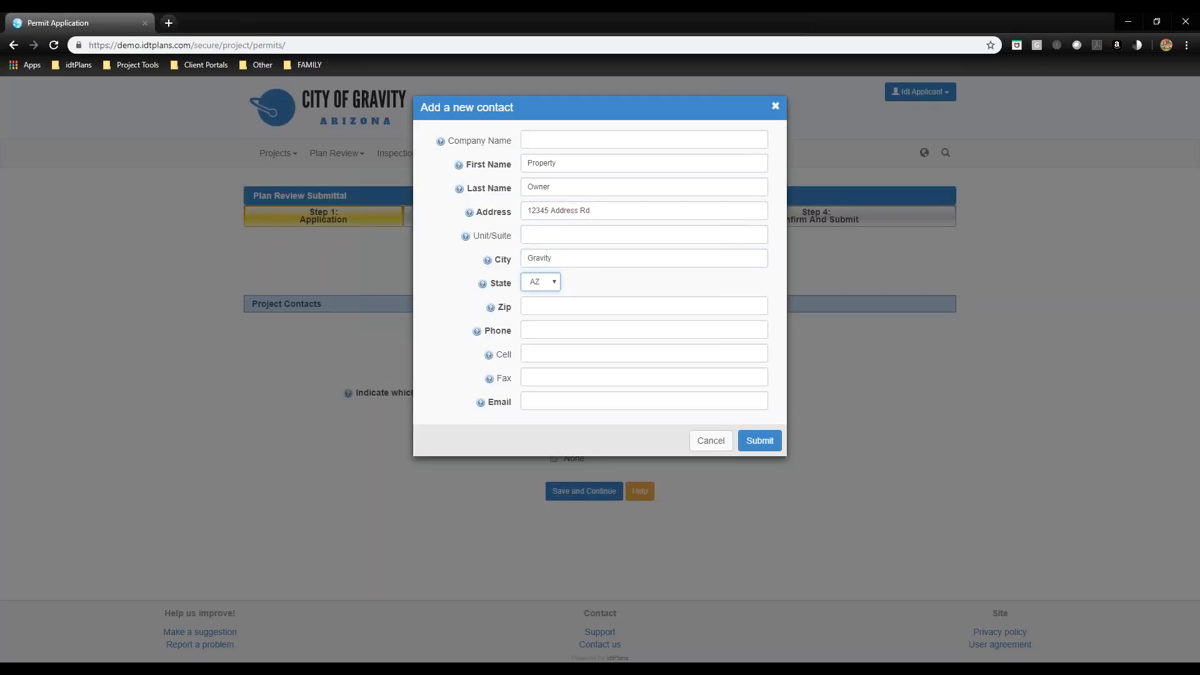
type("12345")
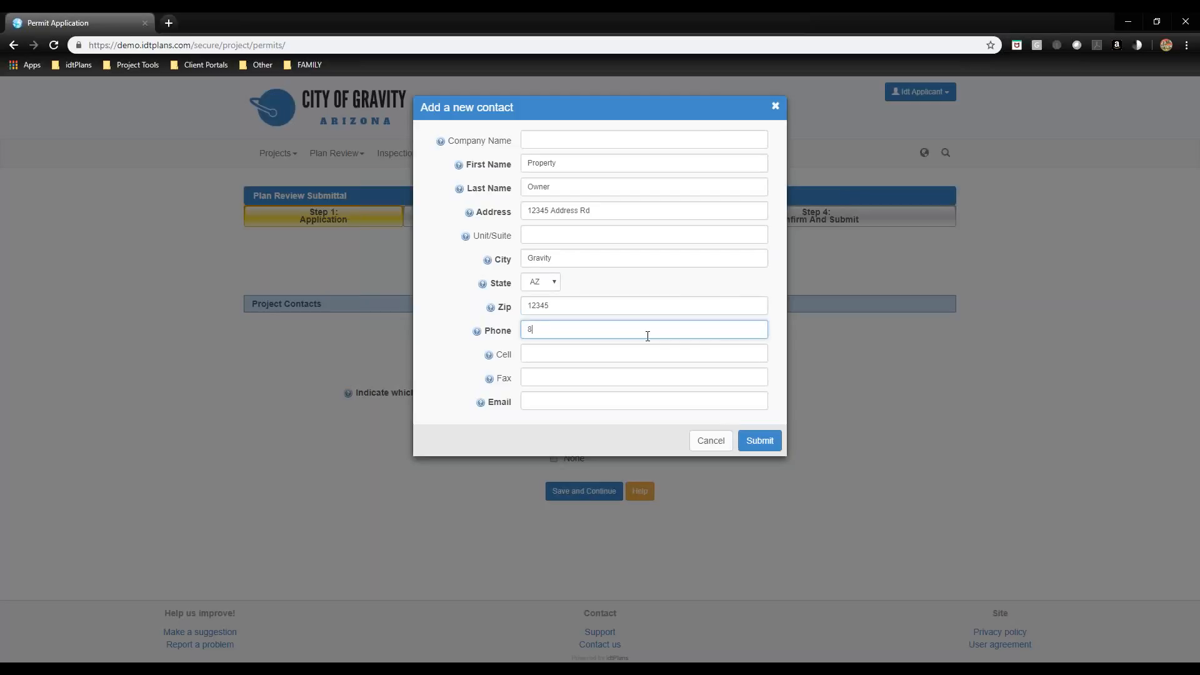
type("50-5")
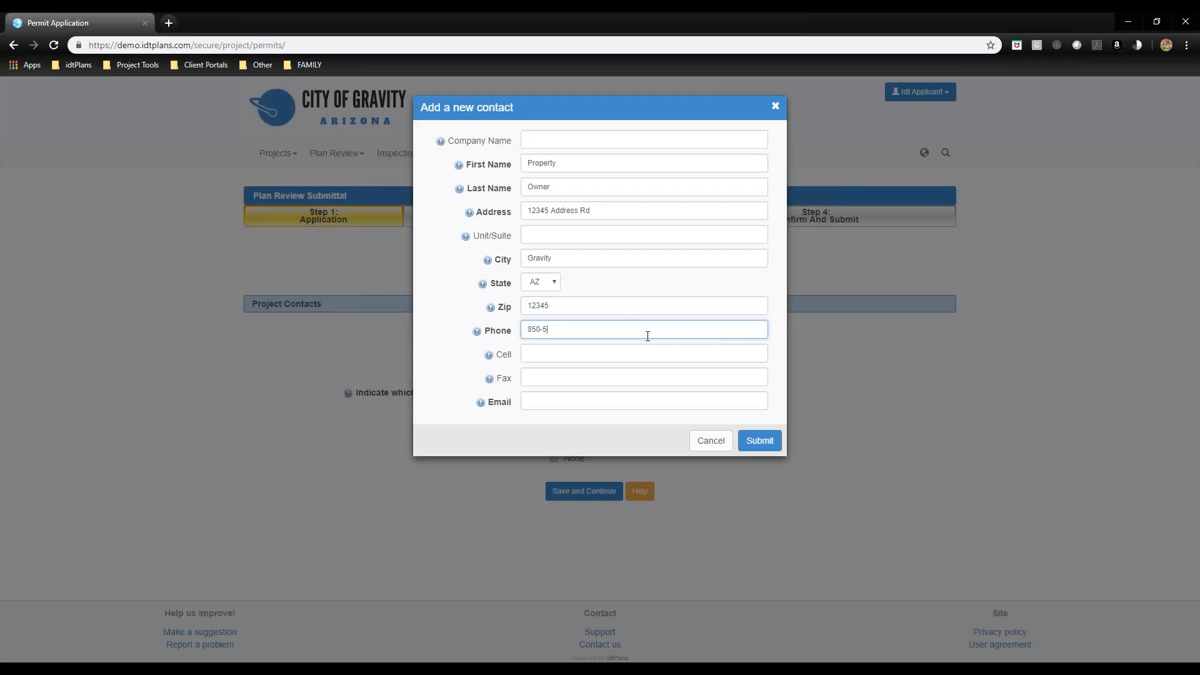
type("55-1212")
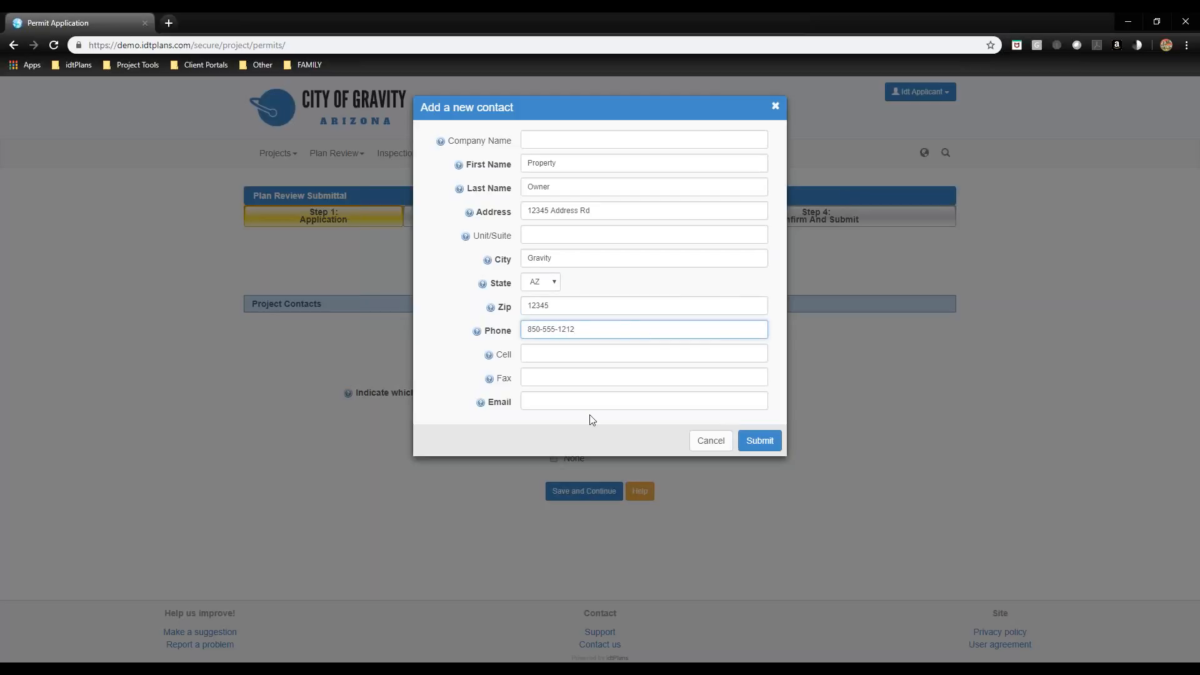
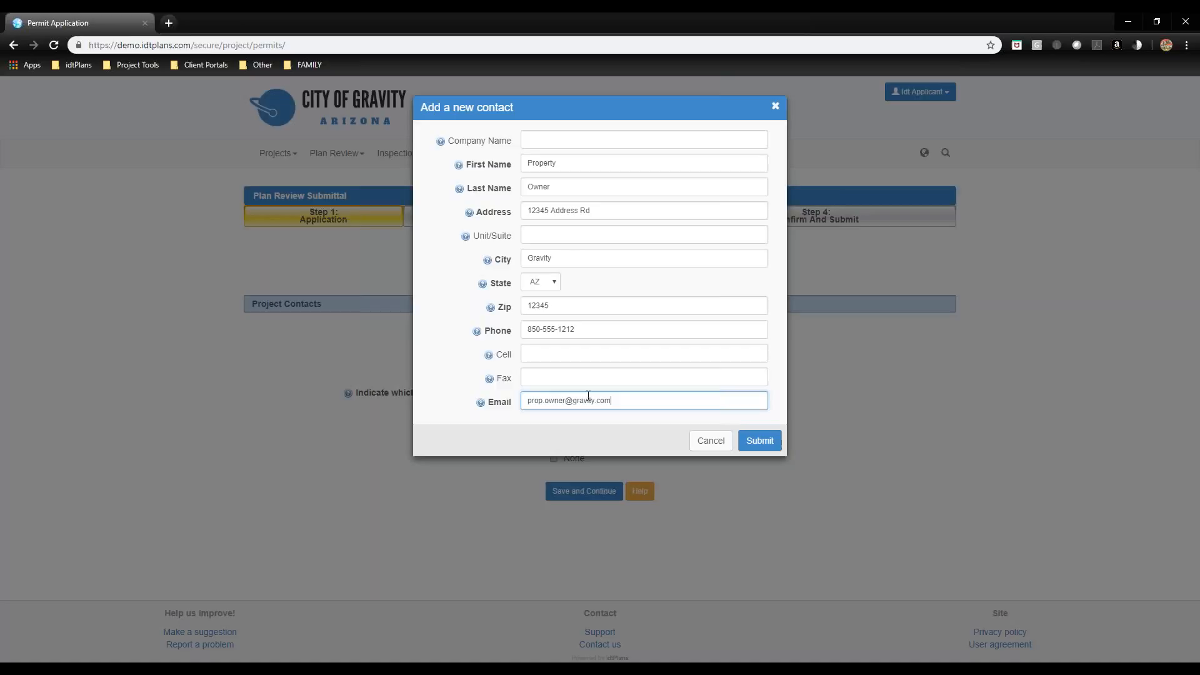
left_click(759, 439)
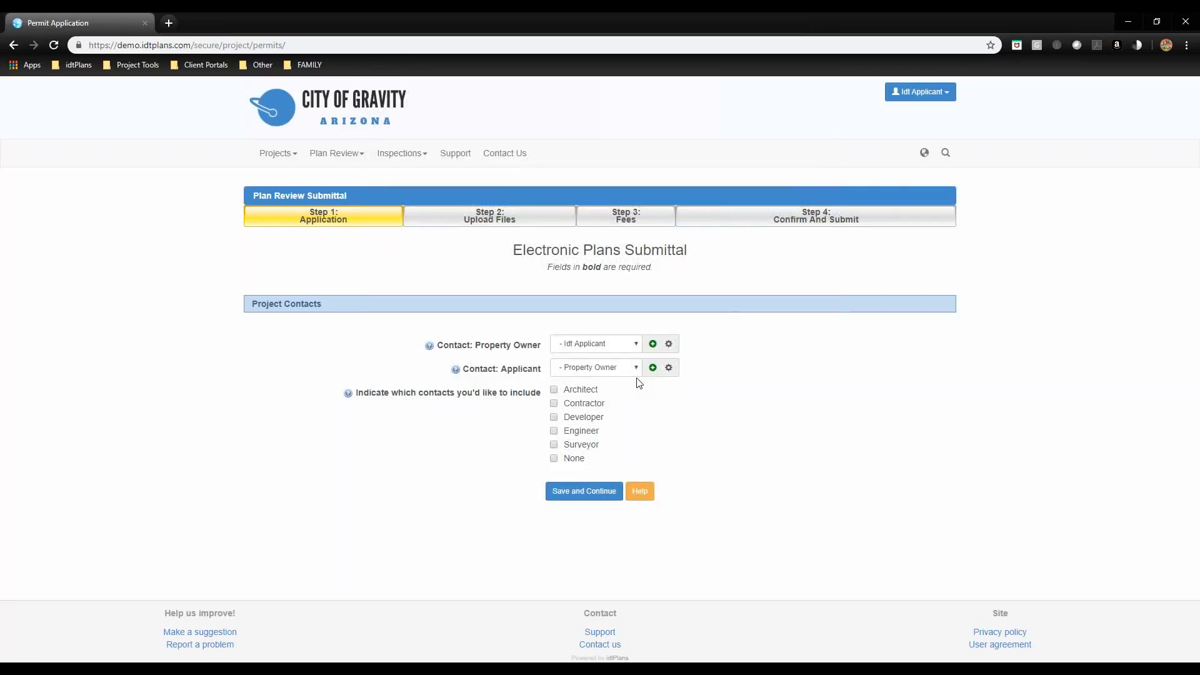
mouse_move(601, 367)
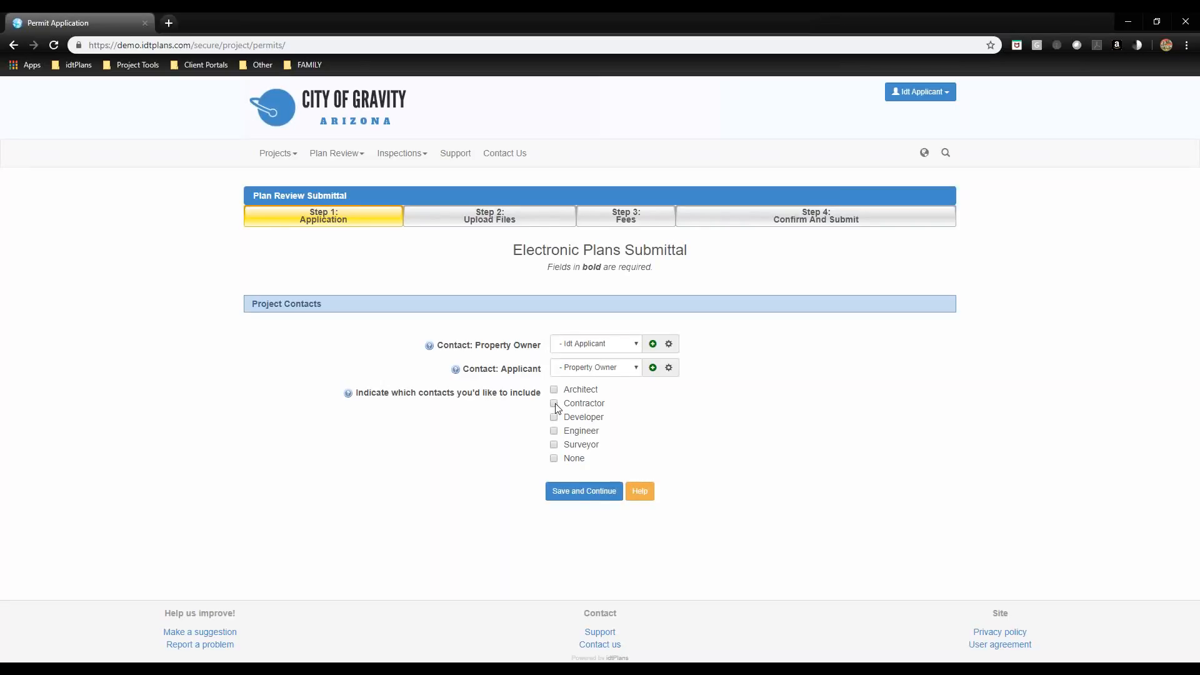
Step: Include a Contractor contact assigned to the existing idtPlans Applicant and save the contacts step
left_click(553, 404)
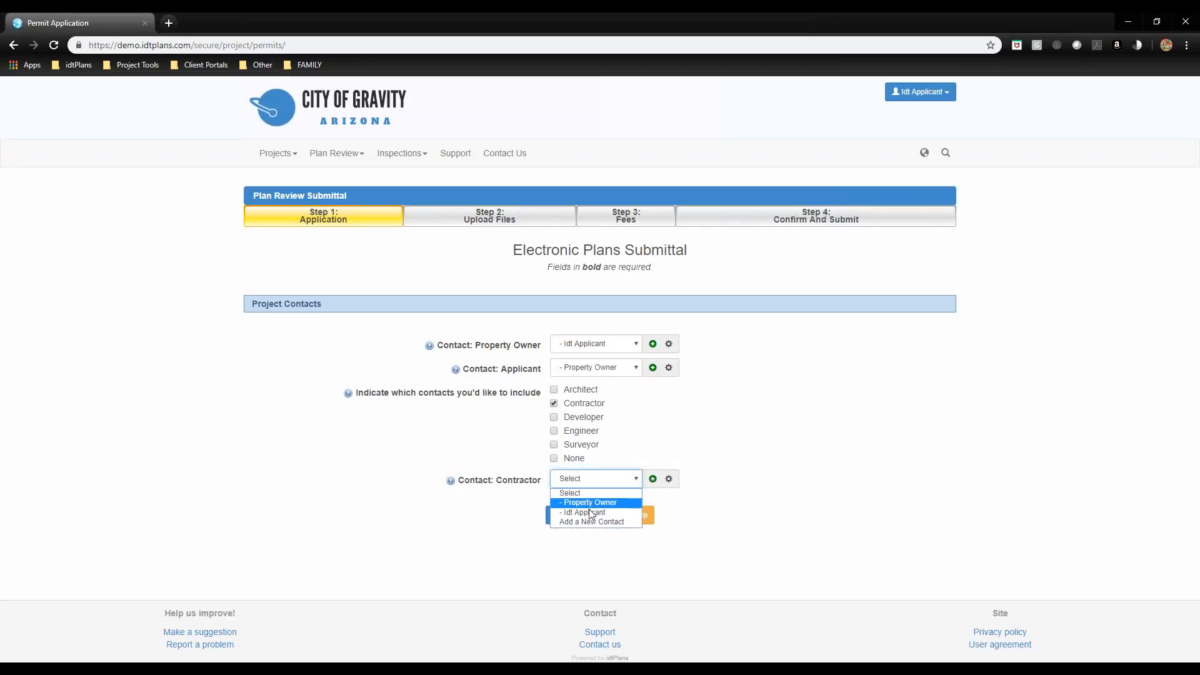
left_click(591, 521)
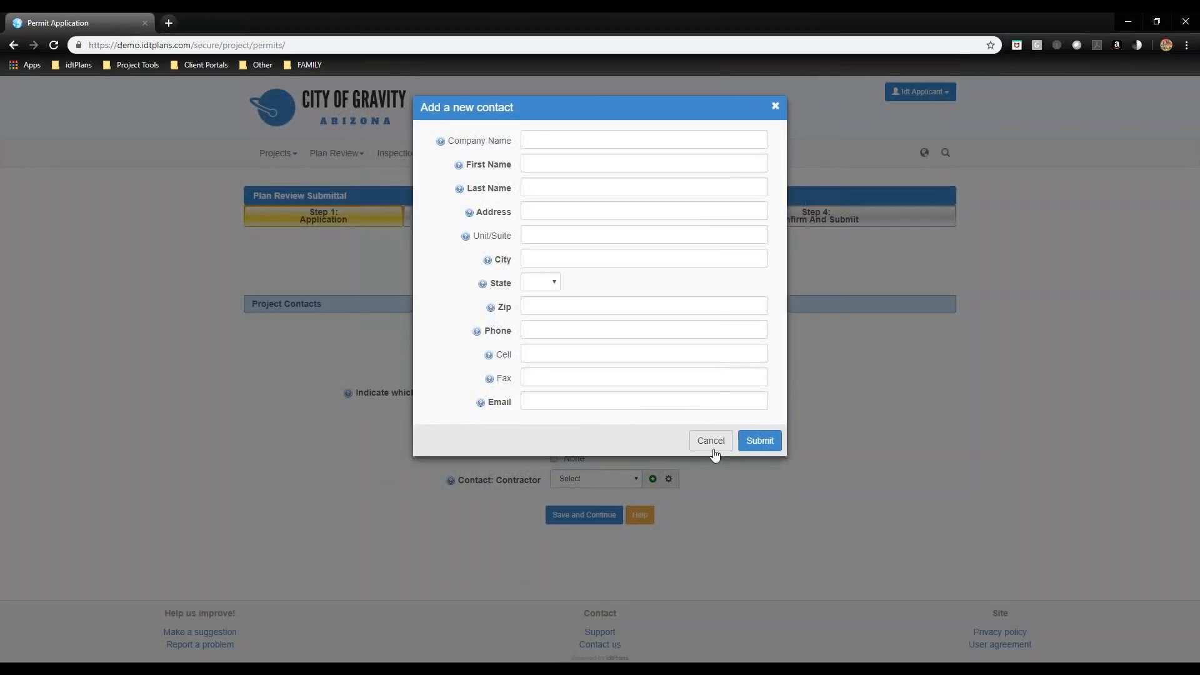
left_click(709, 439)
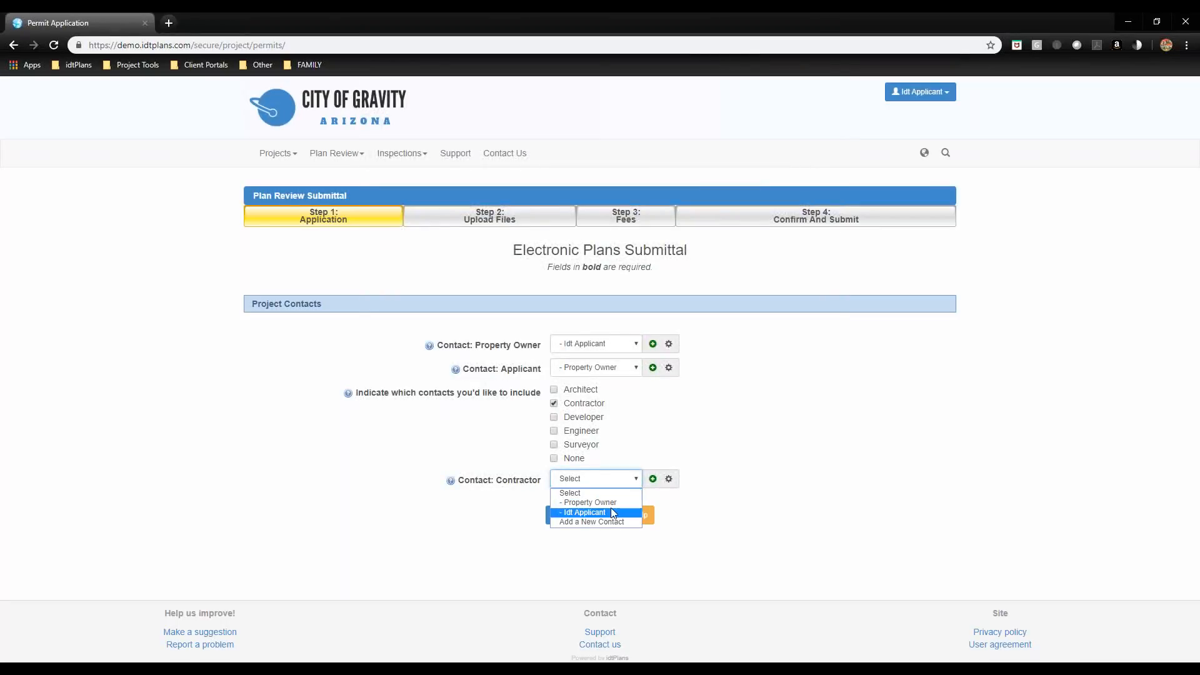
left_click(587, 512)
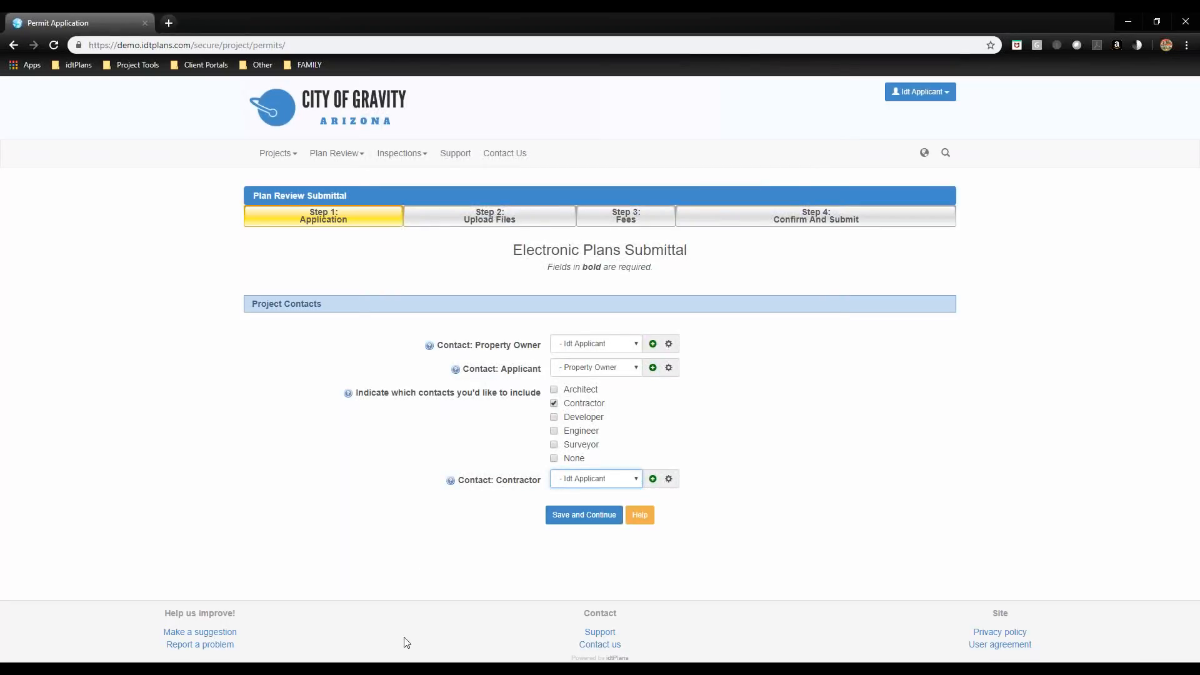
left_click(584, 514)
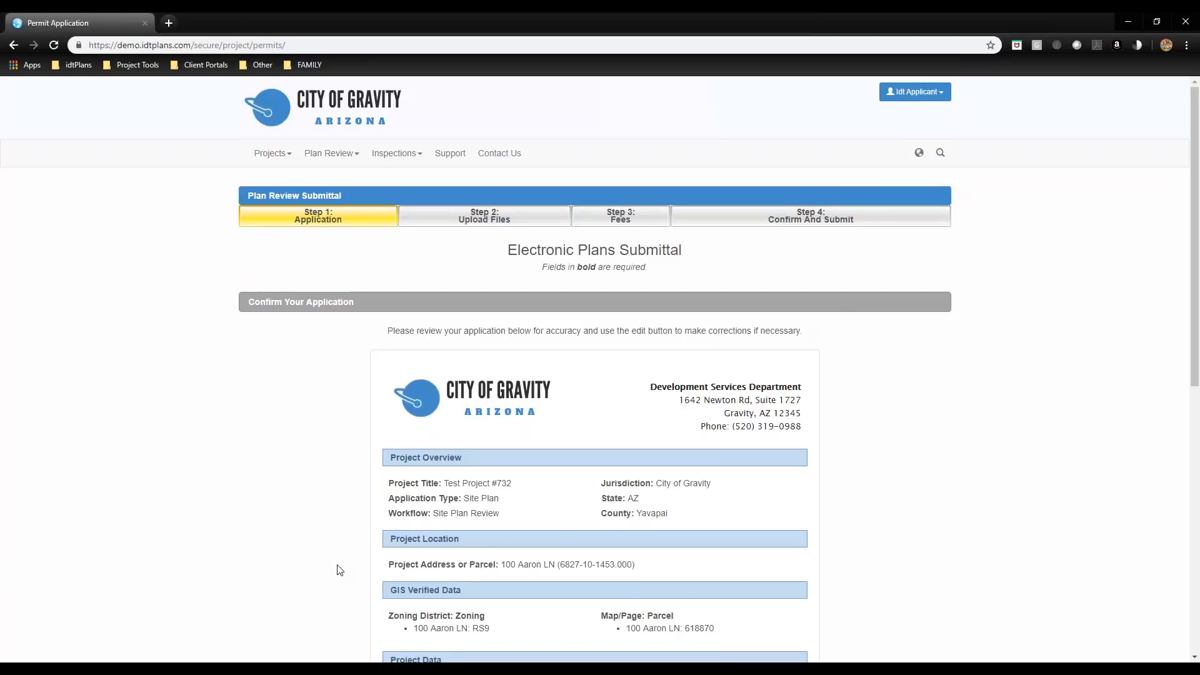
mouse_move(364, 362)
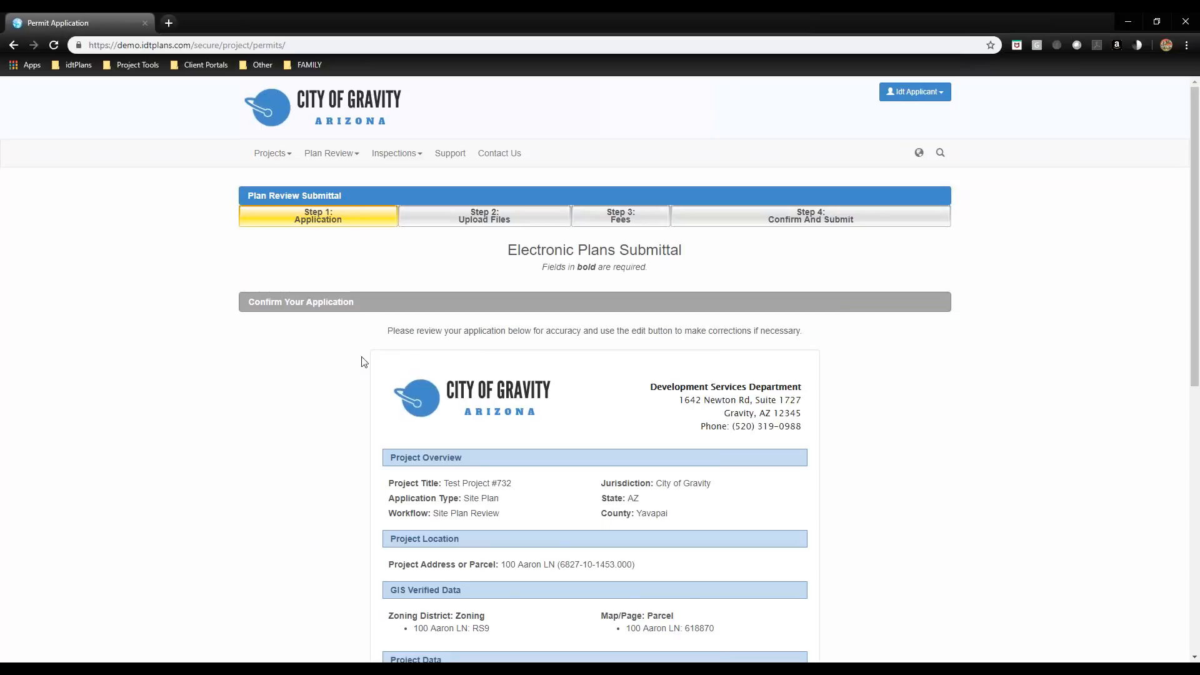
mouse_move(309, 414)
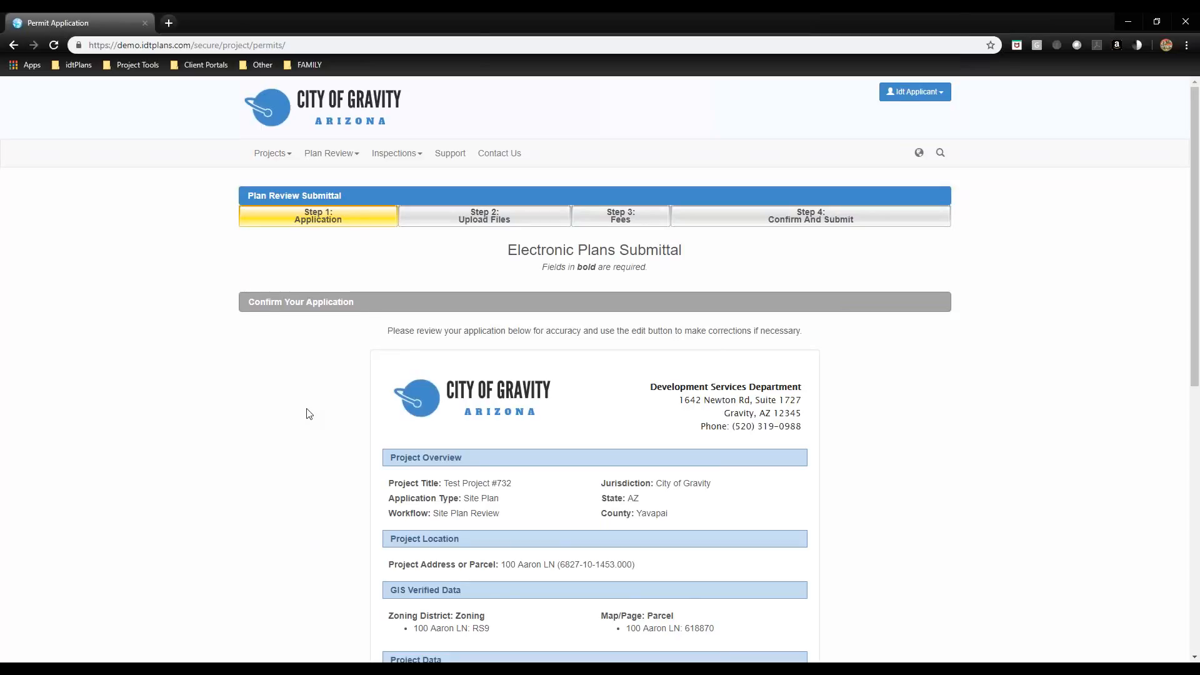
scroll("down", 3)
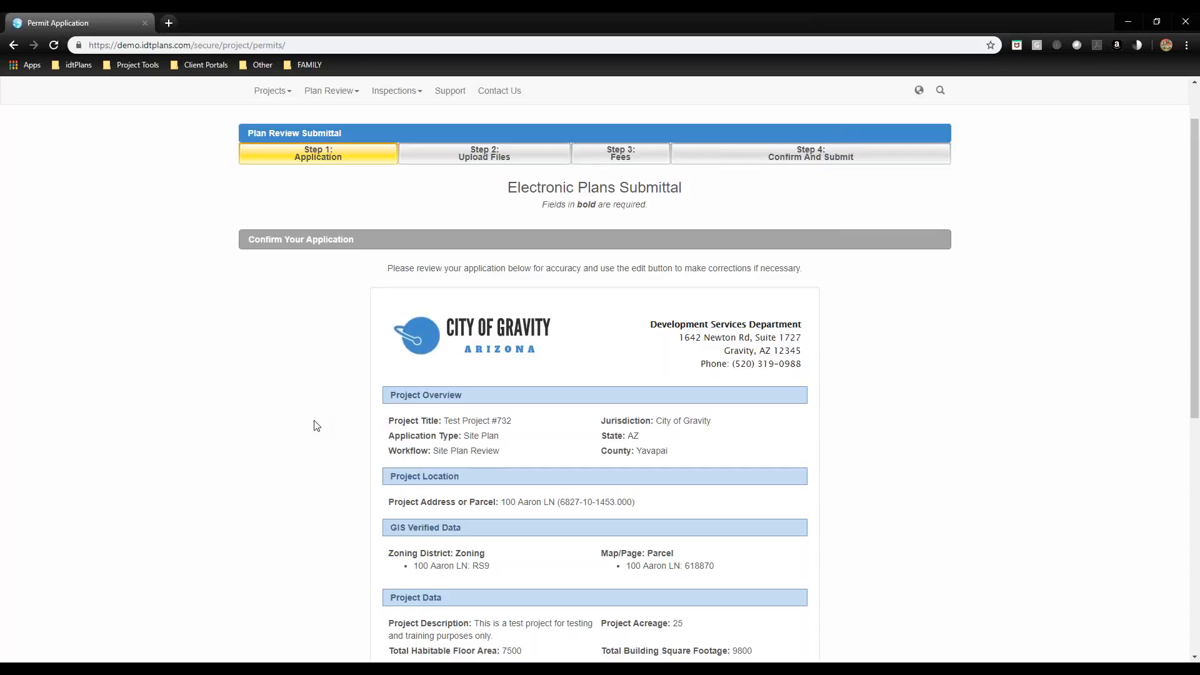
scroll("down", 3)
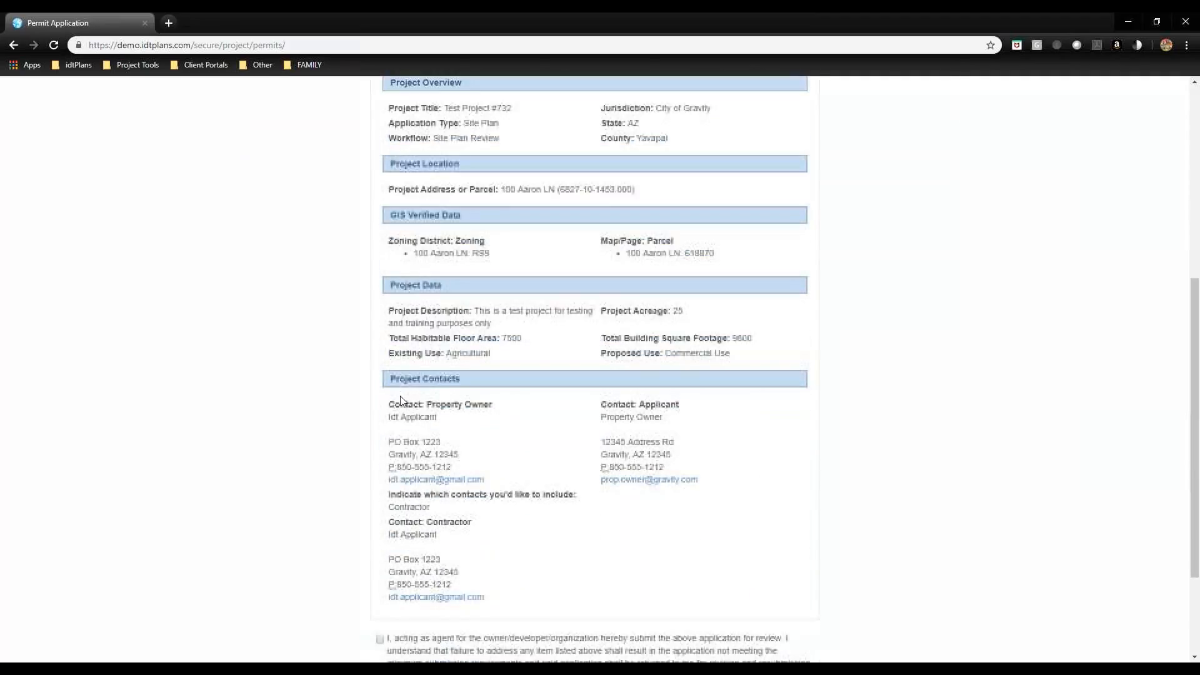
scroll("down", 3)
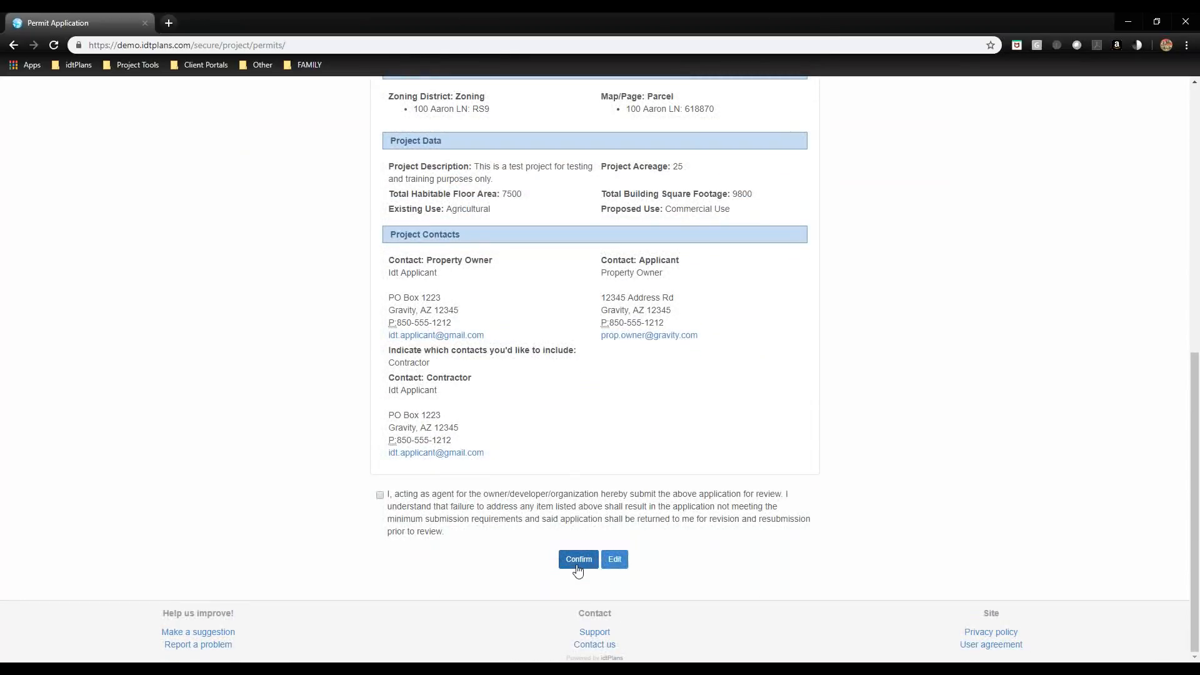
mouse_move(577, 570)
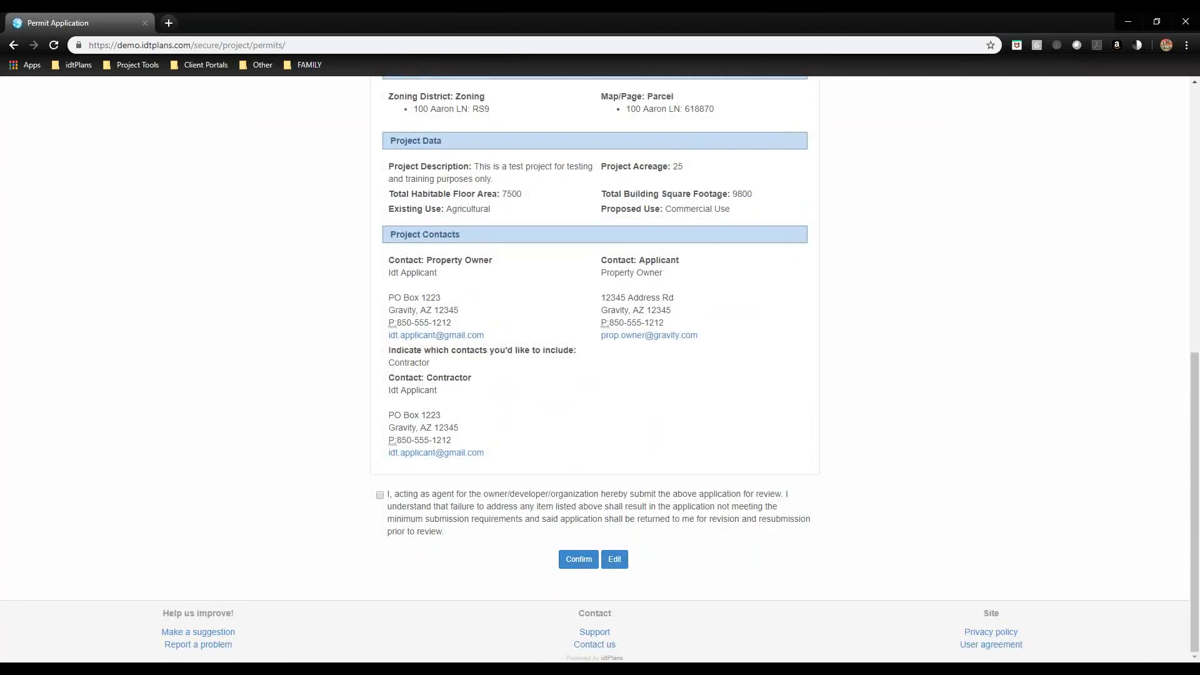
mouse_move(748, 554)
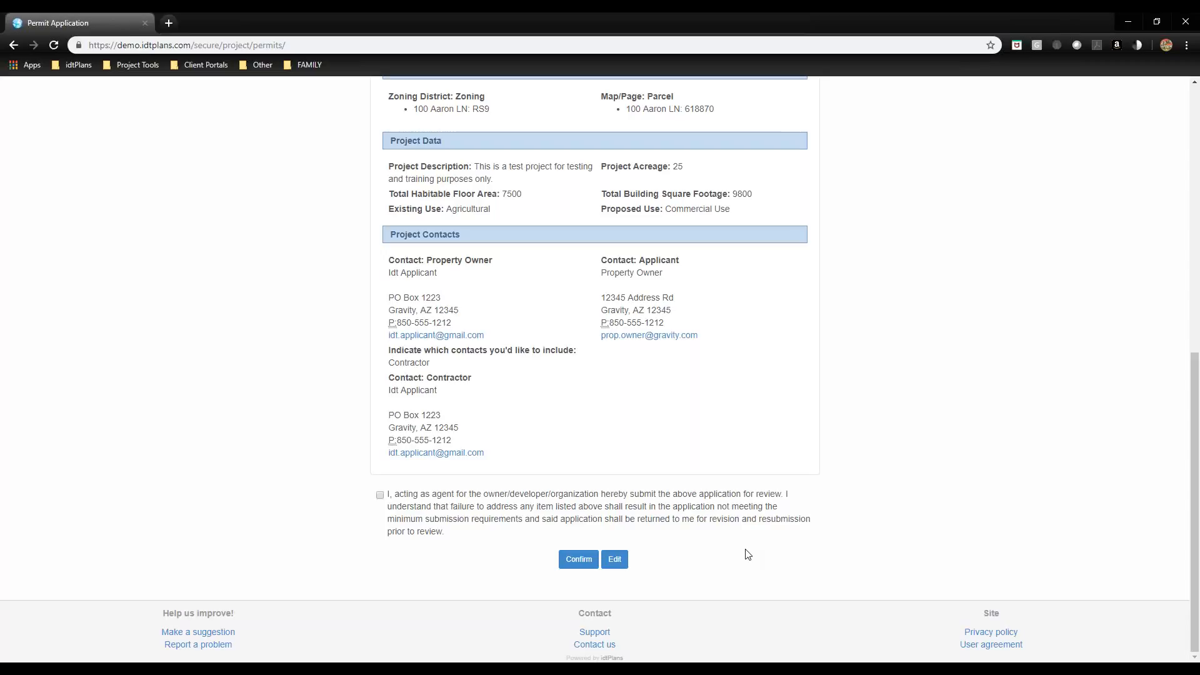
mouse_move(578, 162)
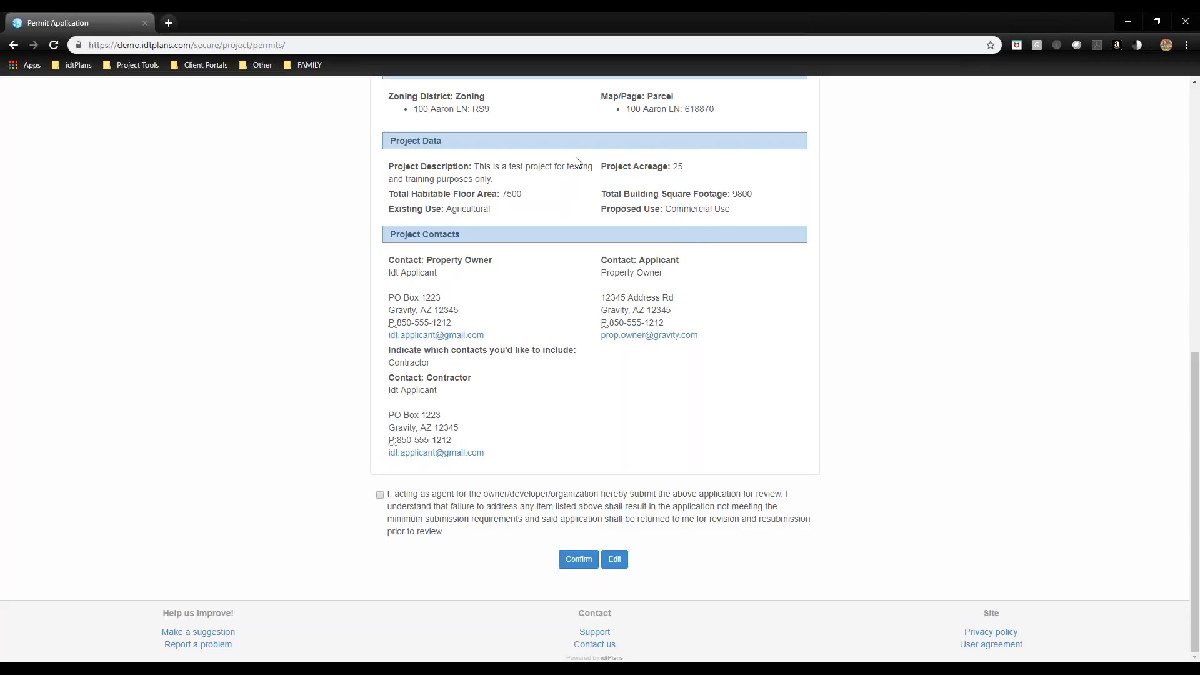
mouse_move(530, 203)
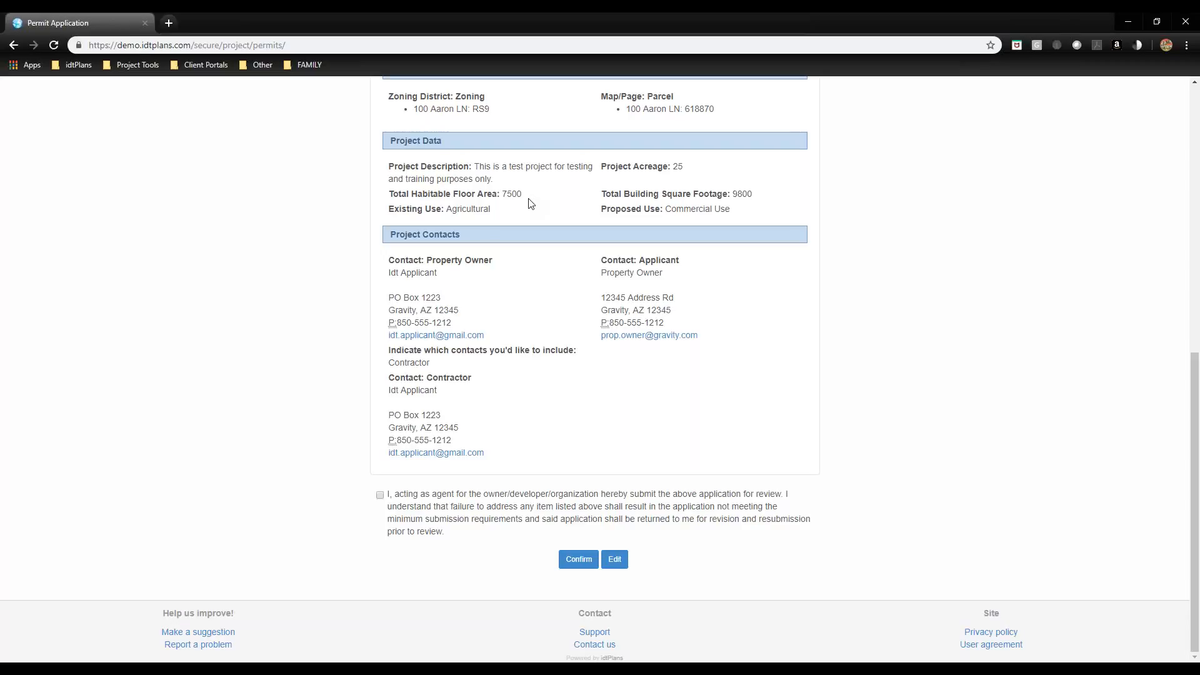
mouse_move(502, 549)
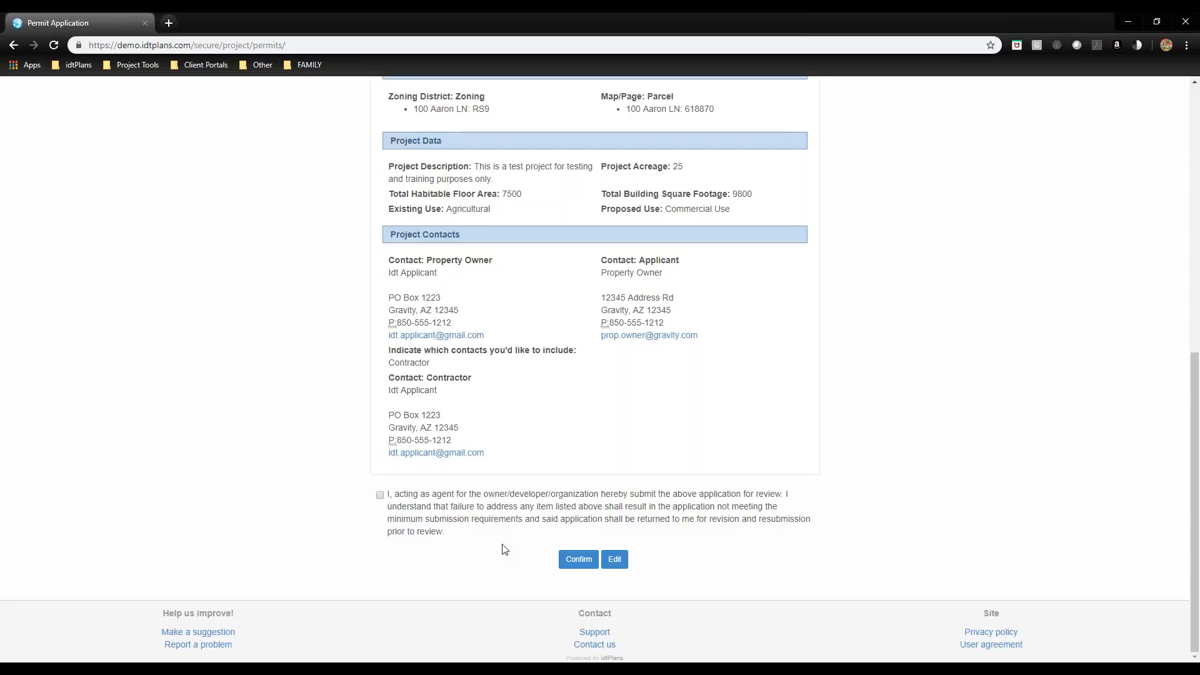
Step: Attempt to confirm the application and dismiss the unaccepted-agreement warning
left_click(578, 558)
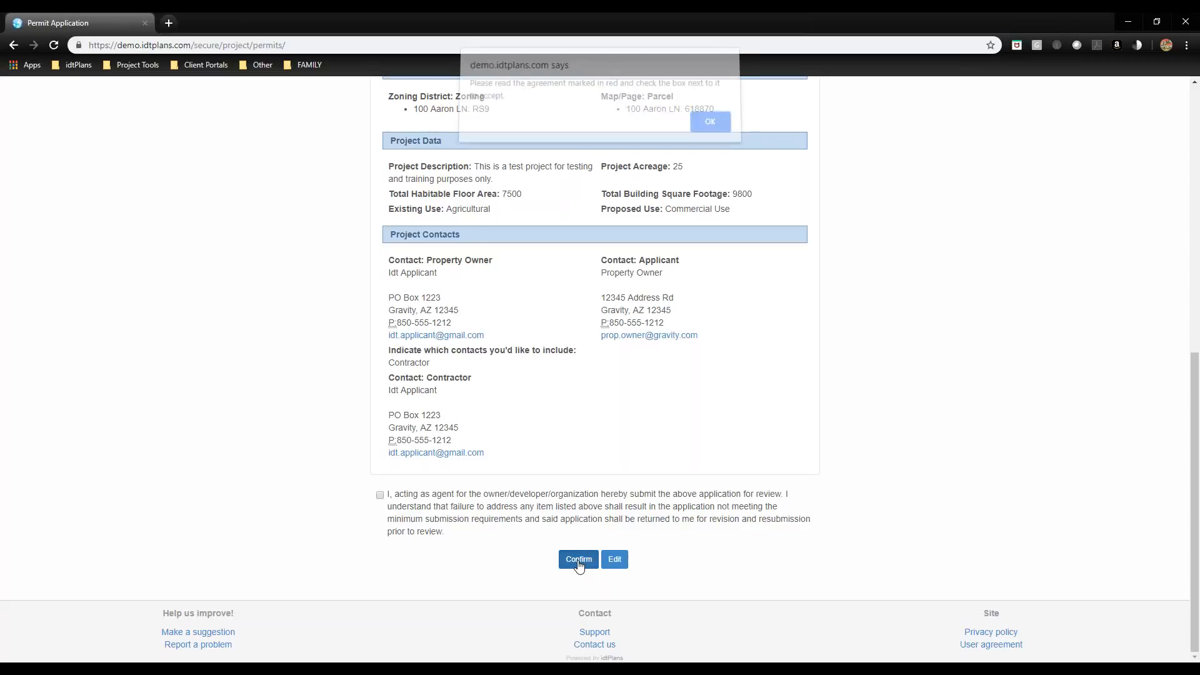
left_click(577, 558)
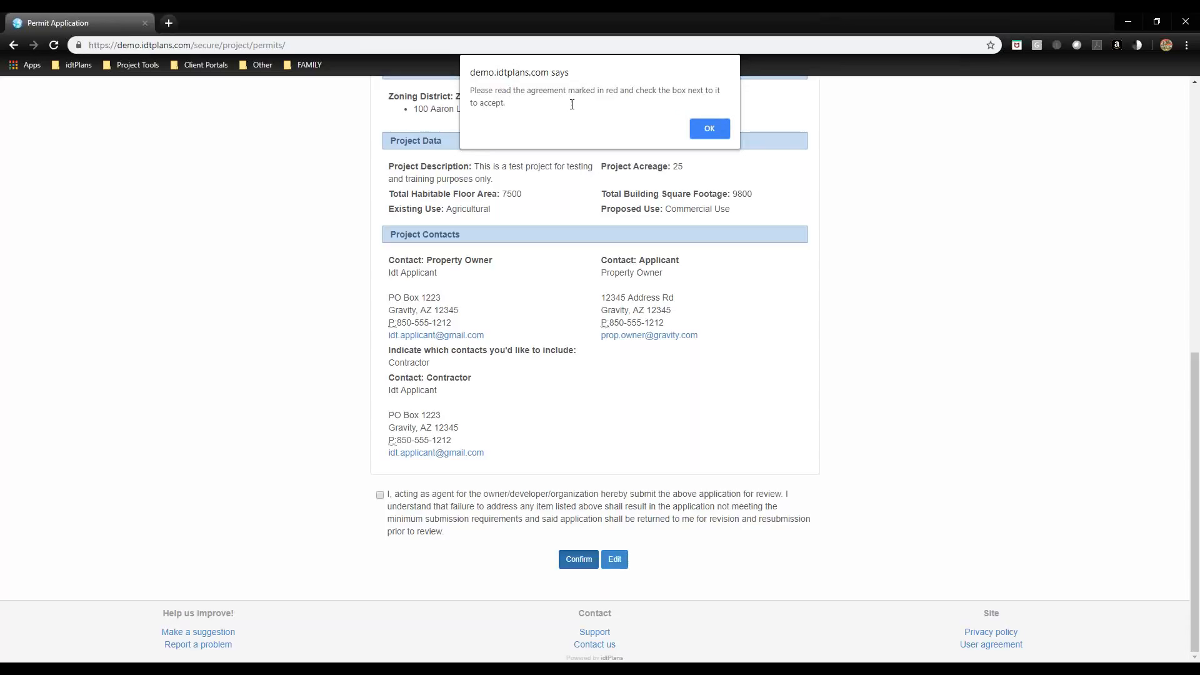
left_click(708, 128)
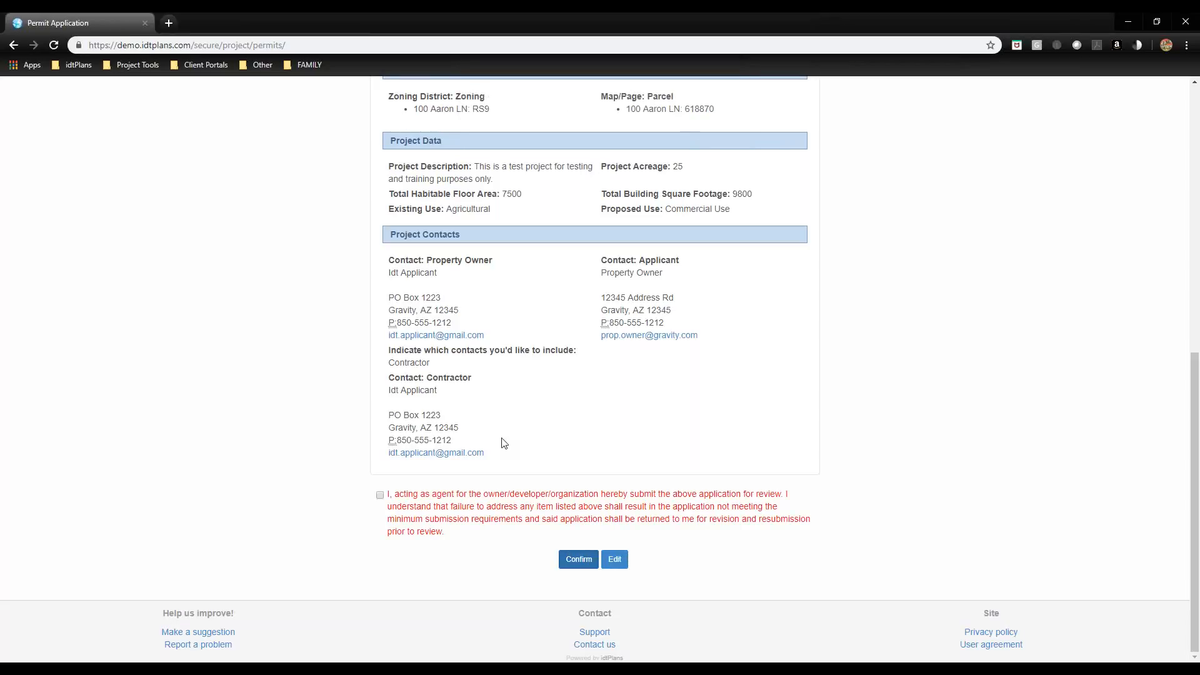
Step: Accept the submission agreement checkbox and confirm the Site Plan application
left_click(379, 495)
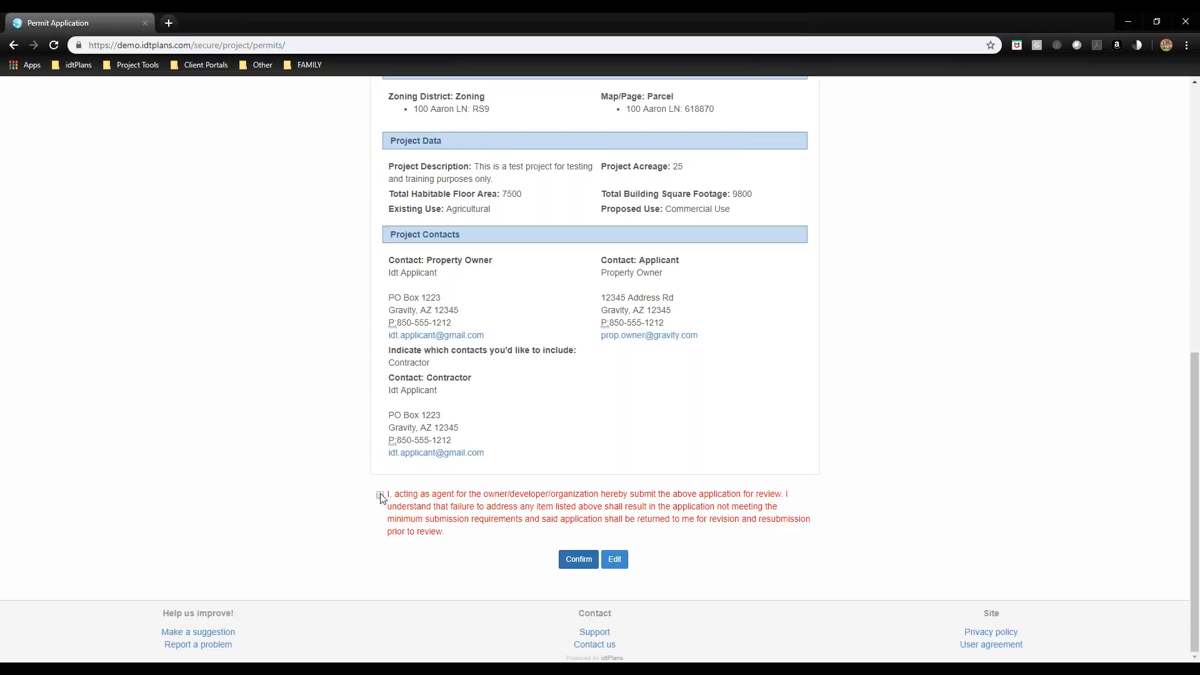
left_click(380, 495)
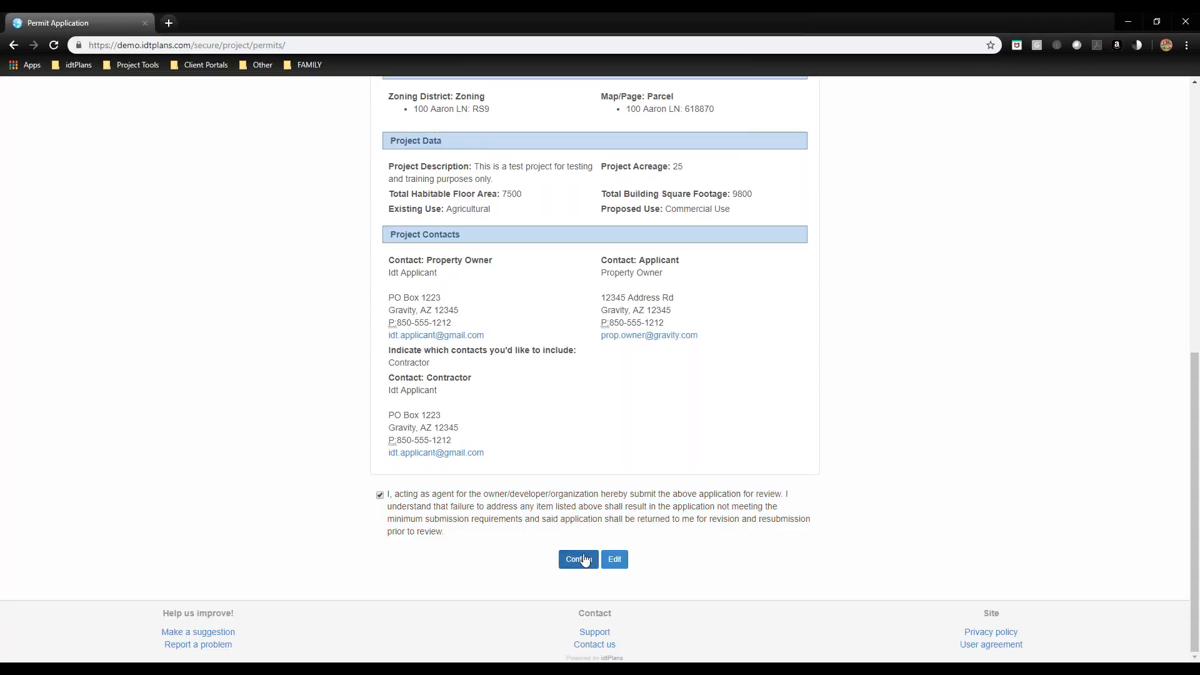
left_click(577, 558)
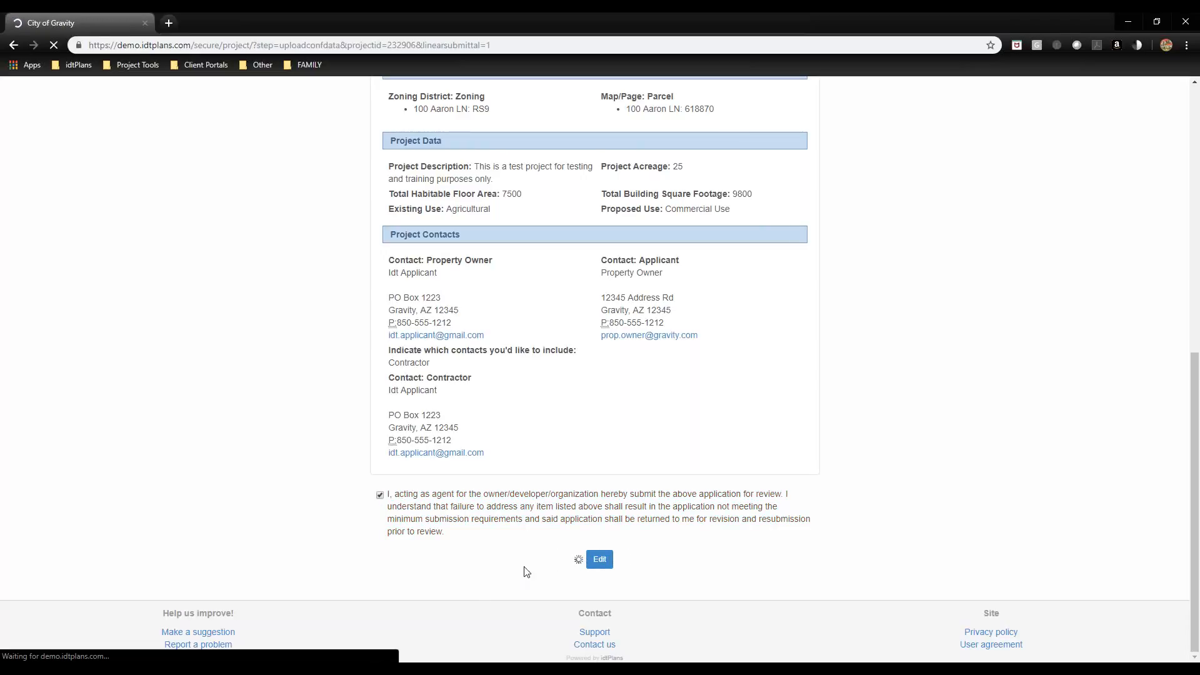
Step: Start adding plan files from the empty Step 2 Upload Files list for Test Project #732
left_click(599, 559)
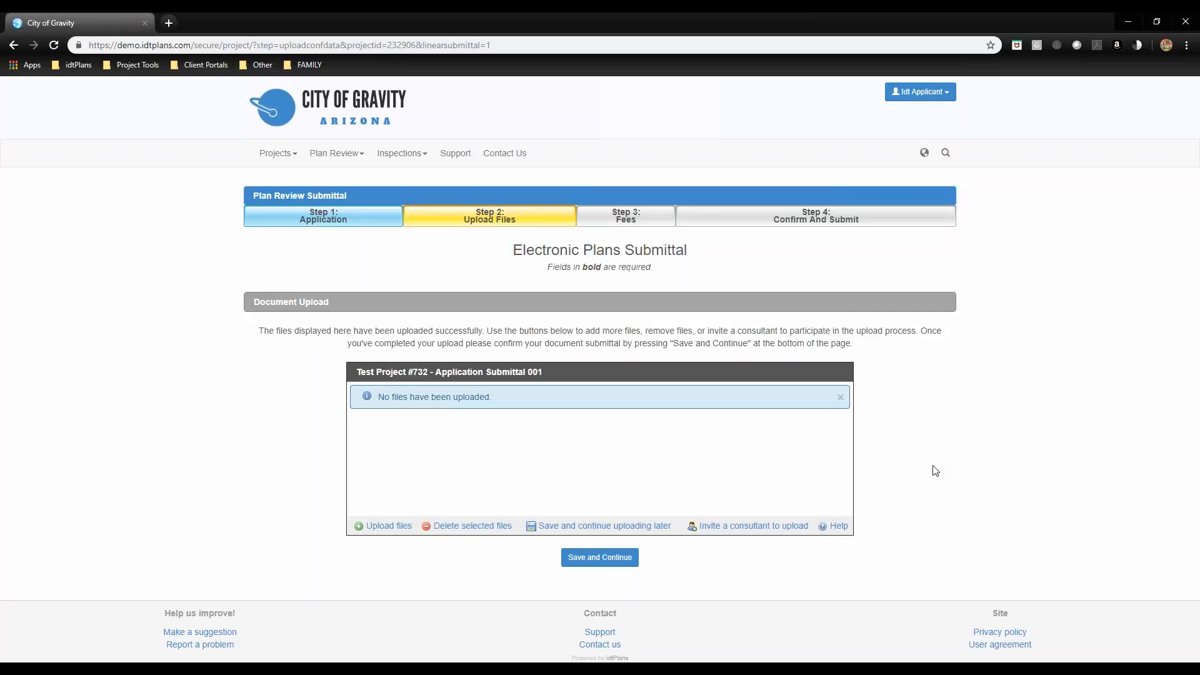
mouse_move(1120, 561)
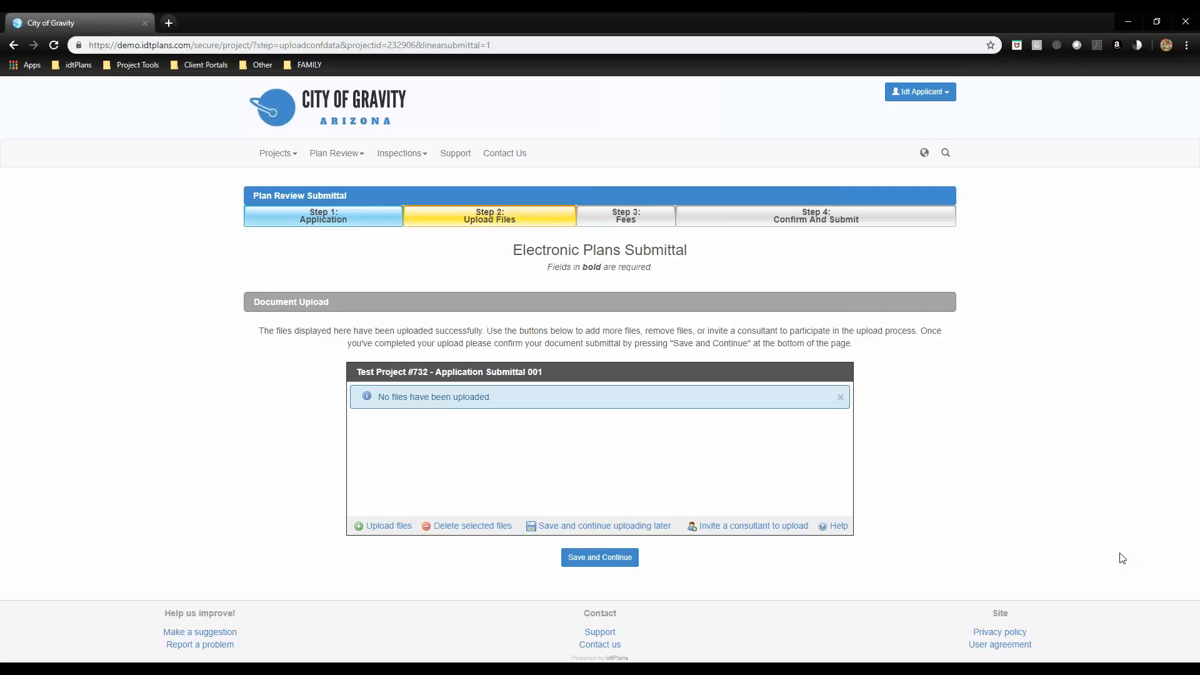
mouse_move(396, 563)
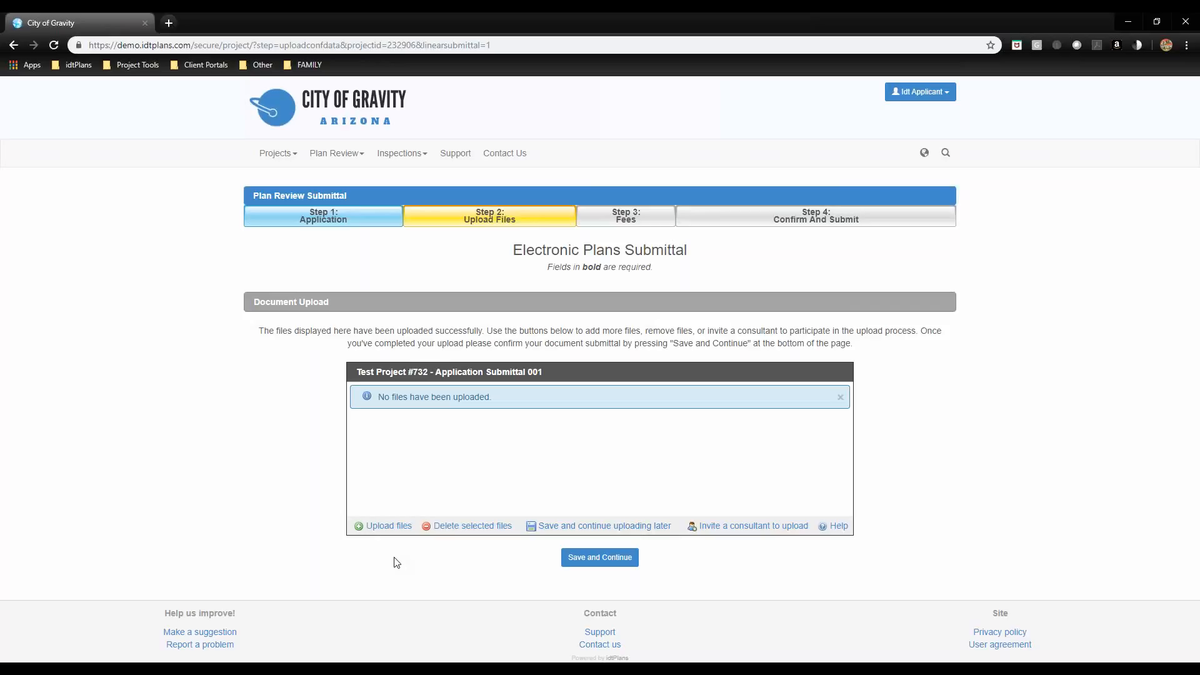
left_click(388, 526)
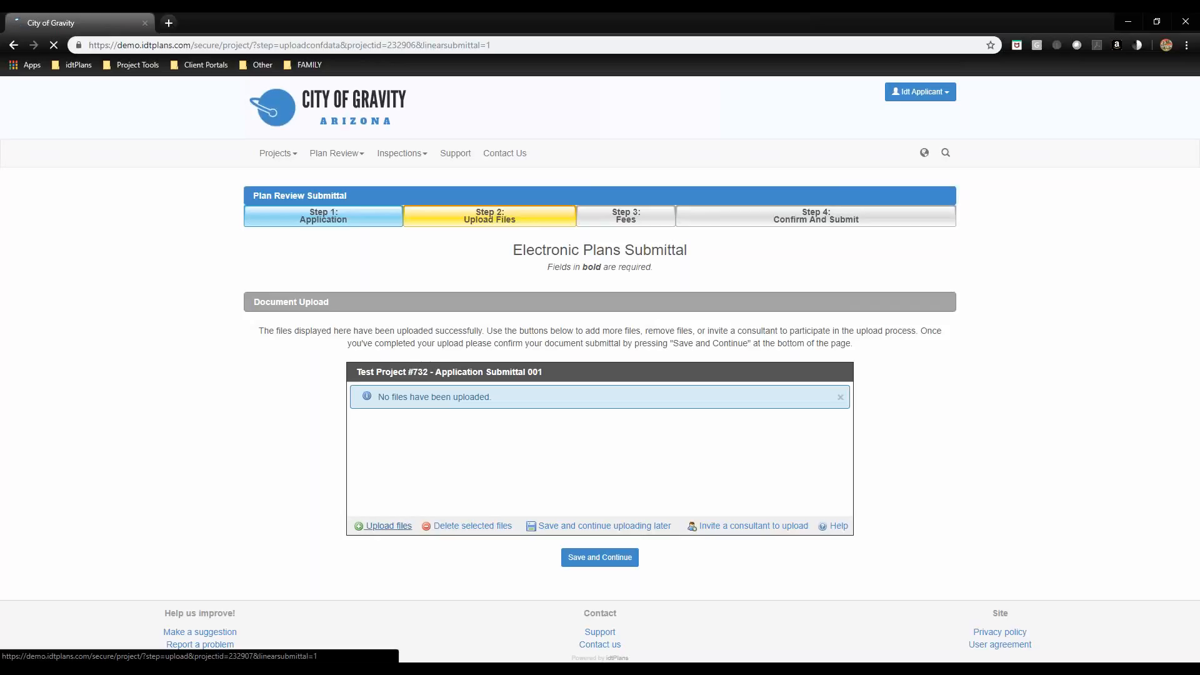
Step: Bring up the file browser via Add Files in the Select files panel
left_click(387, 525)
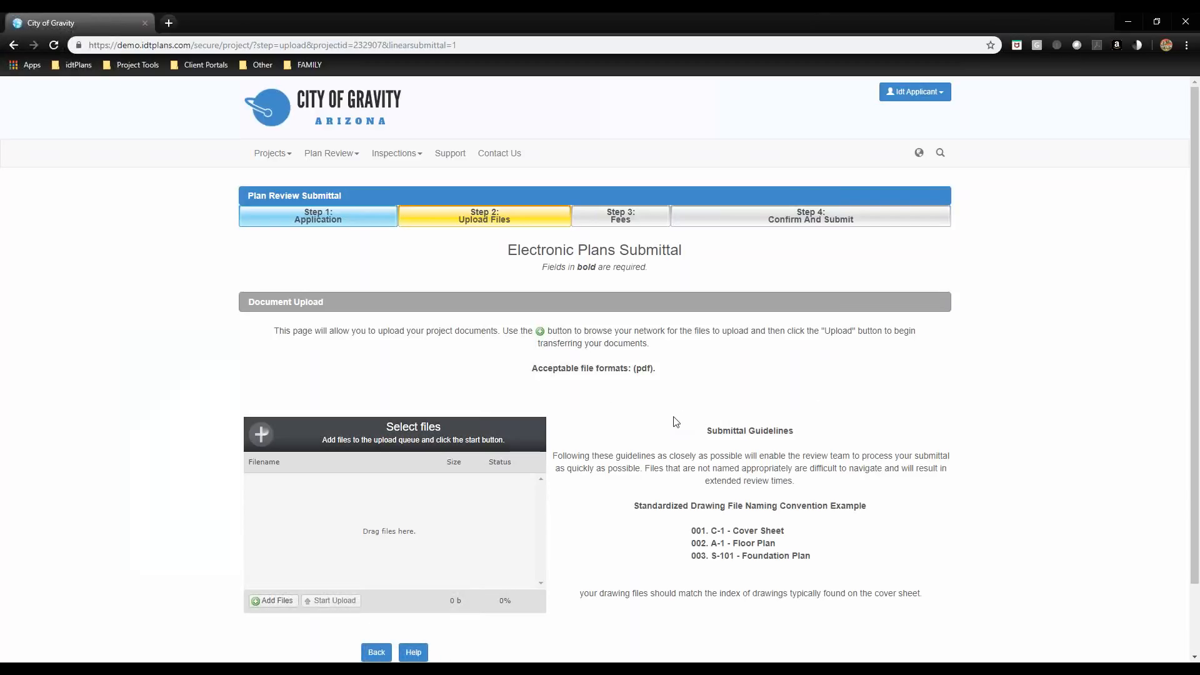
mouse_move(827, 558)
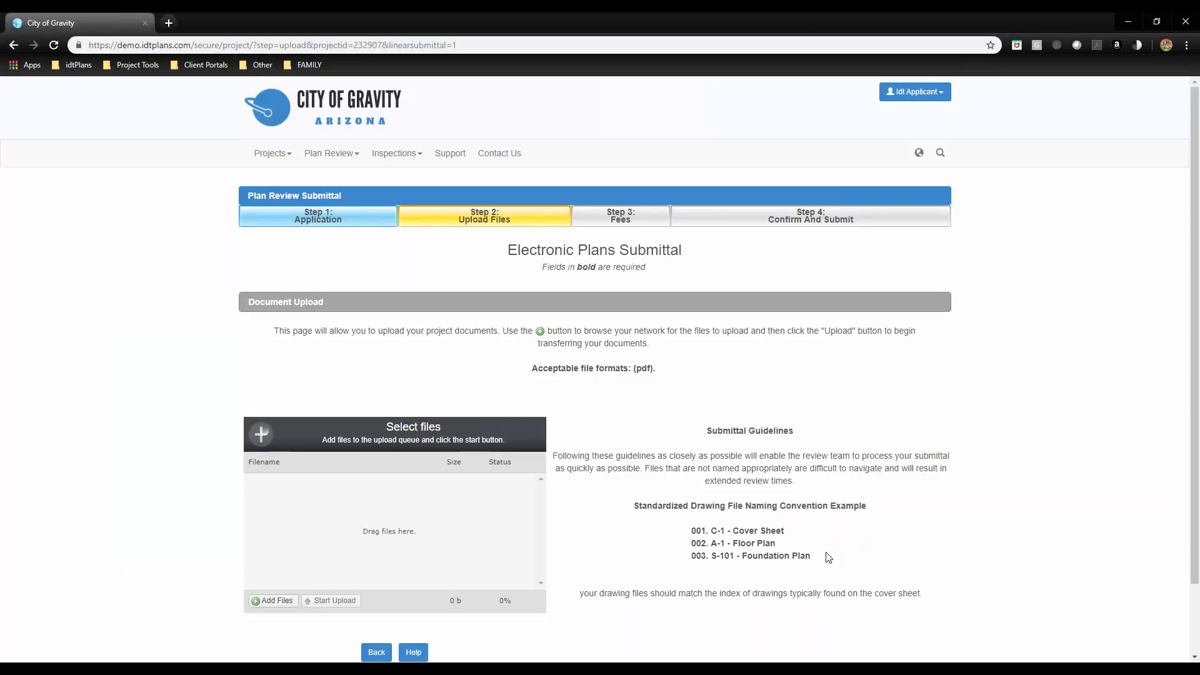
mouse_move(775, 514)
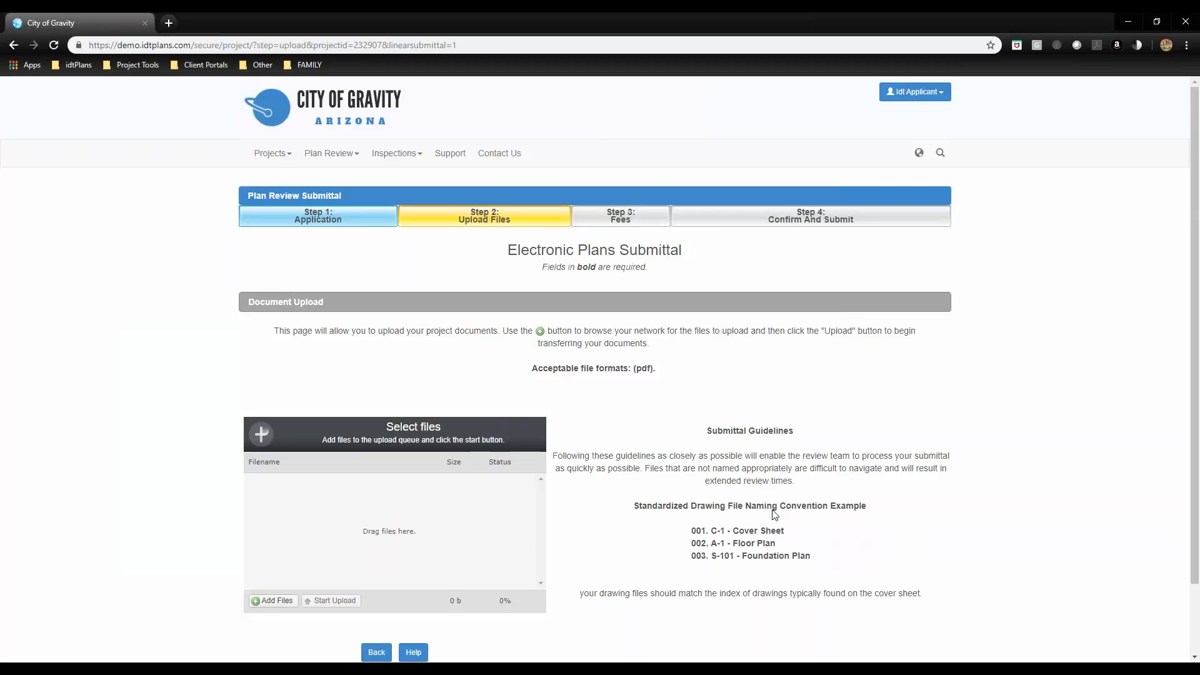
mouse_move(355, 524)
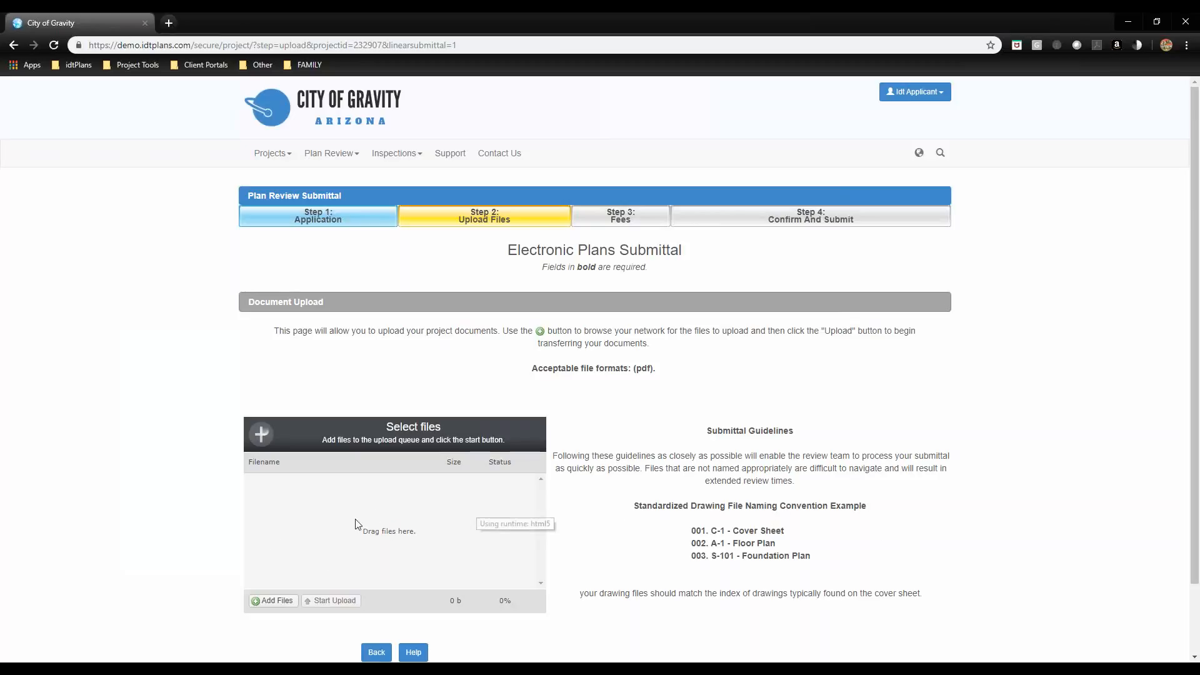
mouse_move(274, 603)
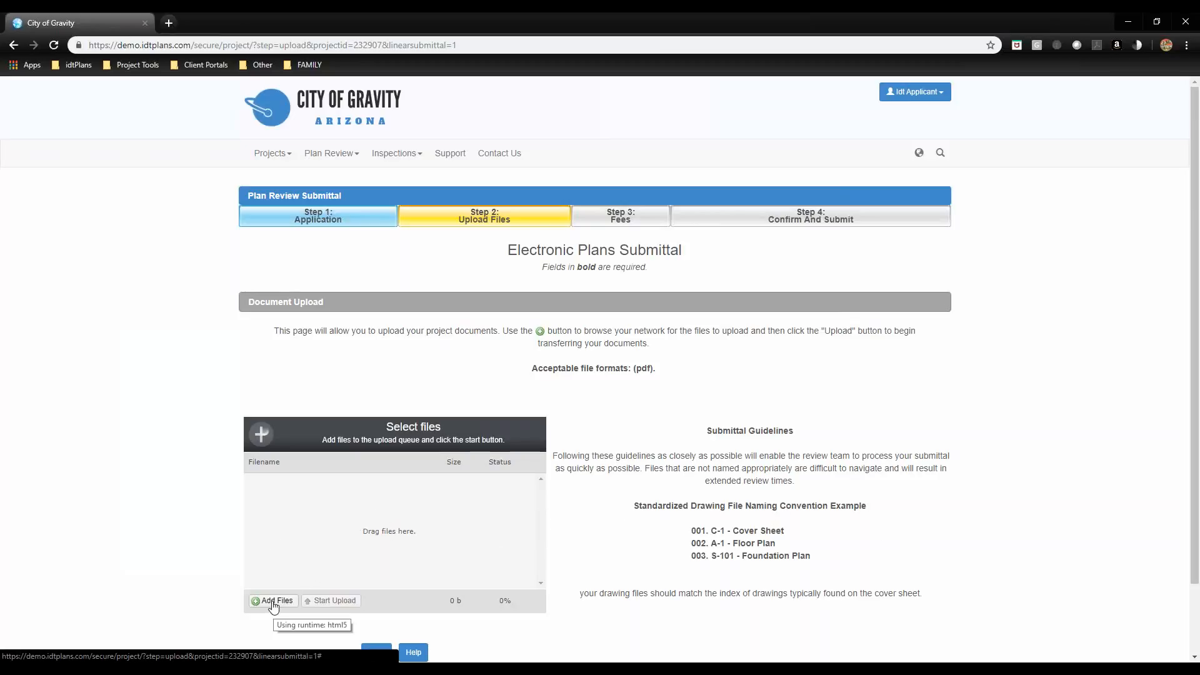
mouse_move(860, 649)
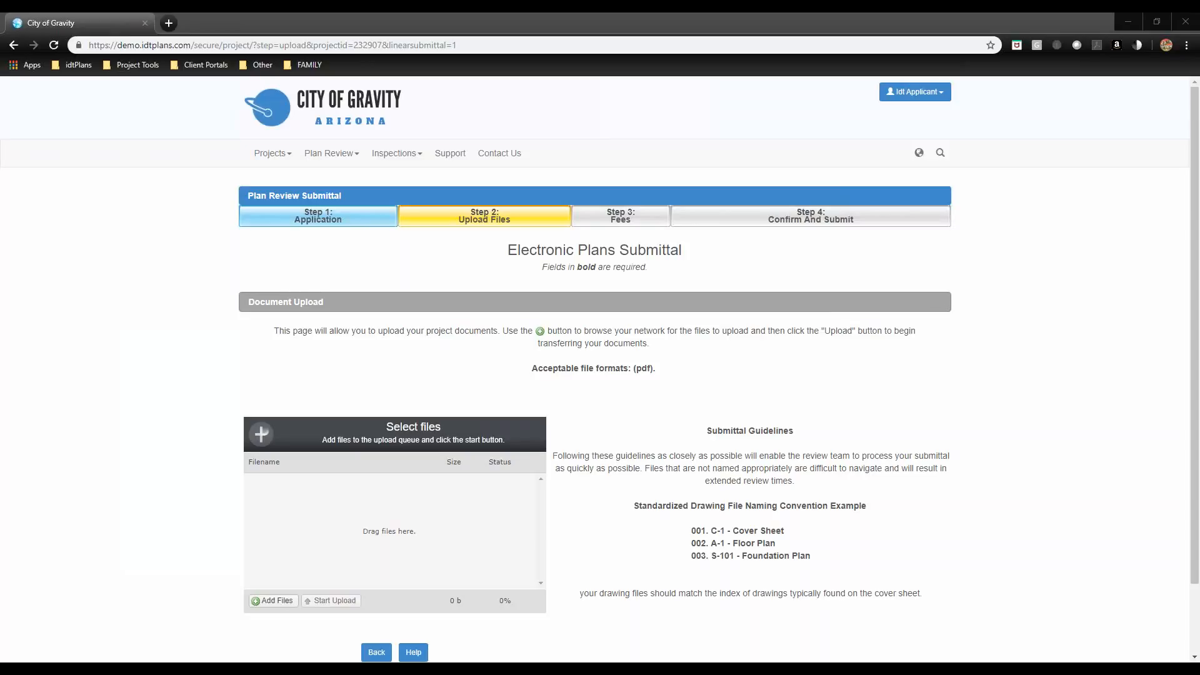
left_click(273, 599)
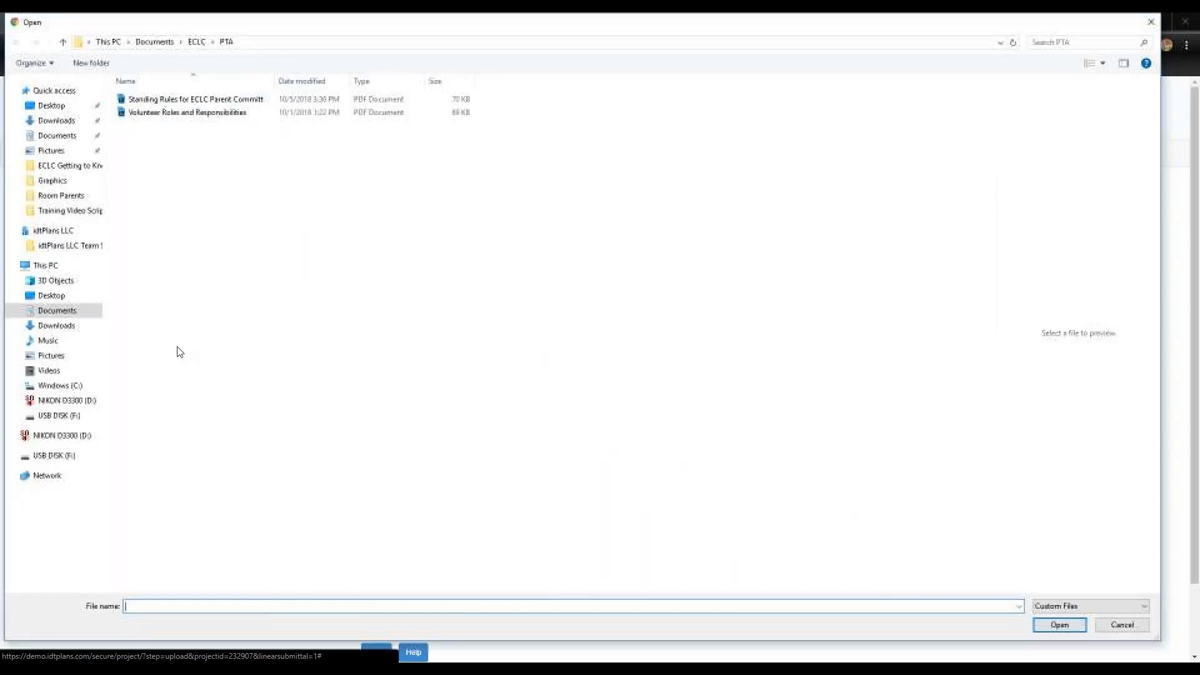
Step: Select all six PDFs in Sample Files > willdan test files and upload them to the submittal
left_click(70, 245)
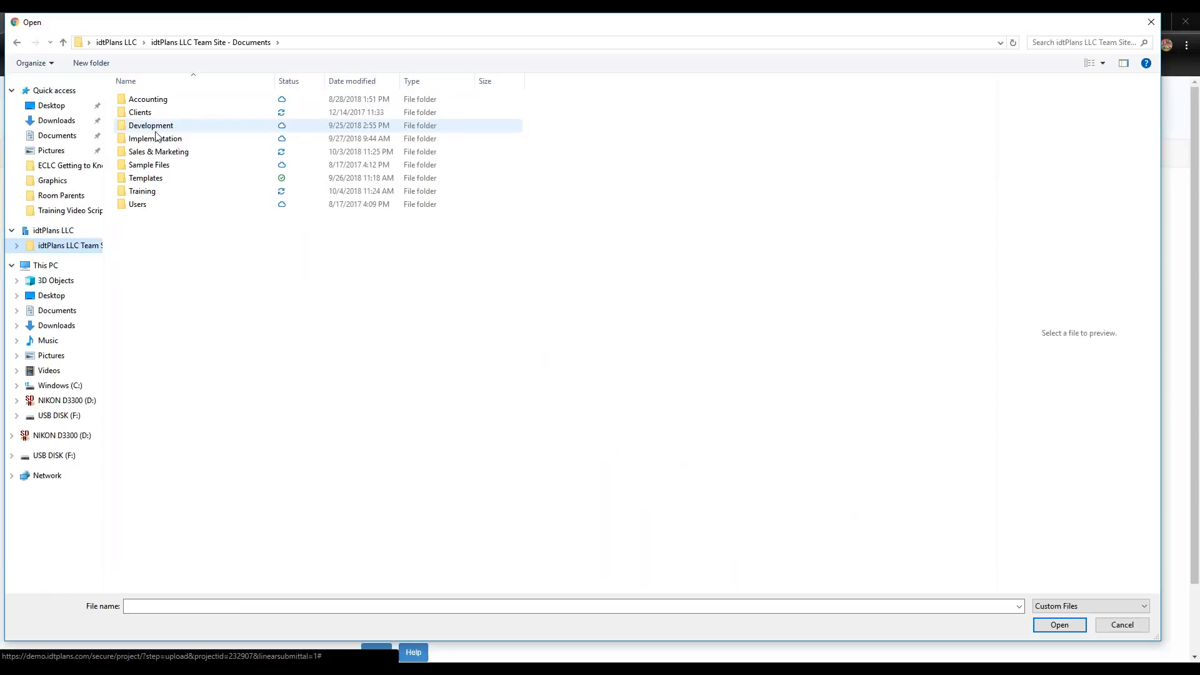
double_click(149, 165)
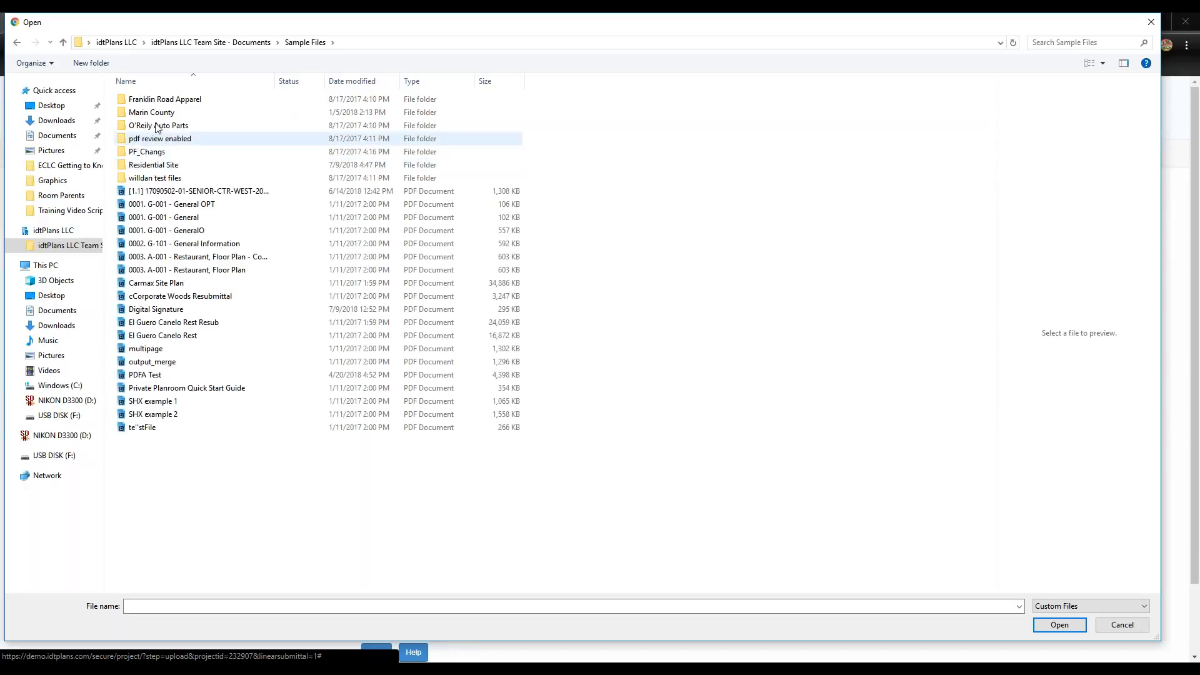
double_click(155, 177)
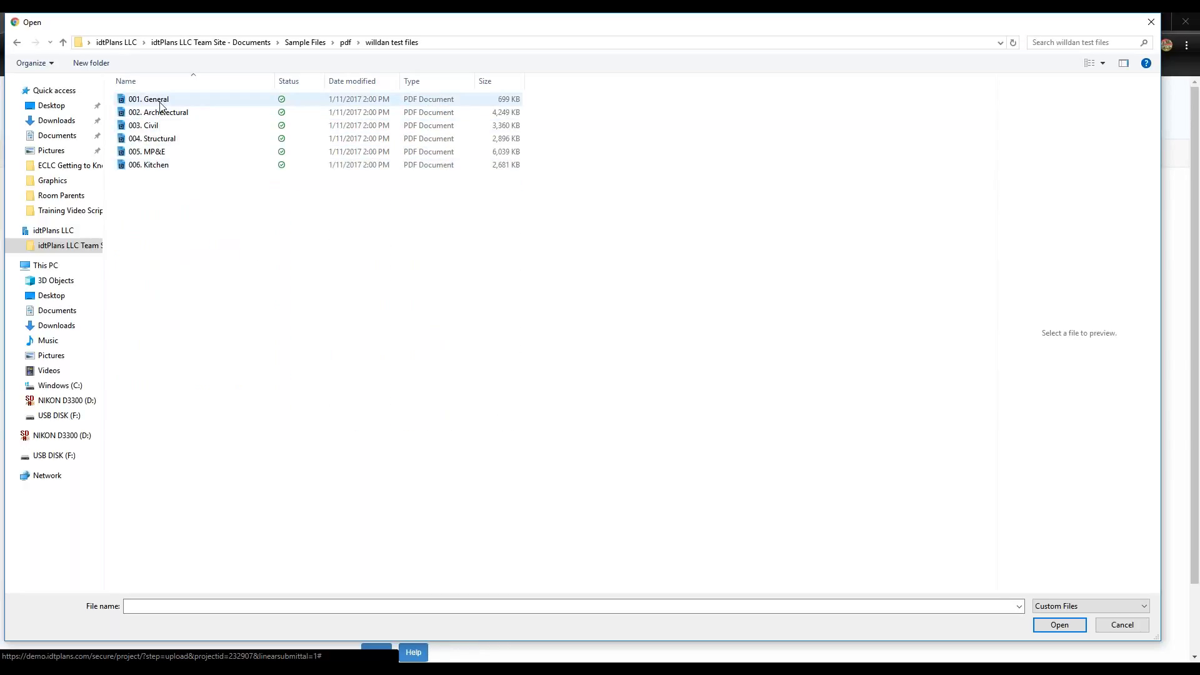
key("ctrl+a")
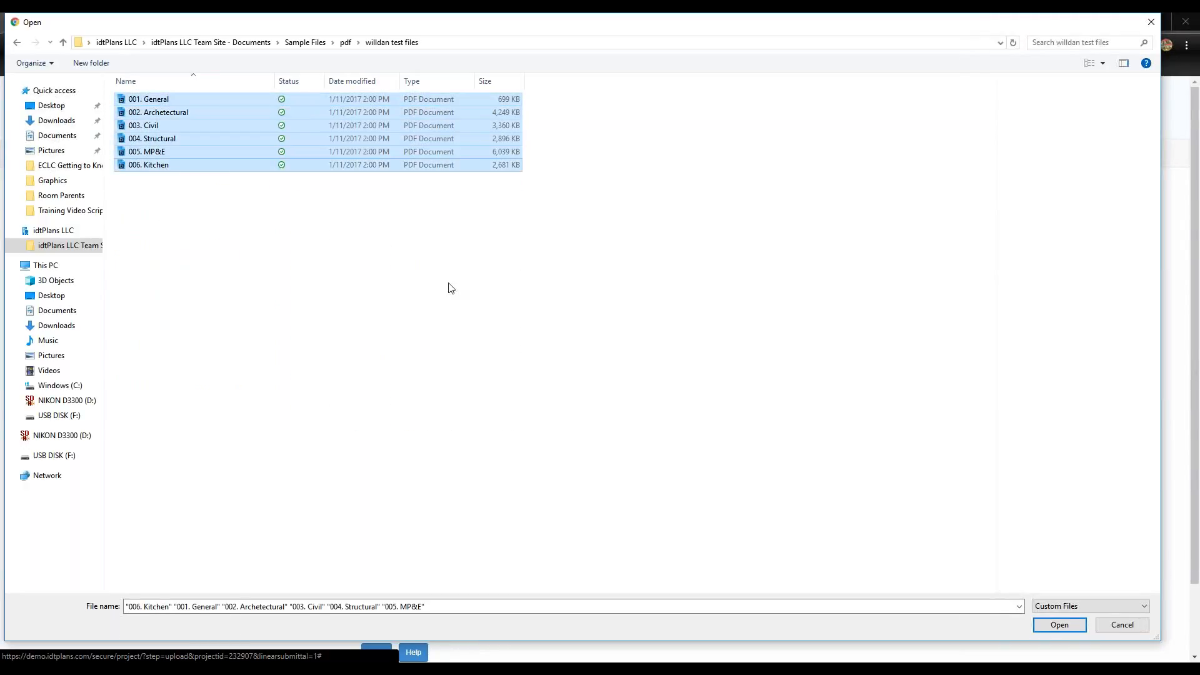
left_click(1058, 625)
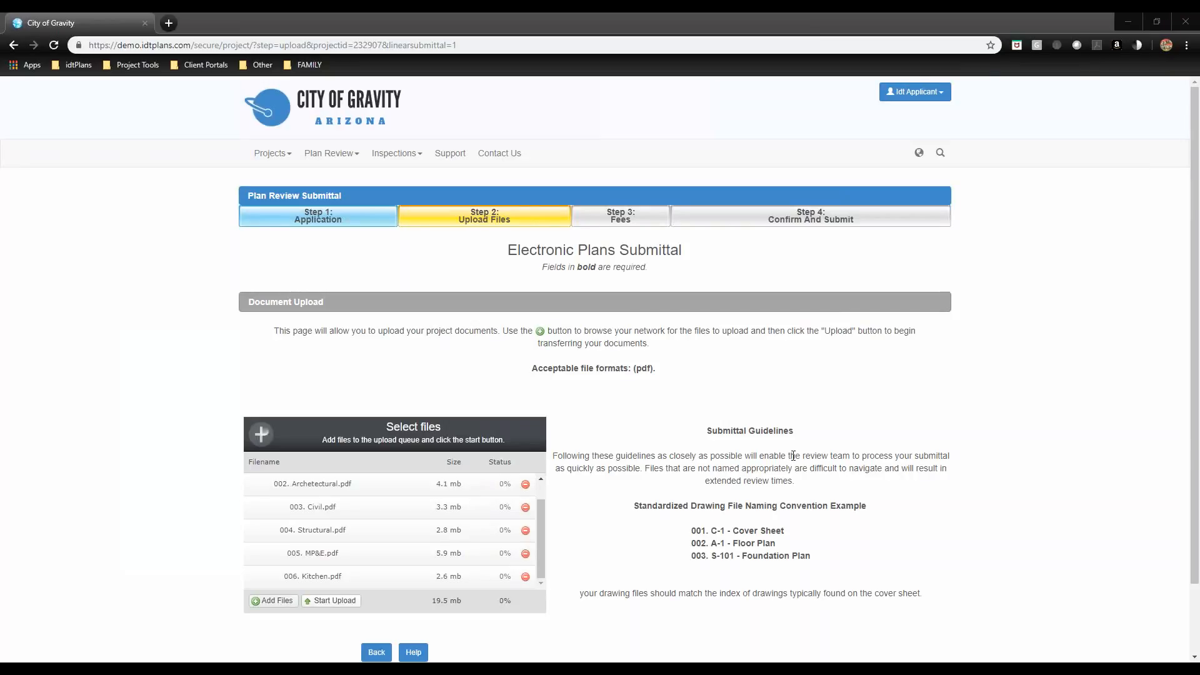
left_click(335, 600)
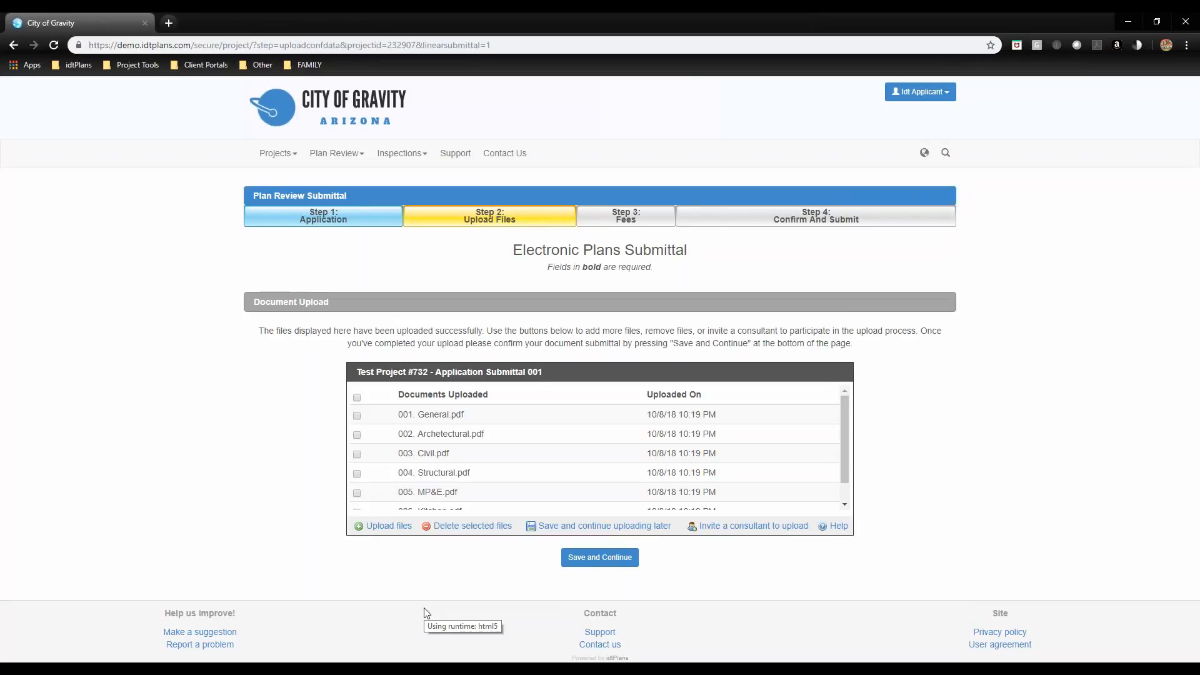
mouse_move(470, 539)
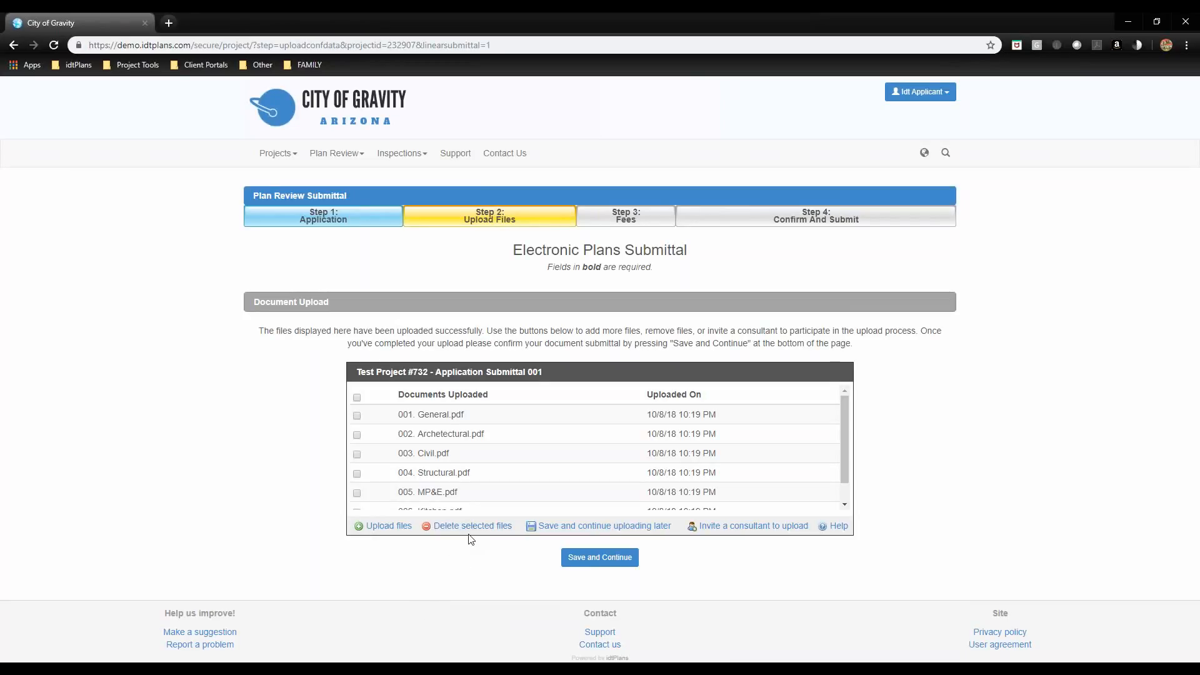
mouse_move(752, 526)
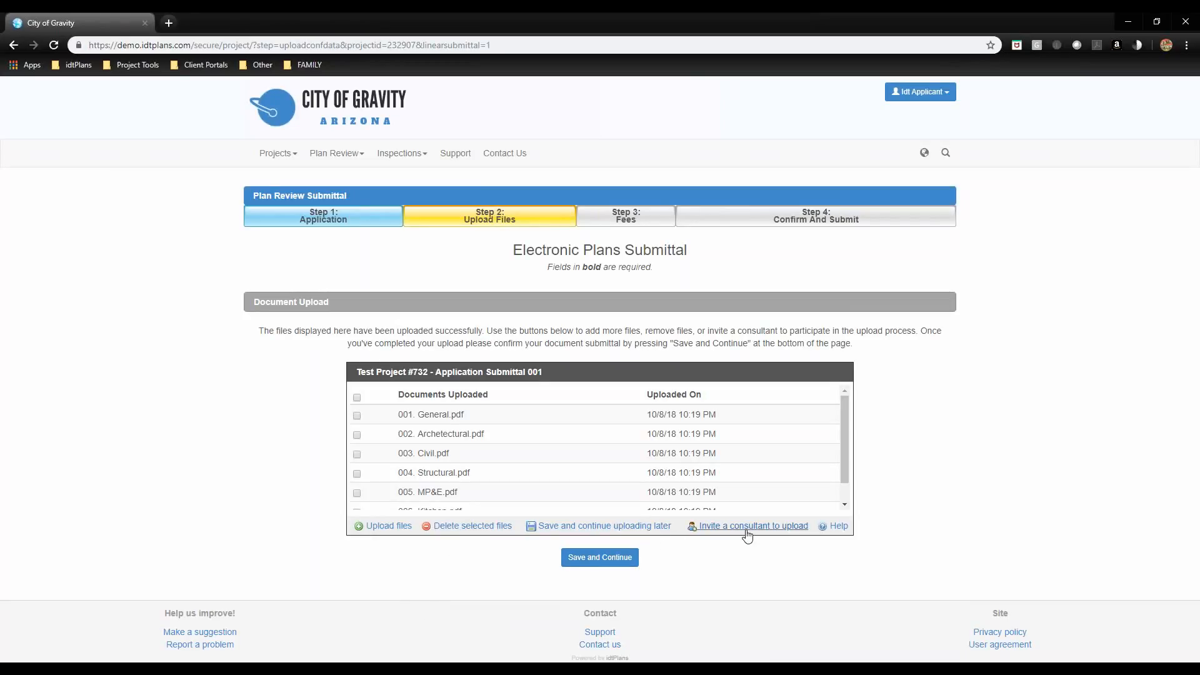
mouse_move(751, 526)
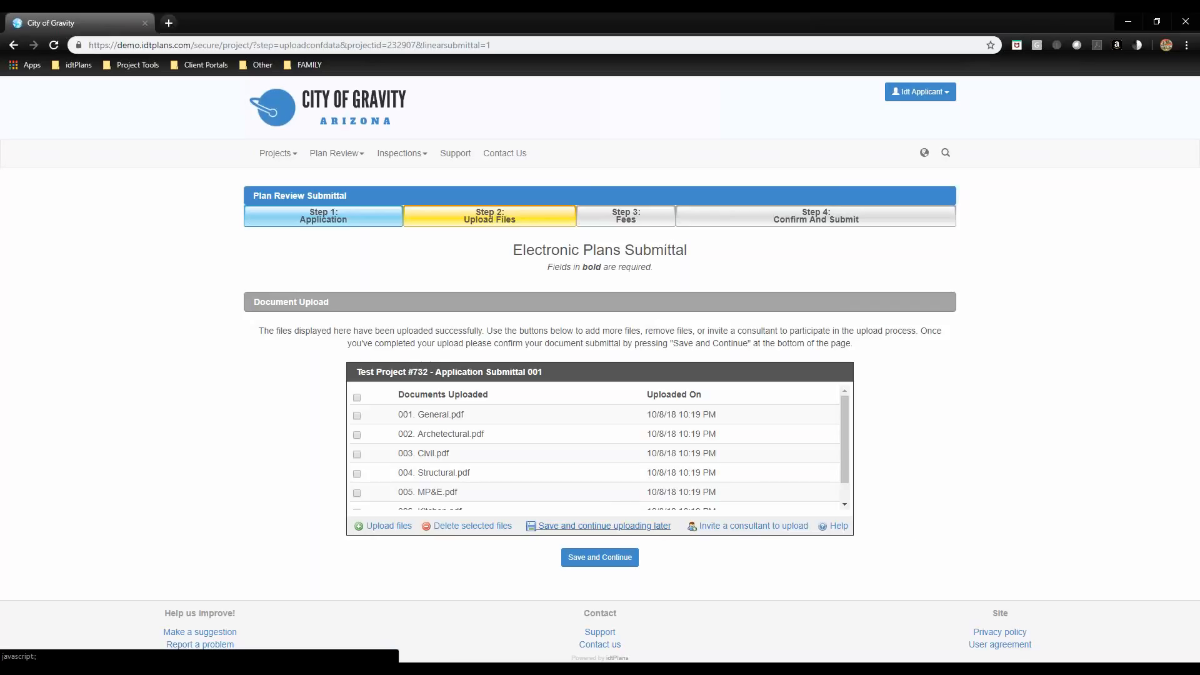
mouse_move(570, 530)
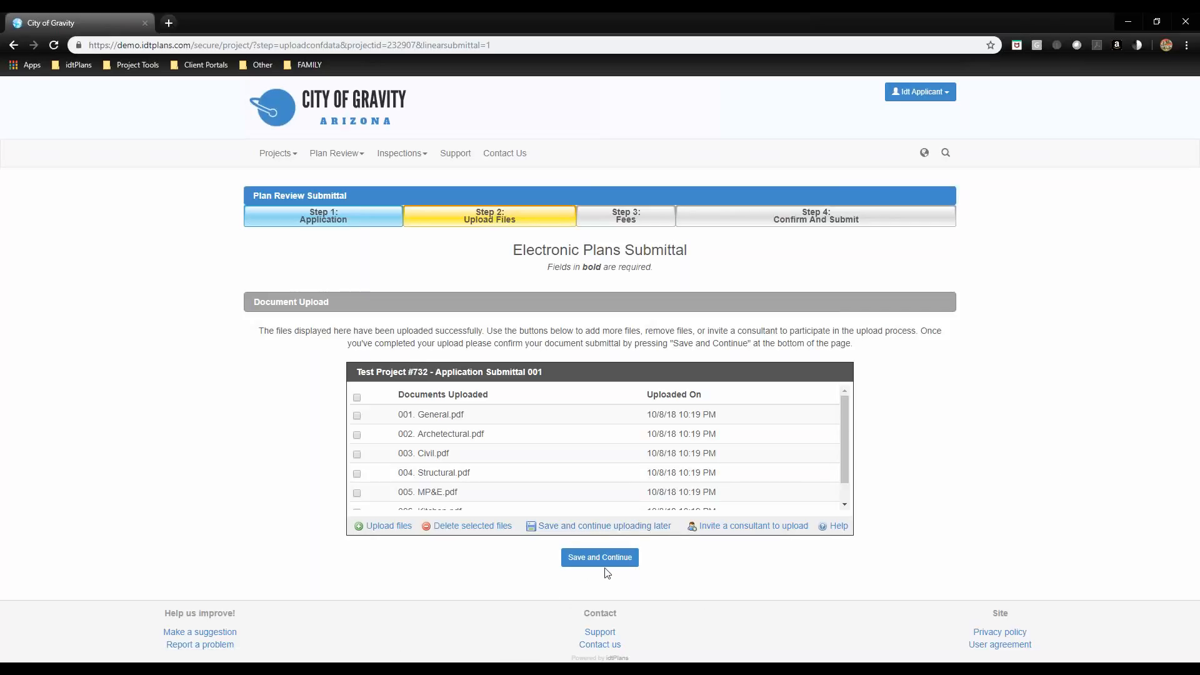
Step: Continue to fees and choose Pay Offline for the $150.00 review fee, showing check instructions
left_click(598, 558)
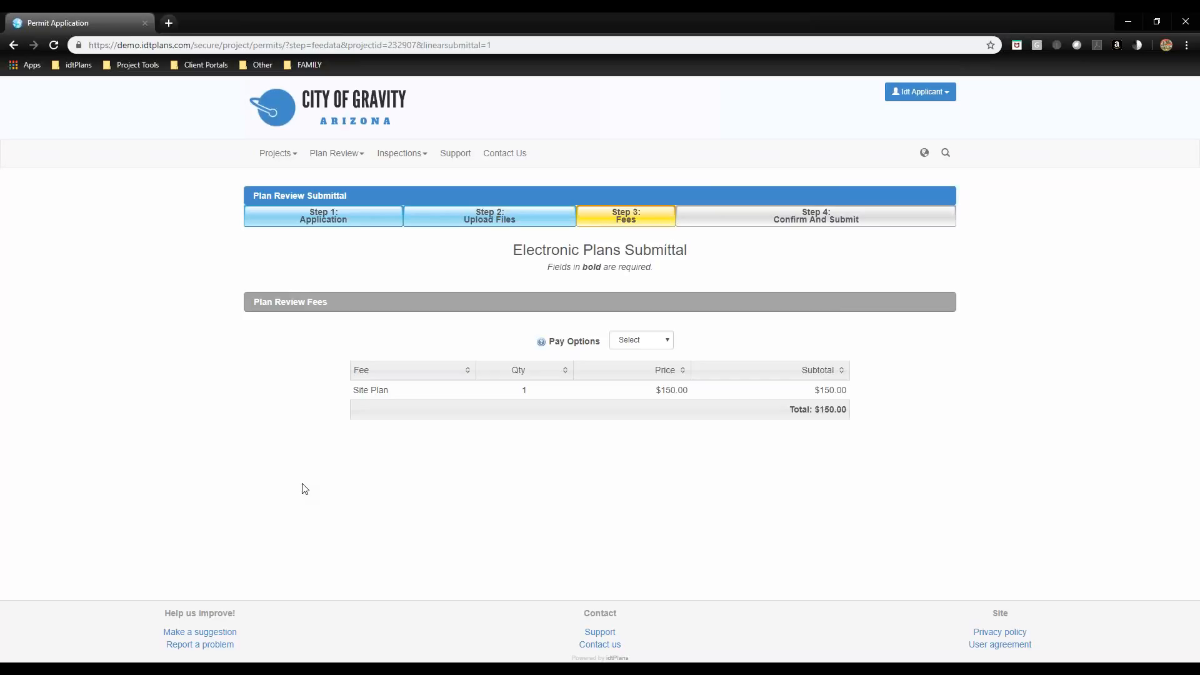
left_click(640, 338)
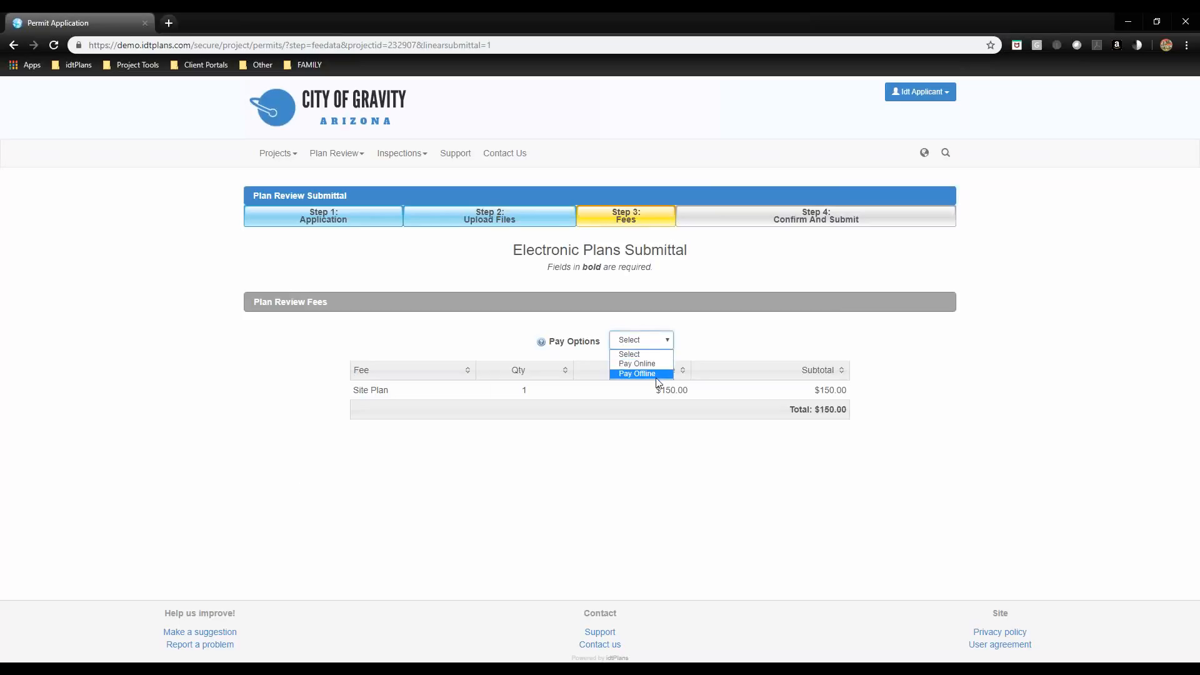
left_click(636, 374)
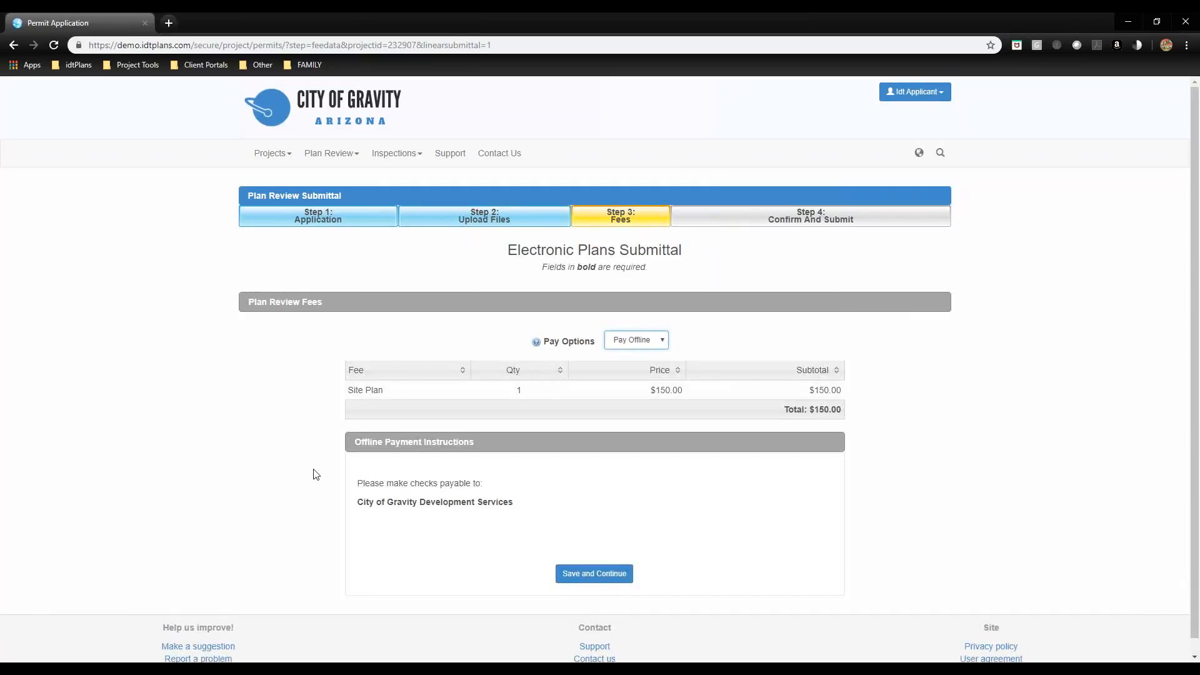
scroll("down", 3)
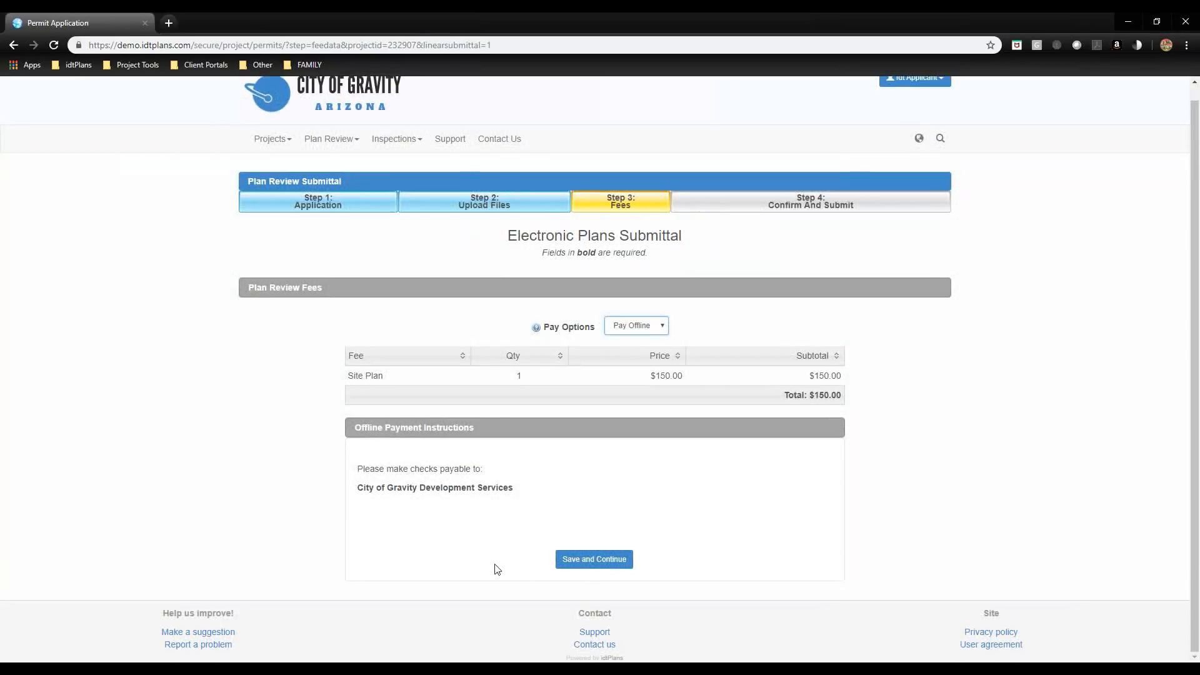
mouse_move(432, 506)
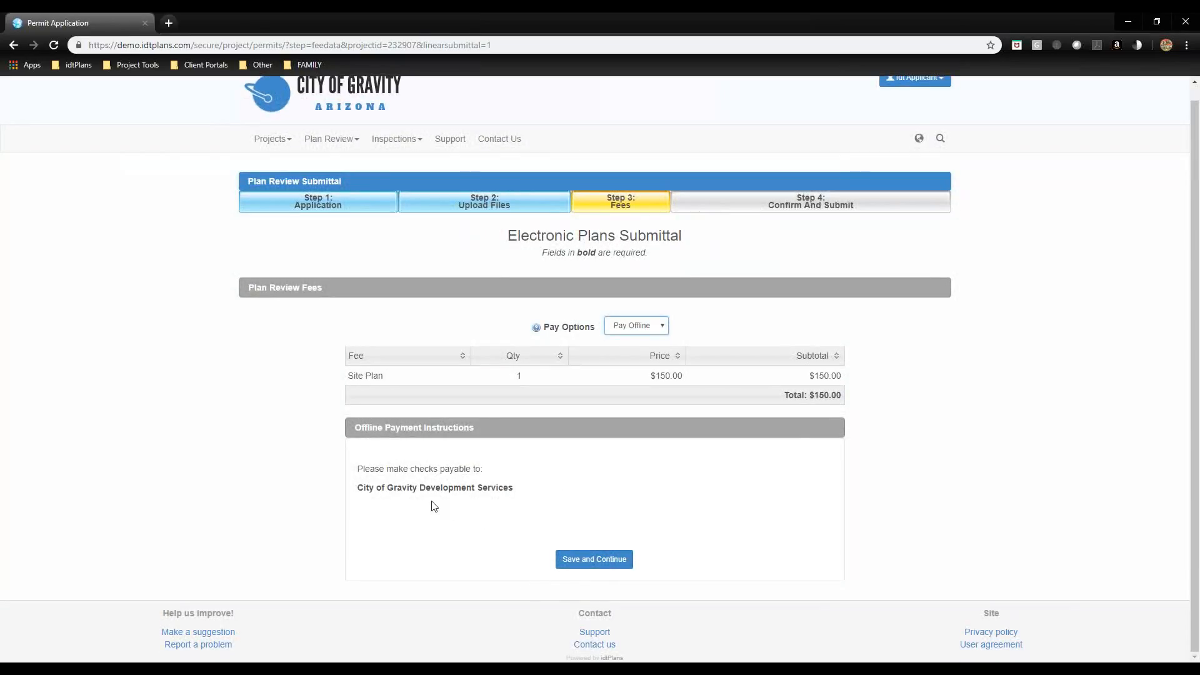
Step: Save the offline fee choice, submit for review, and accept the final confirmation
left_click(592, 559)
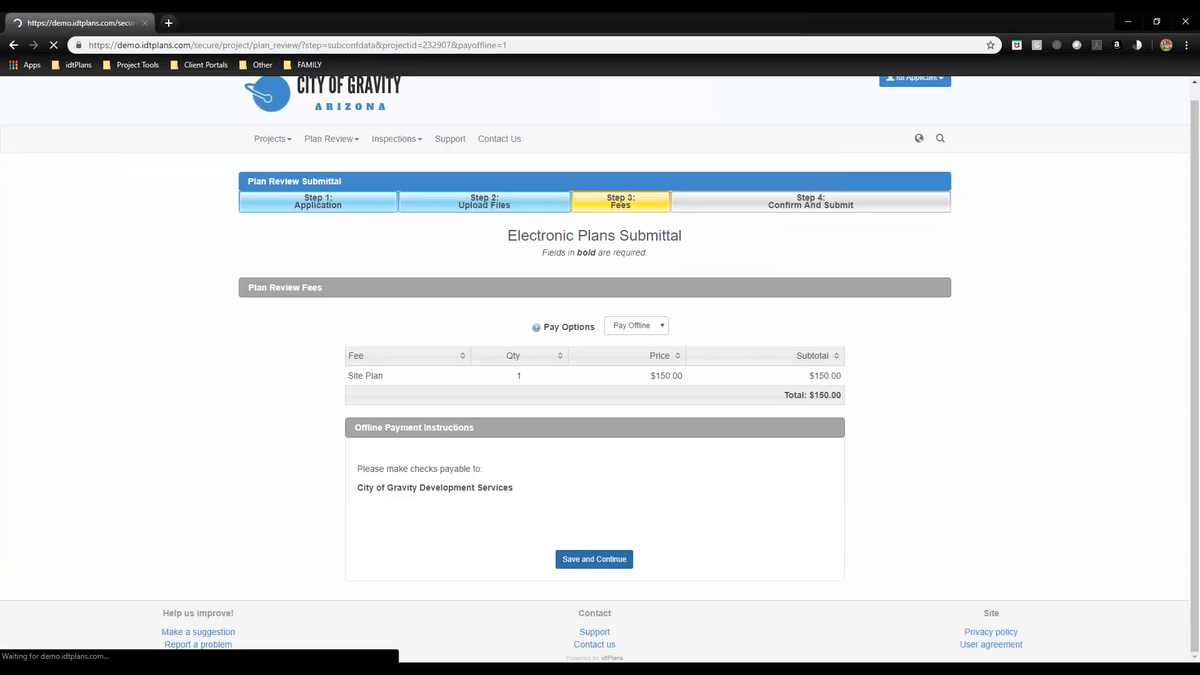
left_click(593, 559)
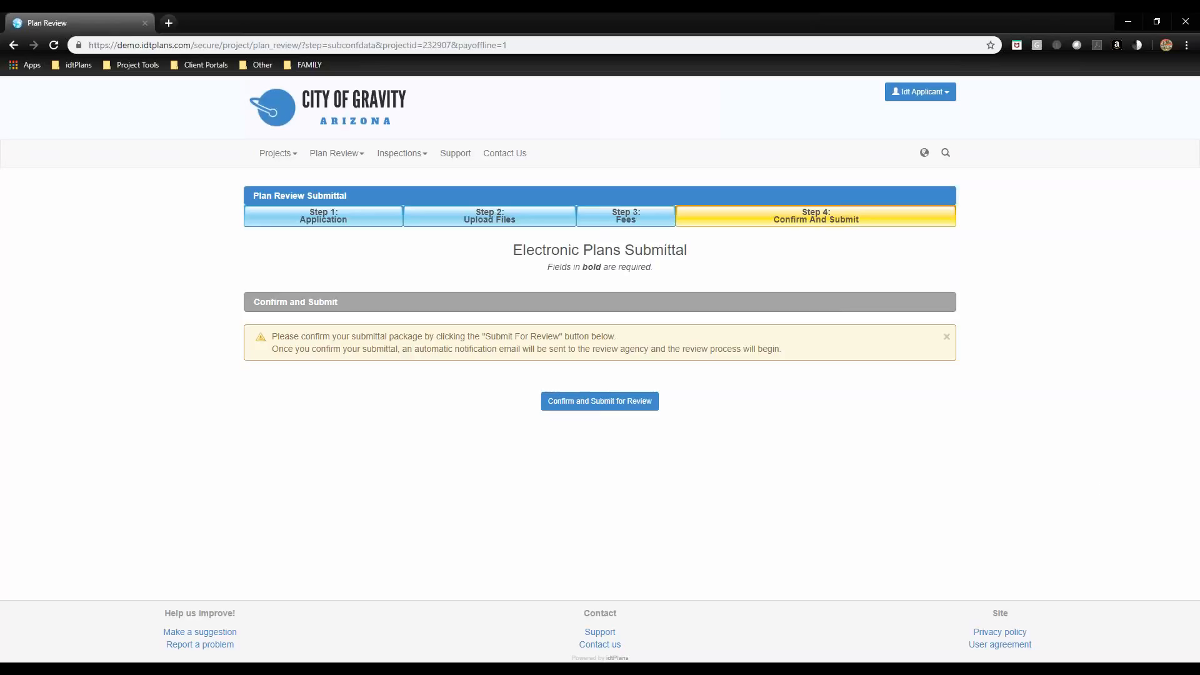
mouse_move(598, 400)
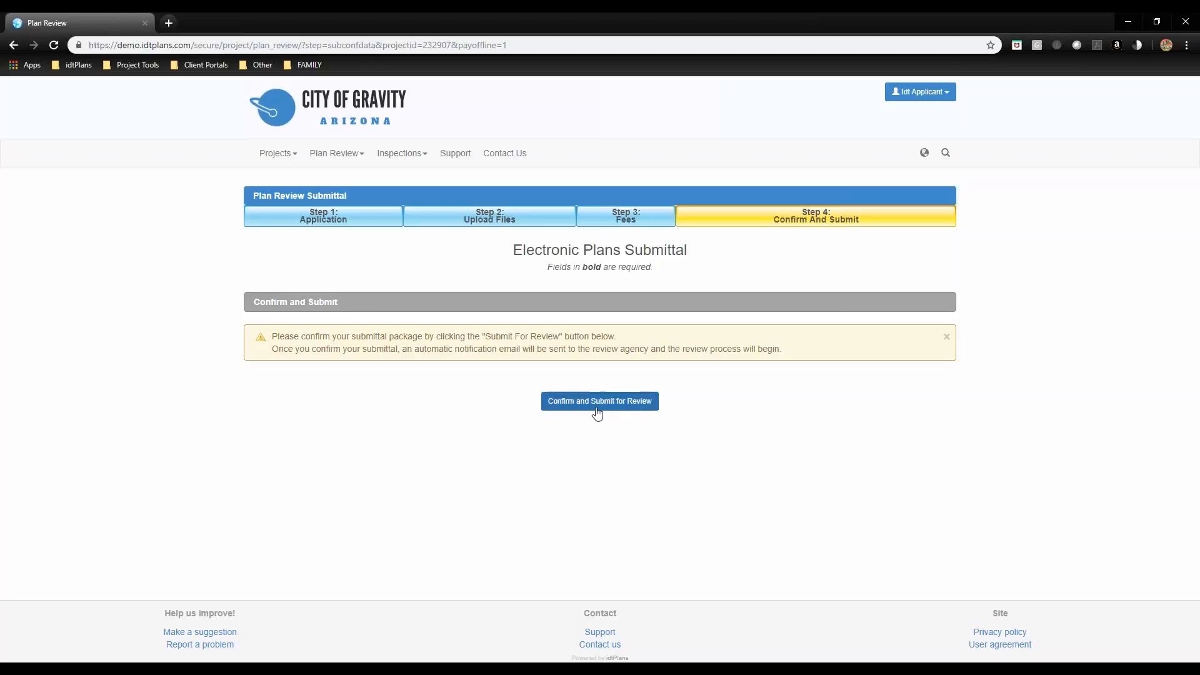
left_click(599, 402)
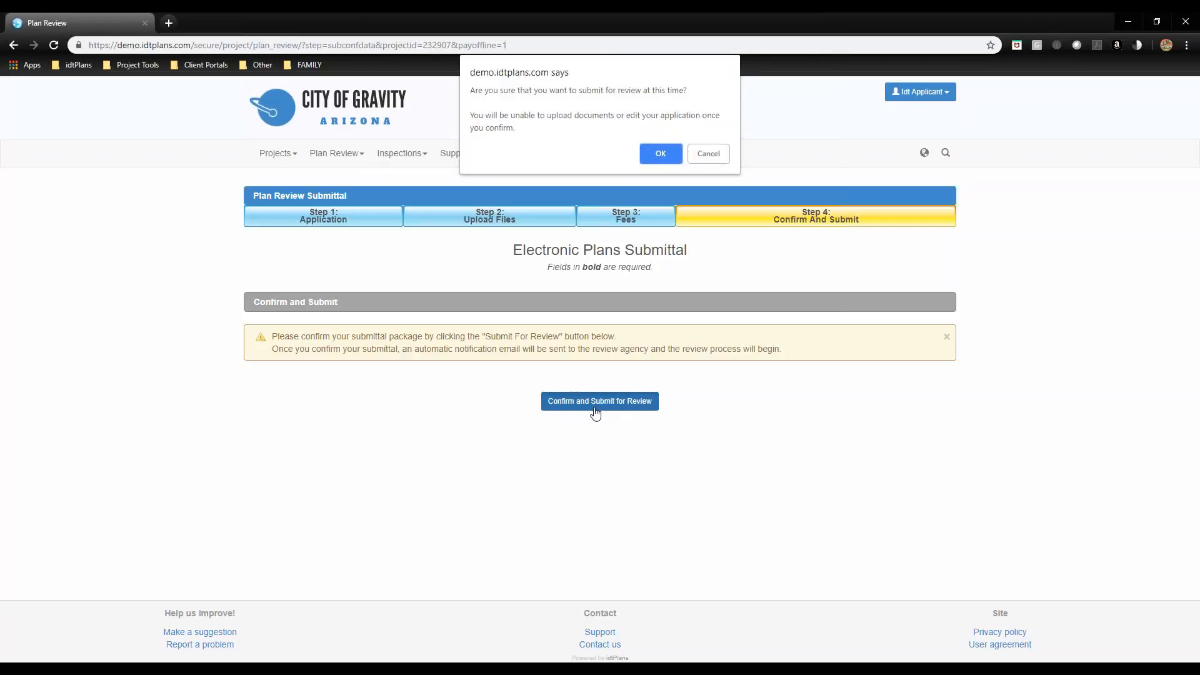
mouse_move(686, 236)
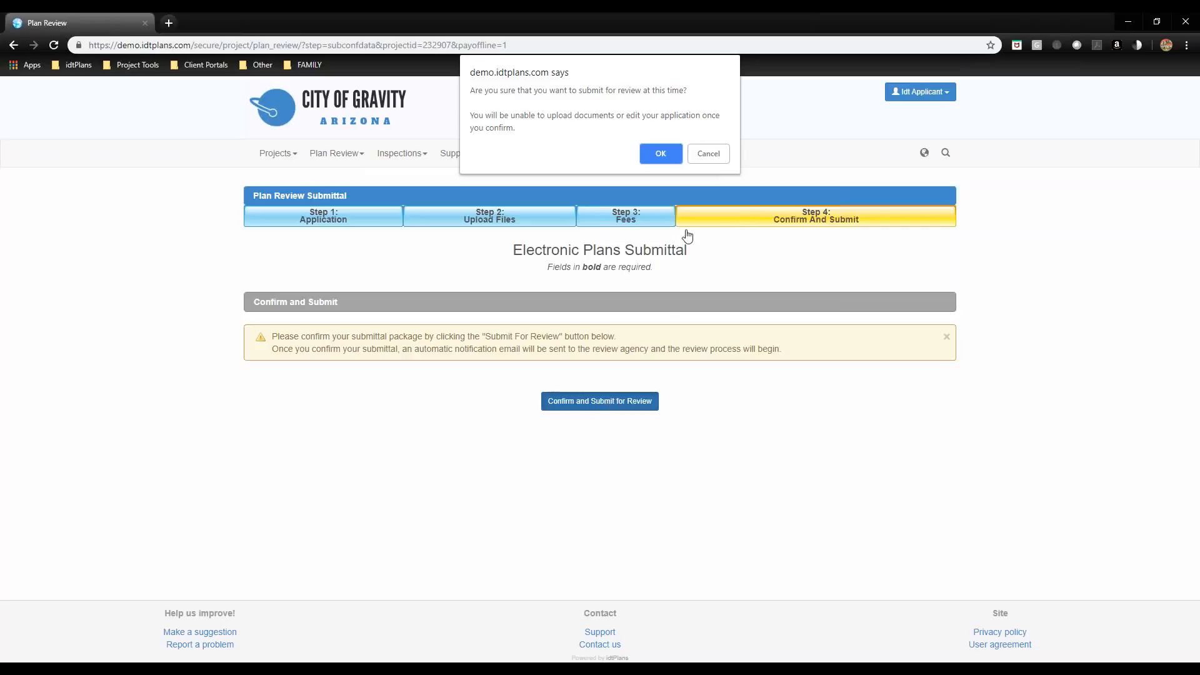
mouse_move(601, 132)
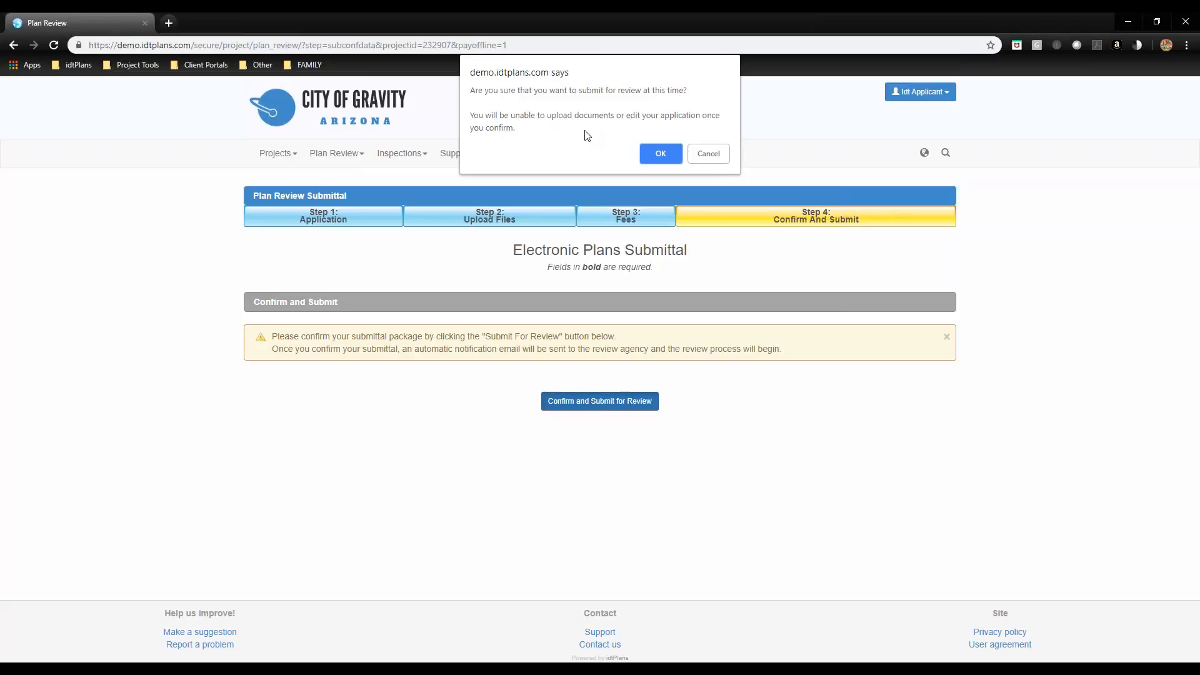
left_click(658, 154)
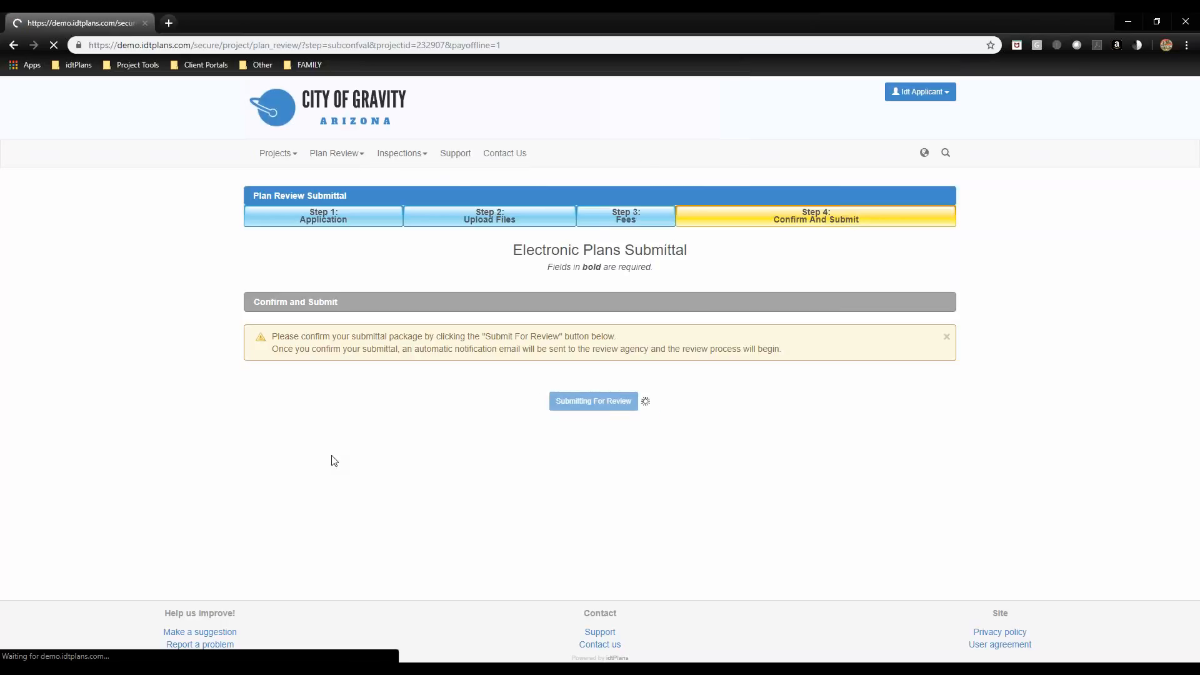
Step: Review the successful-submission confirmation with $150.00 due and return to the submittal overview
left_click(592, 401)
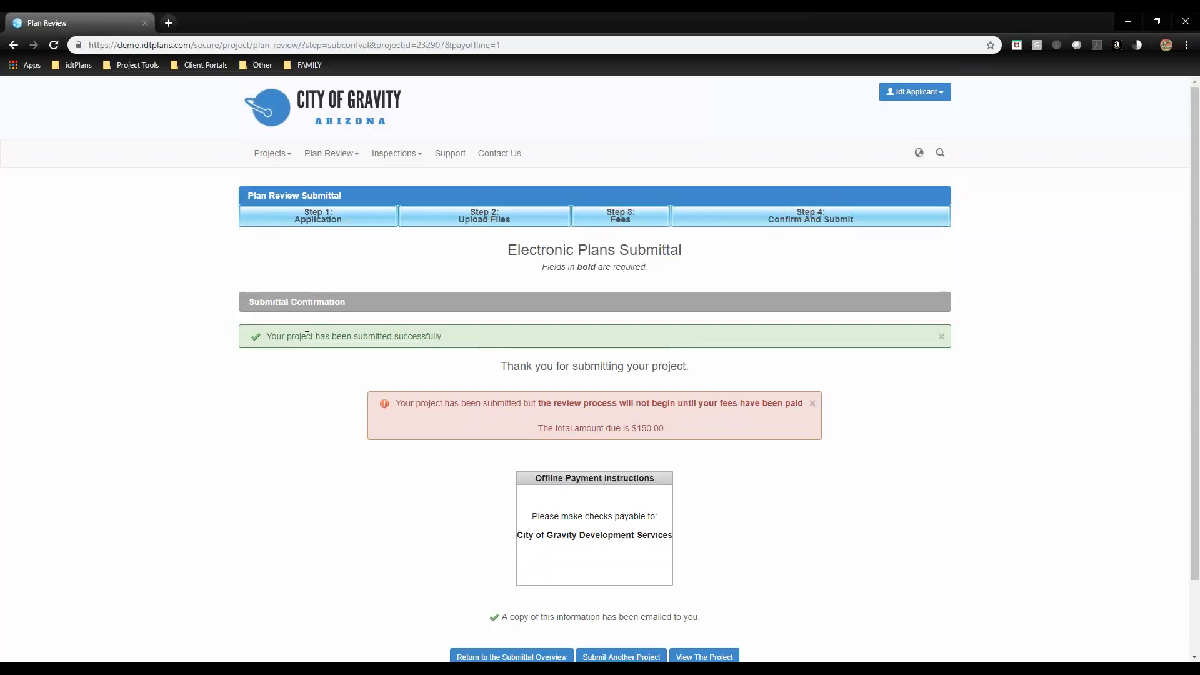
mouse_move(602, 450)
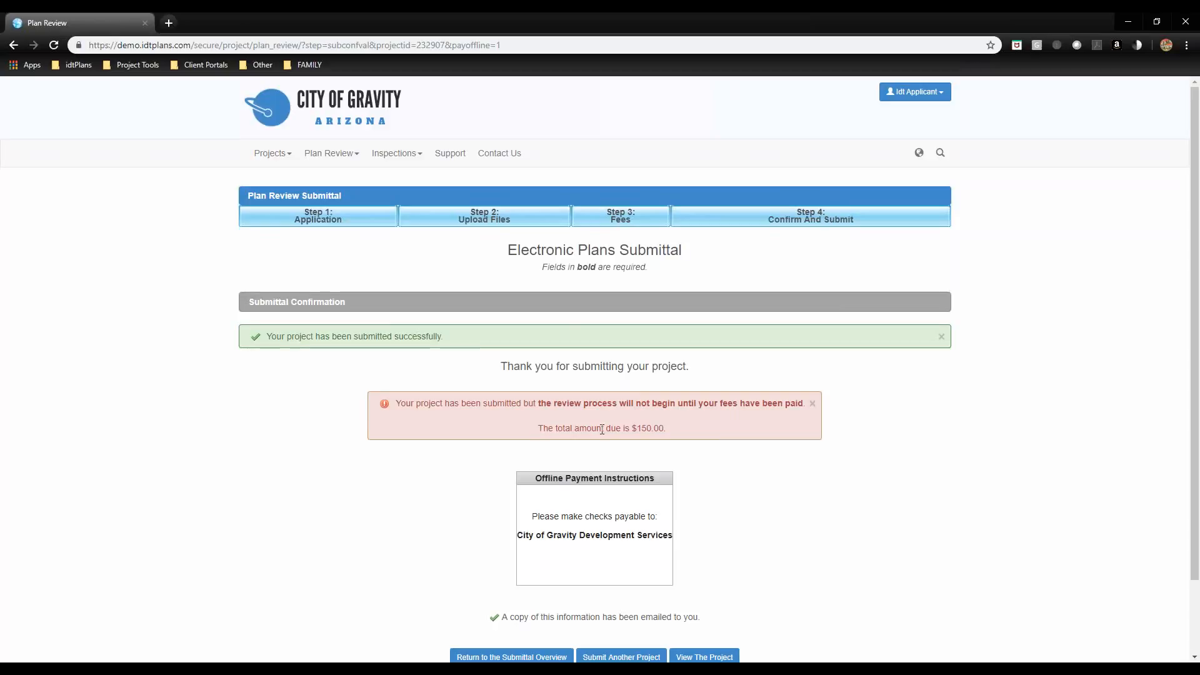
mouse_move(684, 416)
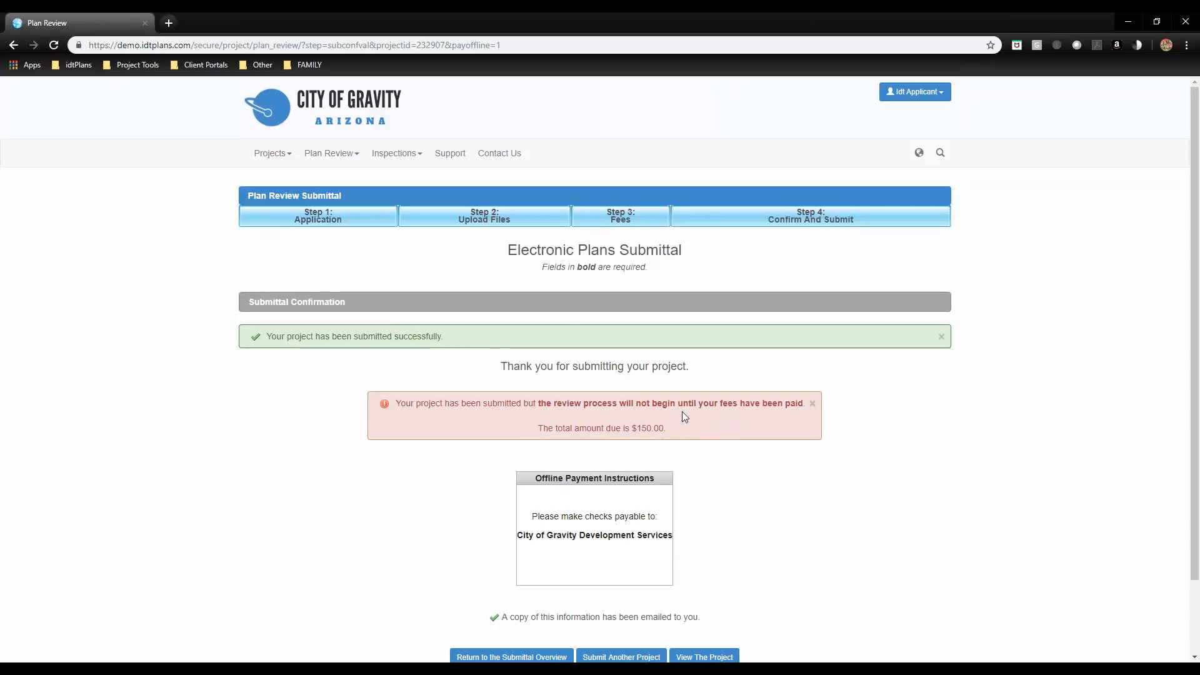
mouse_move(675, 531)
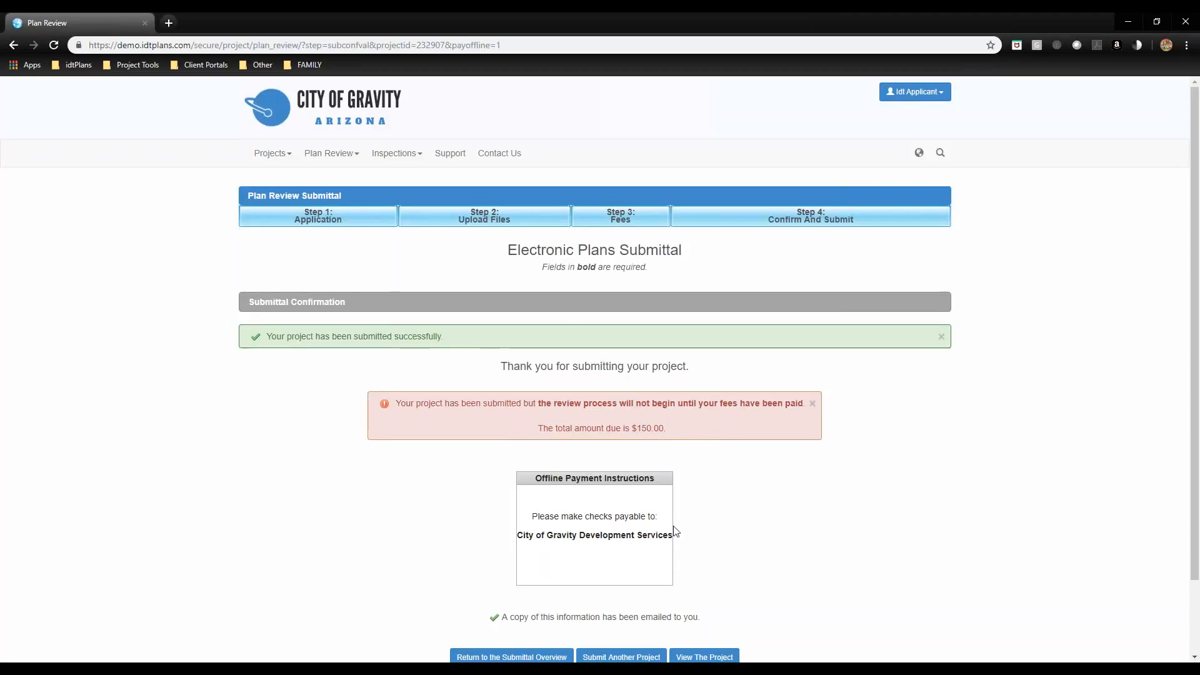
mouse_move(851, 530)
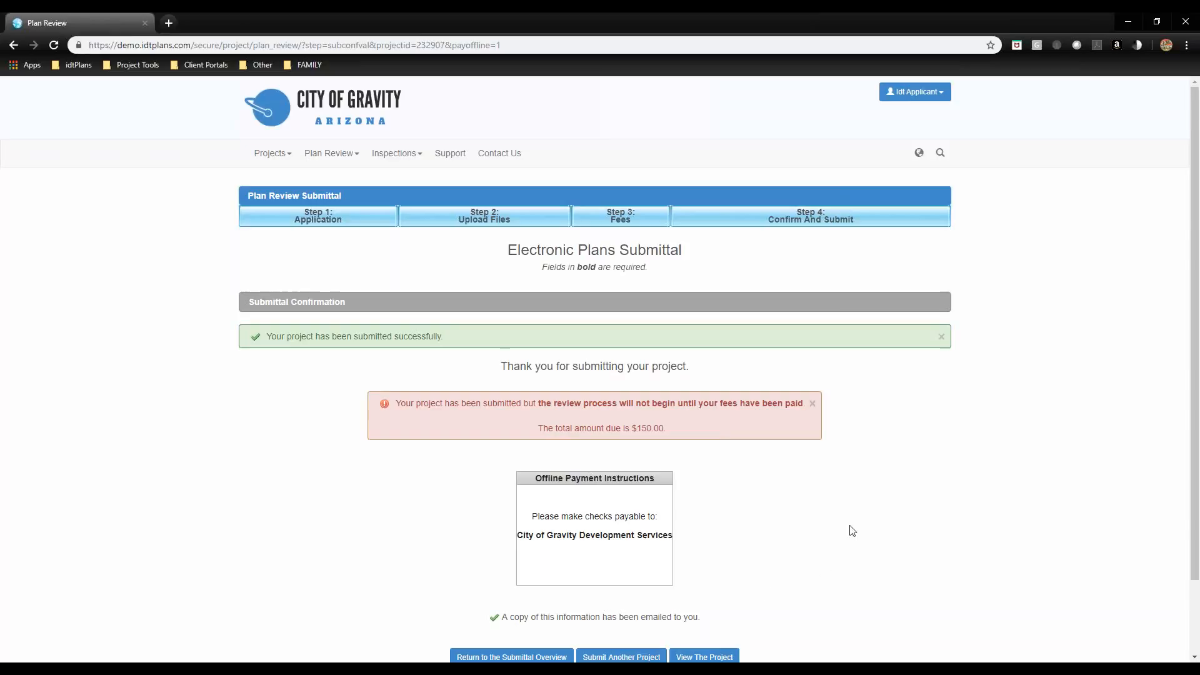
scroll("down", 3)
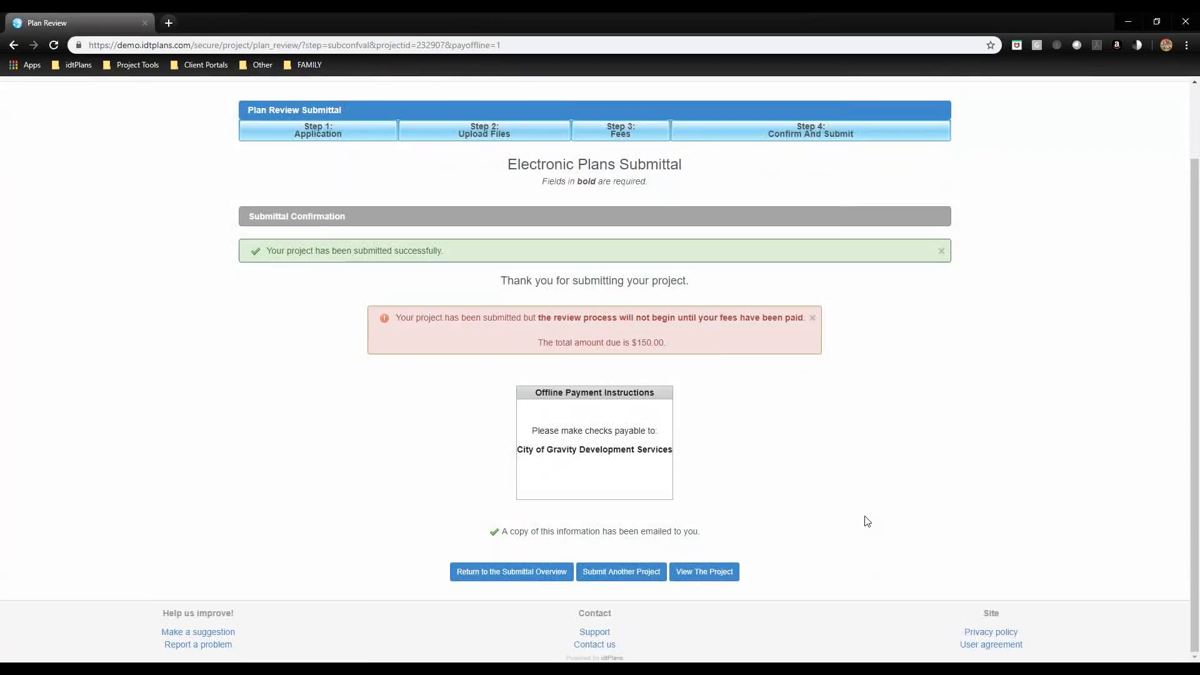
mouse_move(704, 571)
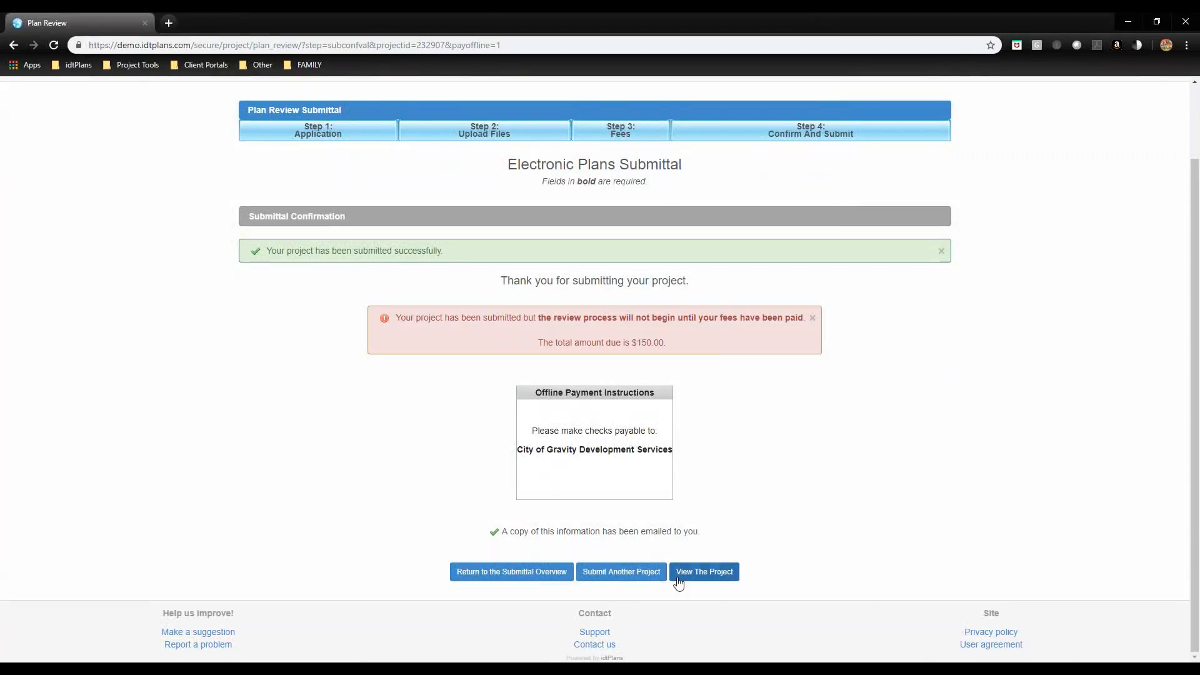
mouse_move(510, 571)
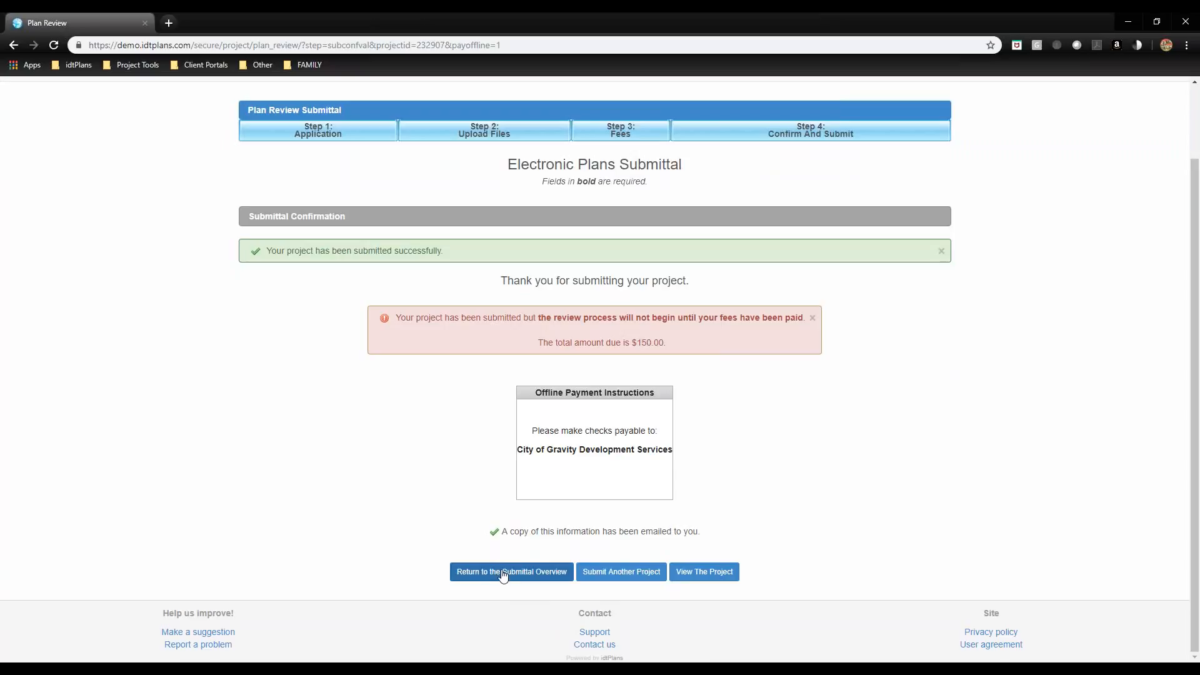
left_click(510, 571)
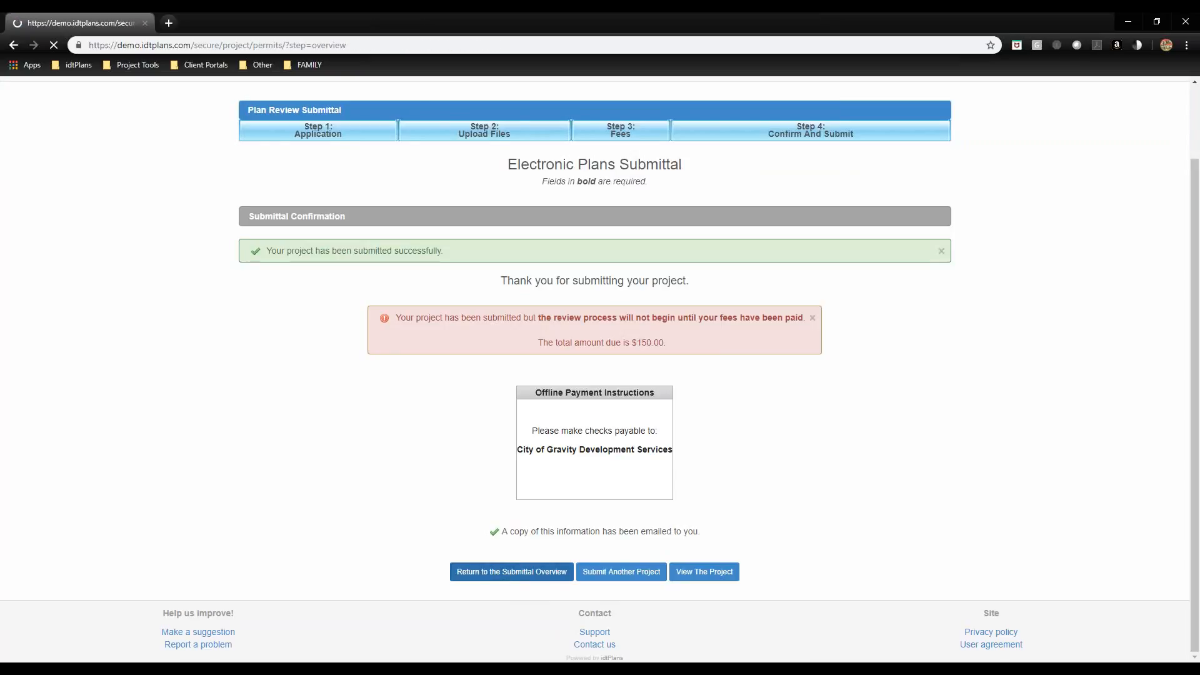
Step: View My Submittals under Plan Review, listing Test Project #732 awaiting fee payment
left_click(510, 571)
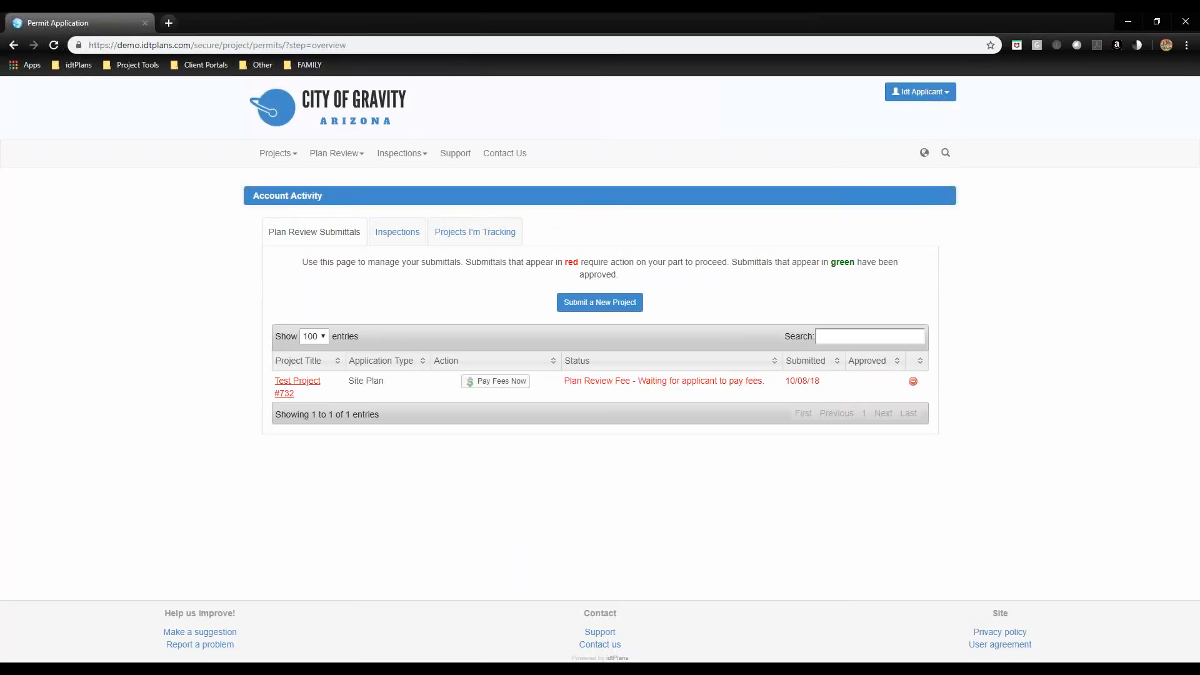
mouse_move(398, 365)
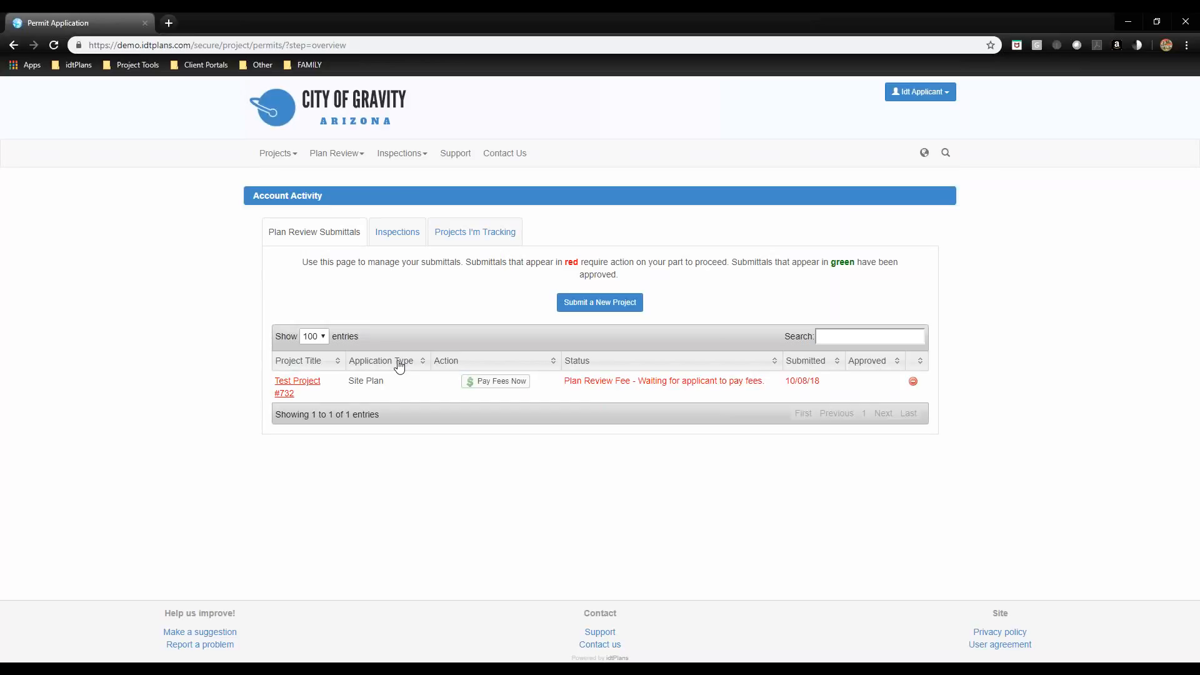
mouse_move(532, 353)
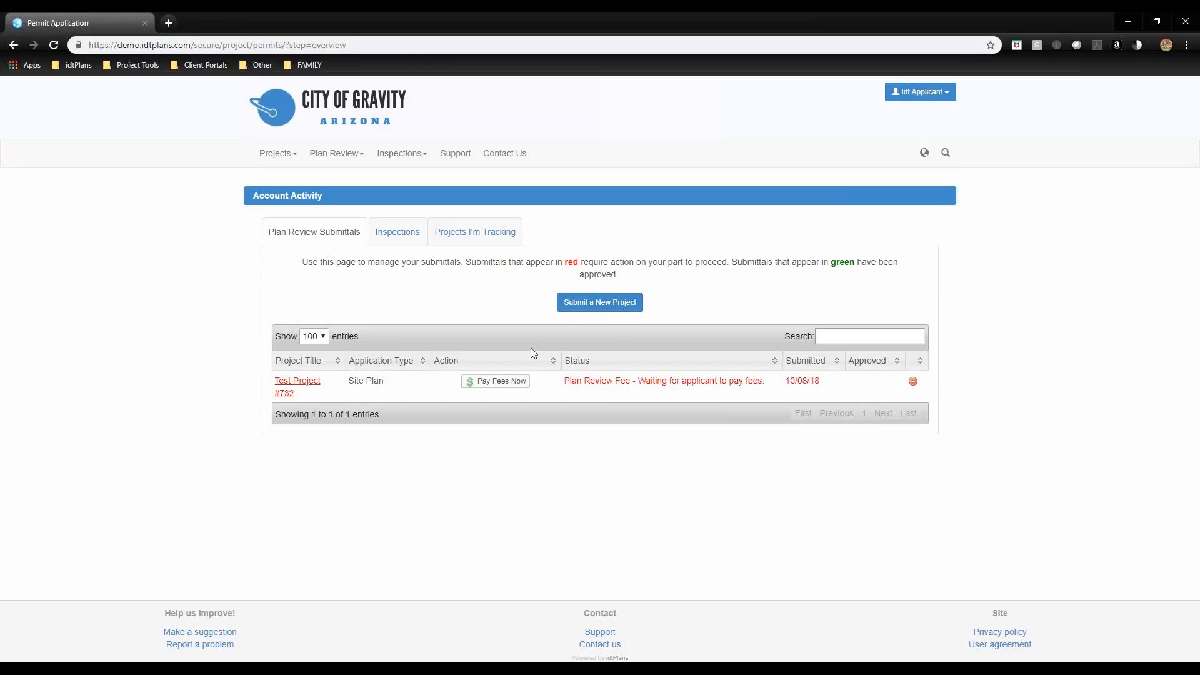
mouse_move(496, 387)
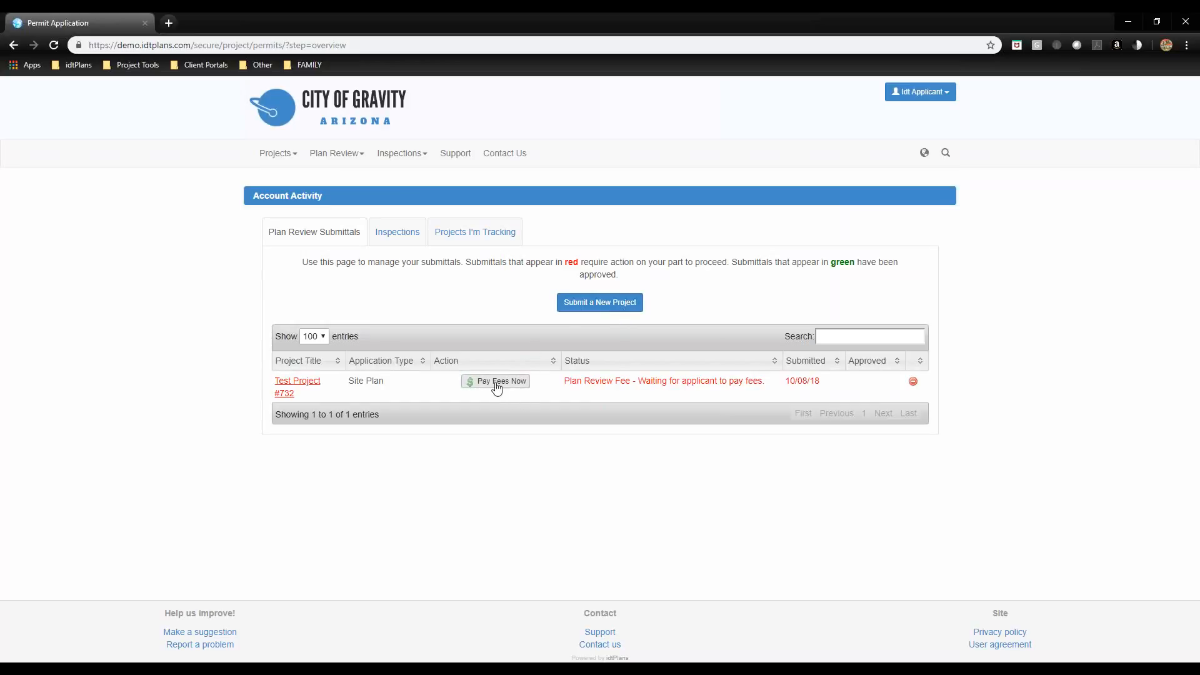
mouse_move(794, 393)
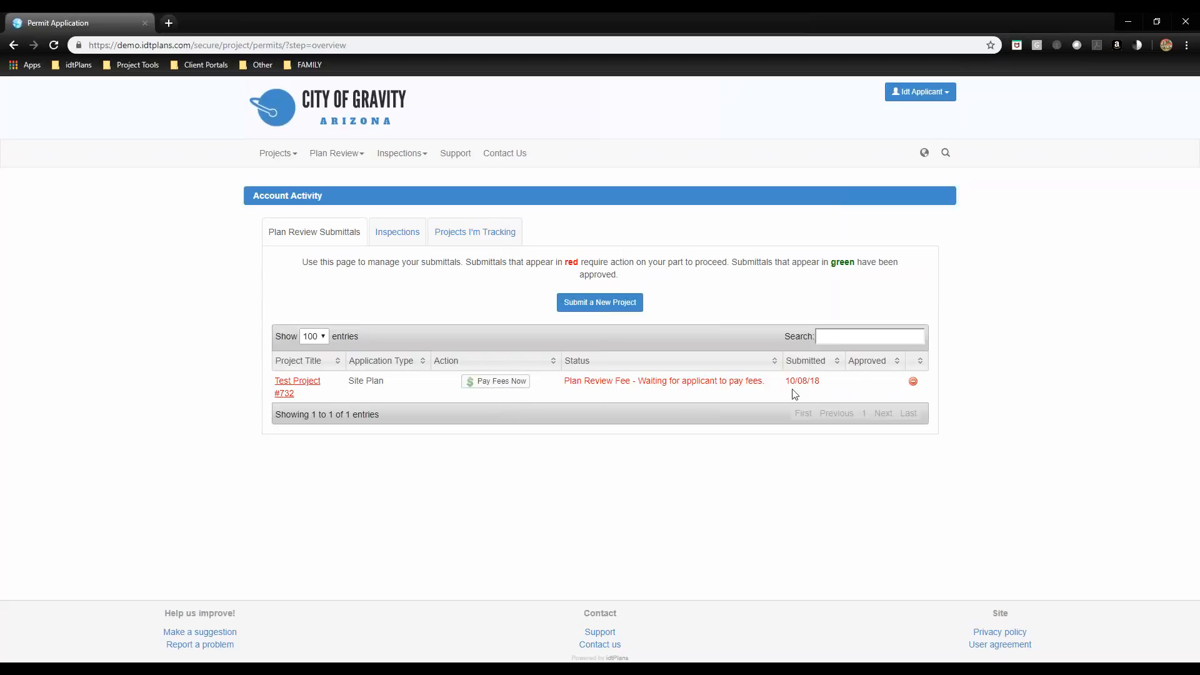
mouse_move(672, 397)
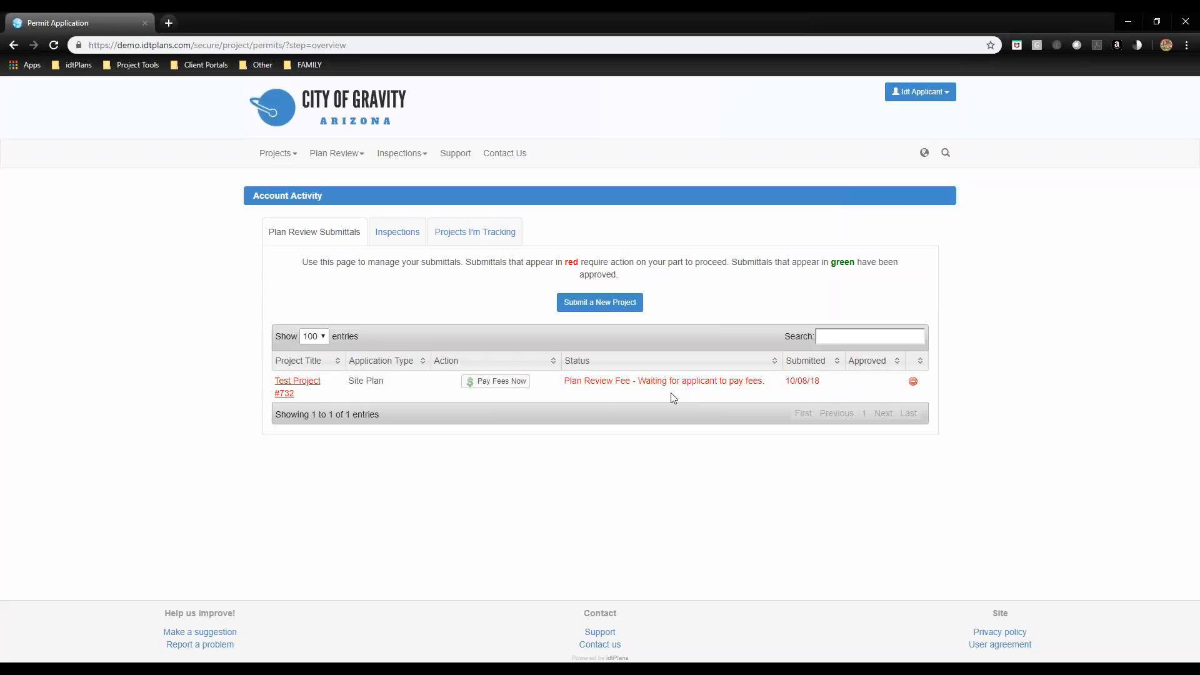
mouse_move(522, 199)
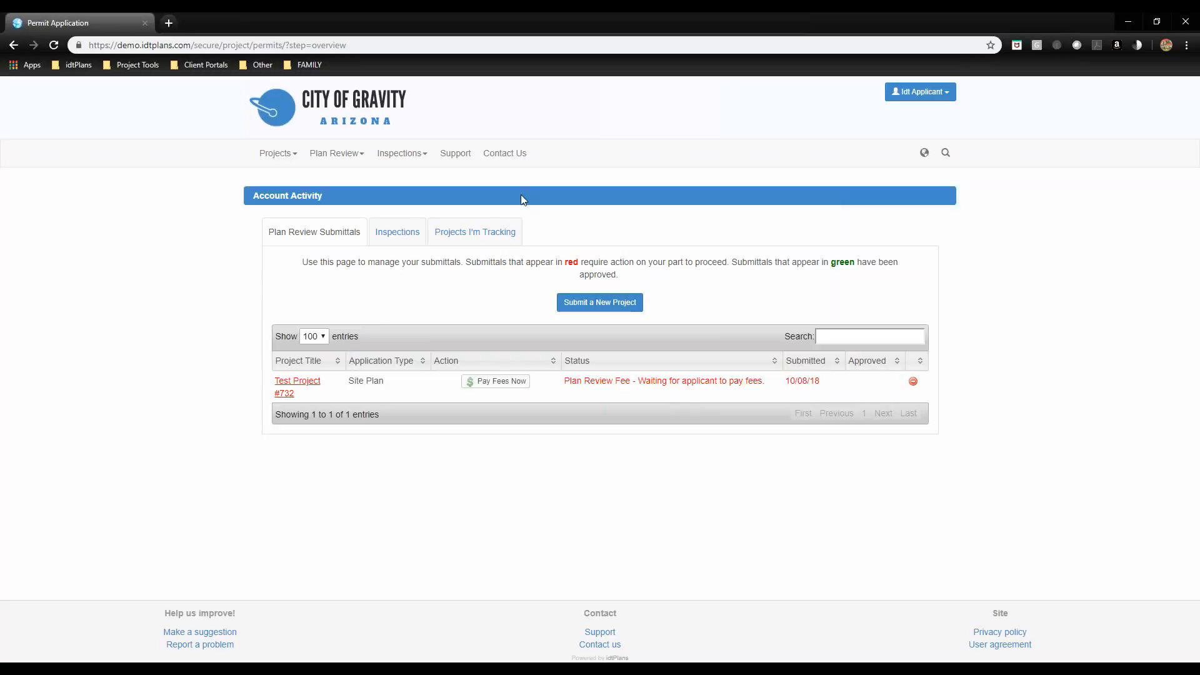
left_click(335, 152)
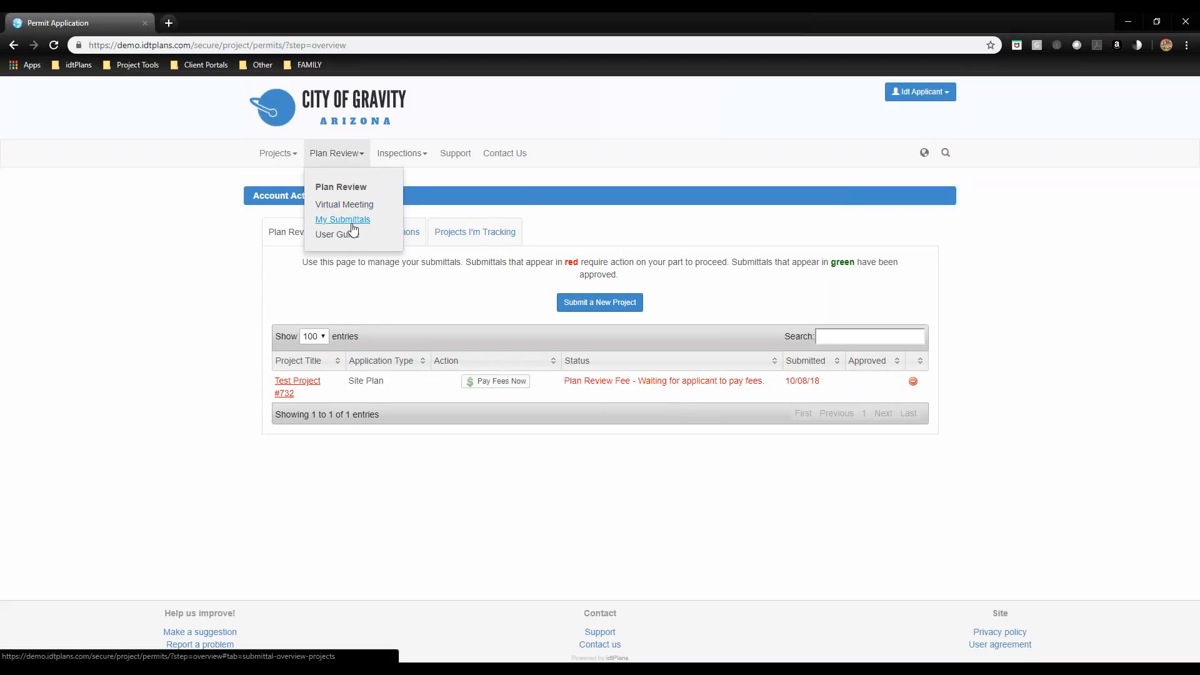
left_click(343, 220)
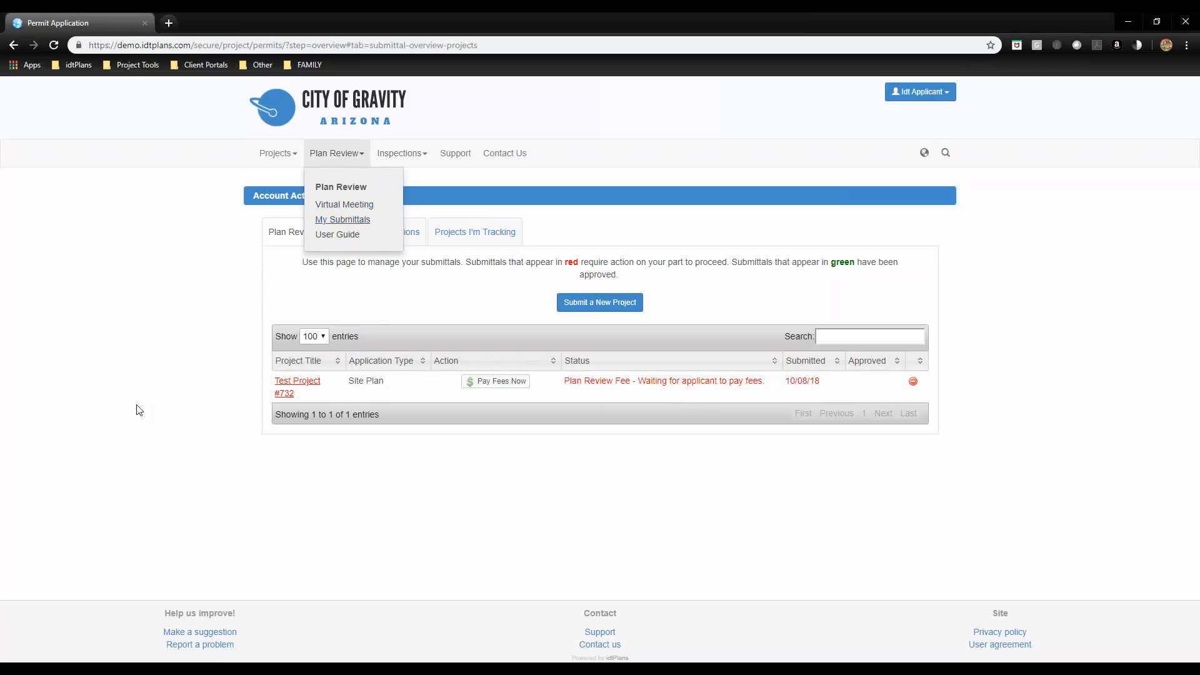